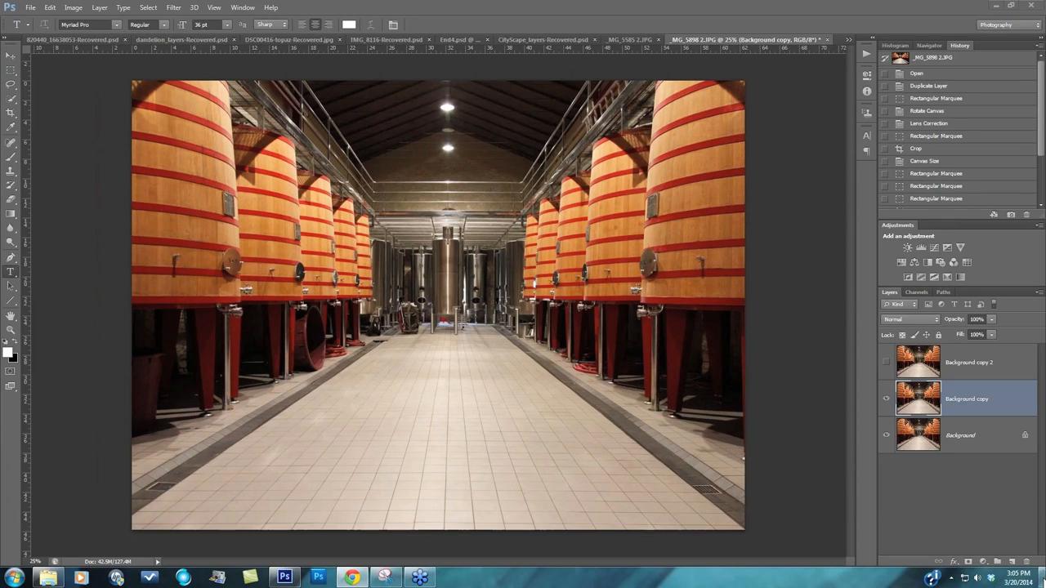
pyautogui.moveTo(798, 456)
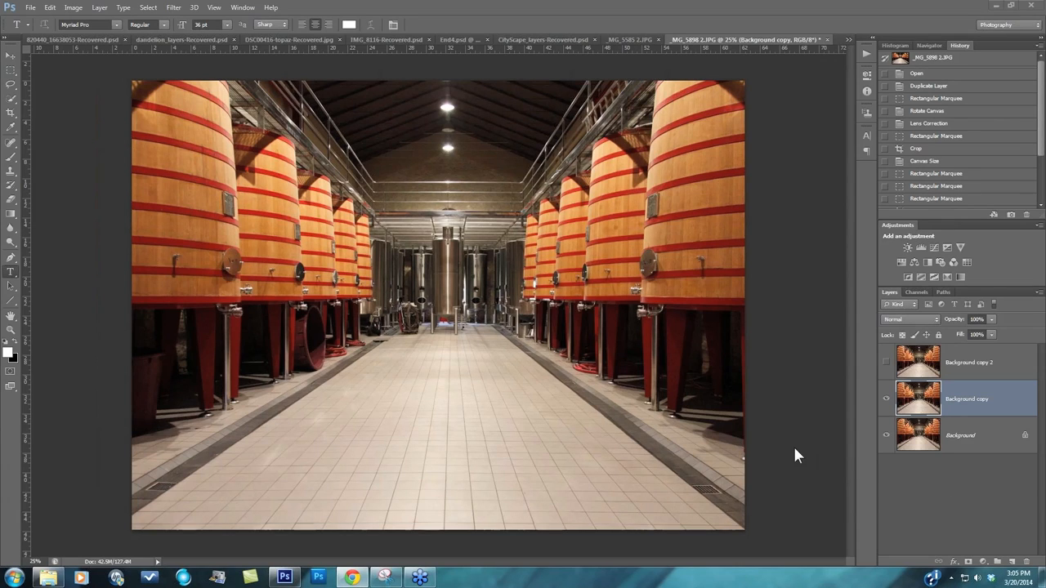
pyautogui.moveTo(882, 483)
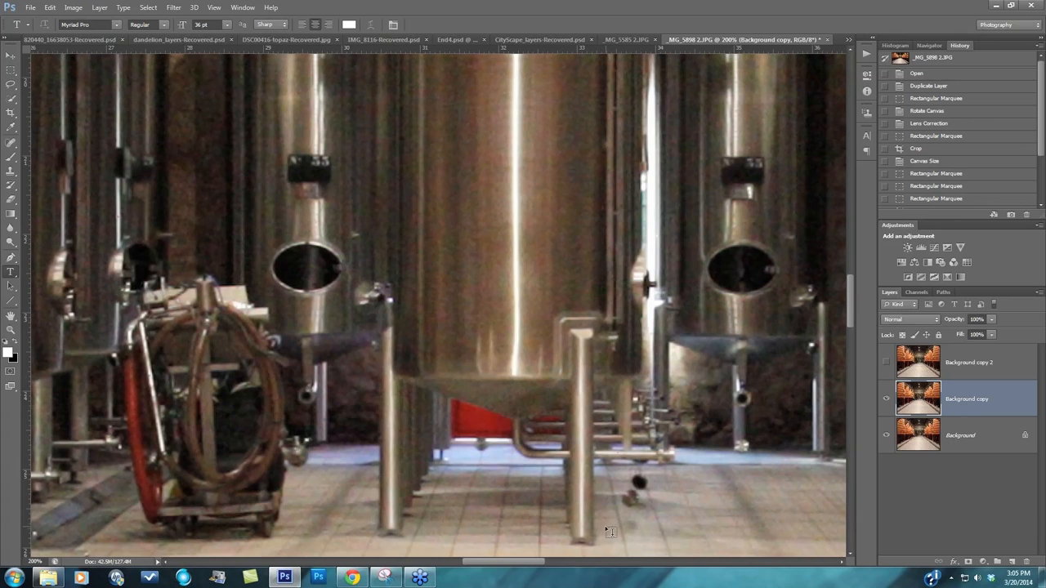
pyautogui.moveTo(317, 133)
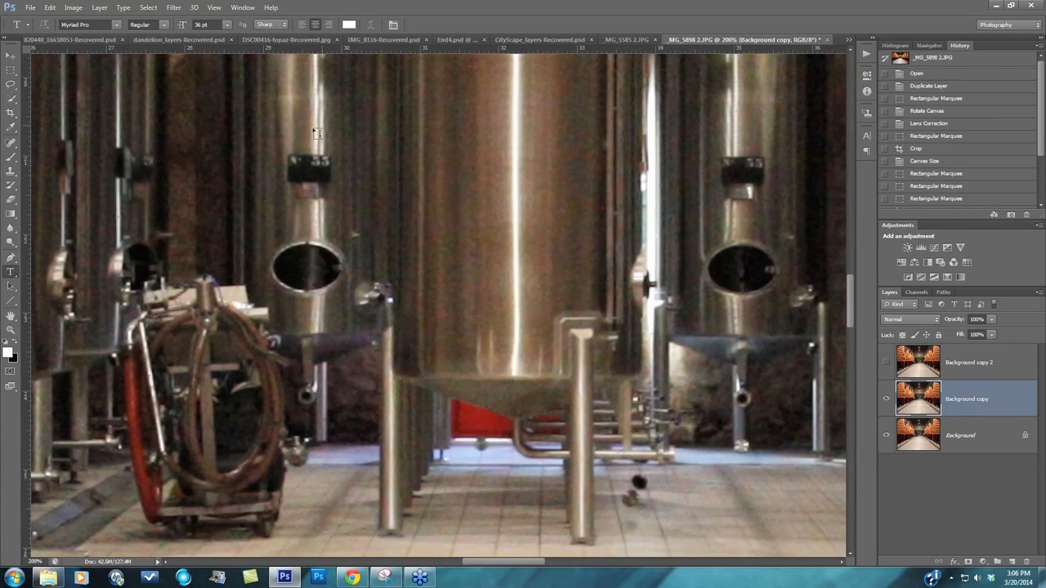
pyautogui.moveTo(421, 231)
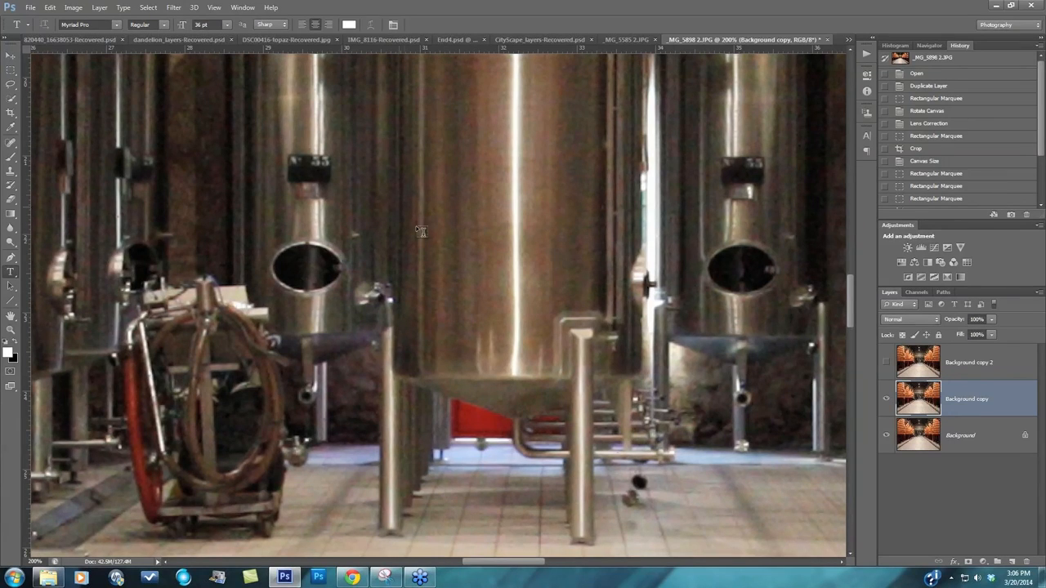
pyautogui.moveTo(820, 302)
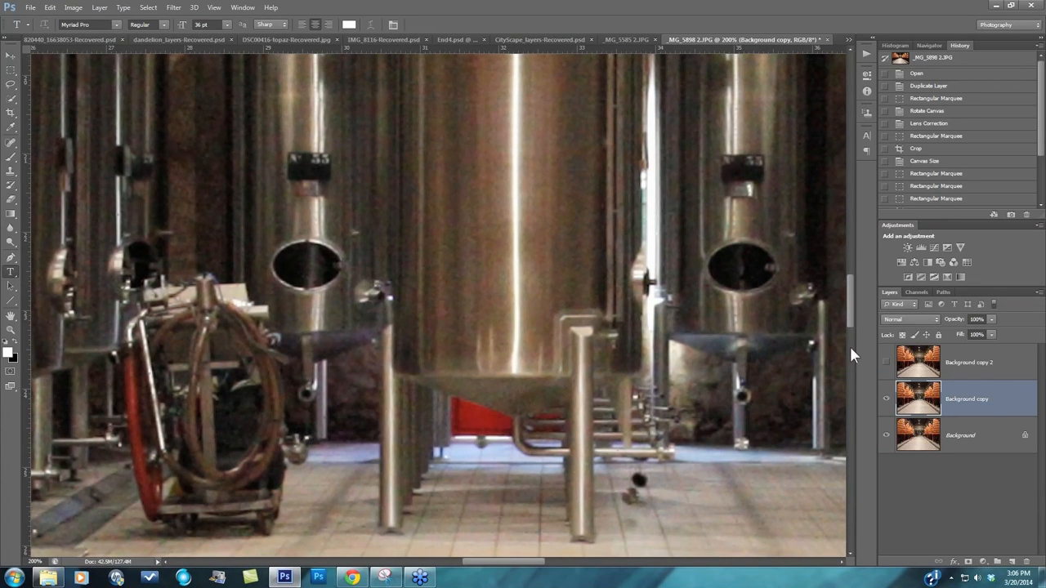
# Scroll down the close-up view to the dark red barrel bases to inspect shadow noise.
pyautogui.scroll(-3)
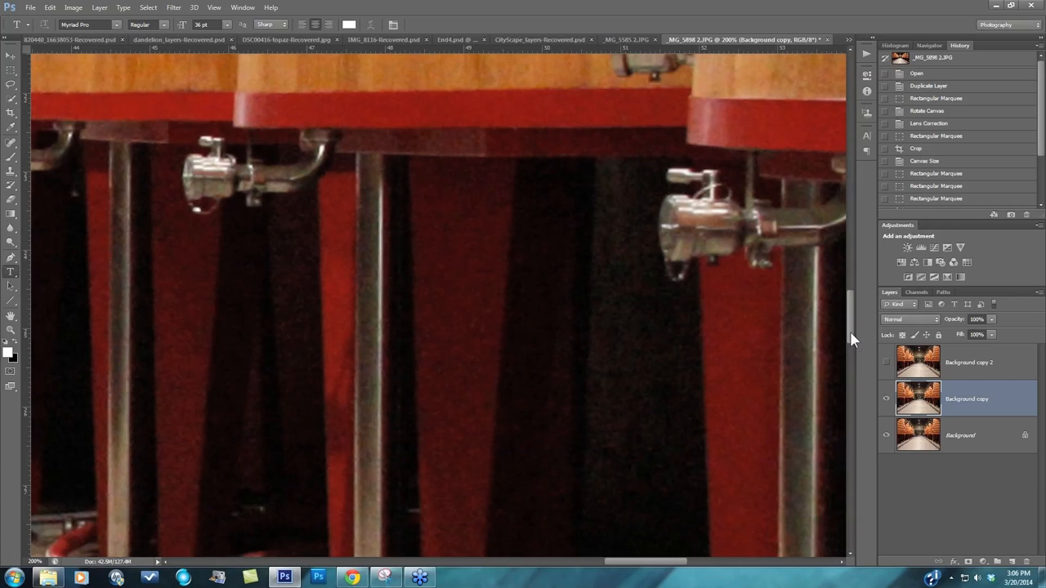
pyautogui.scroll(-3)
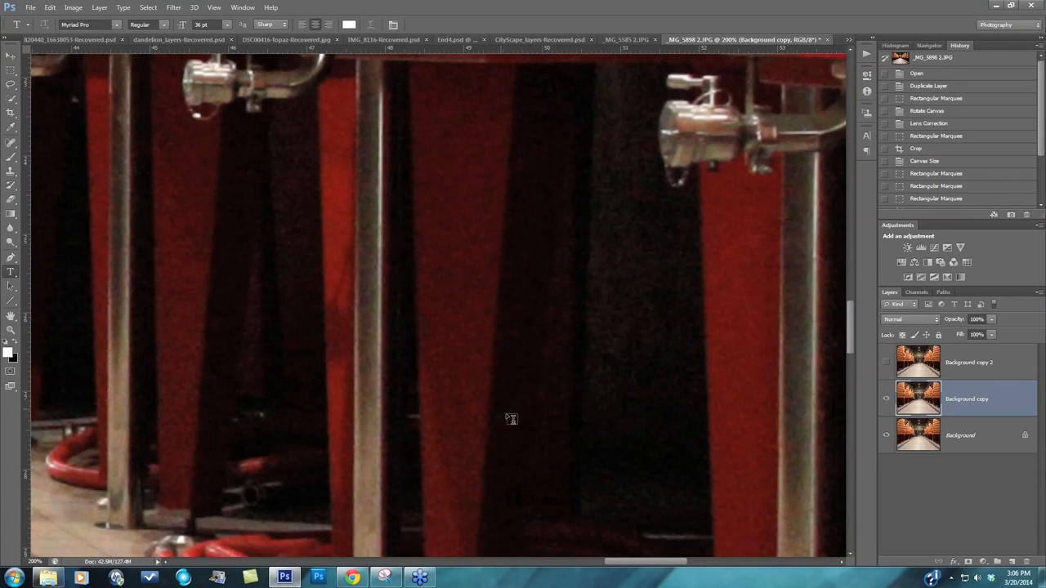
pyautogui.moveTo(499, 370)
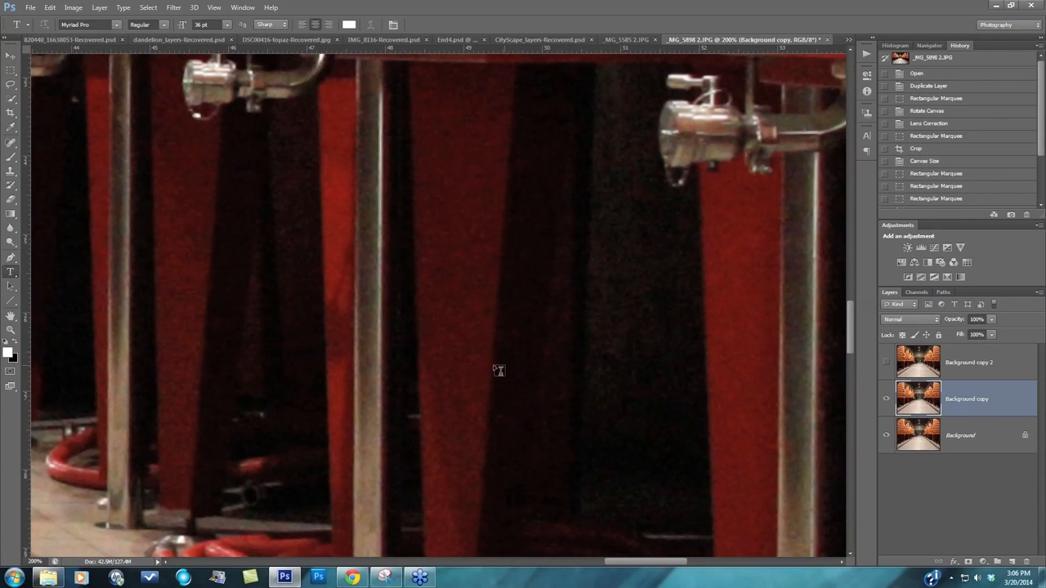
pyautogui.moveTo(463, 303)
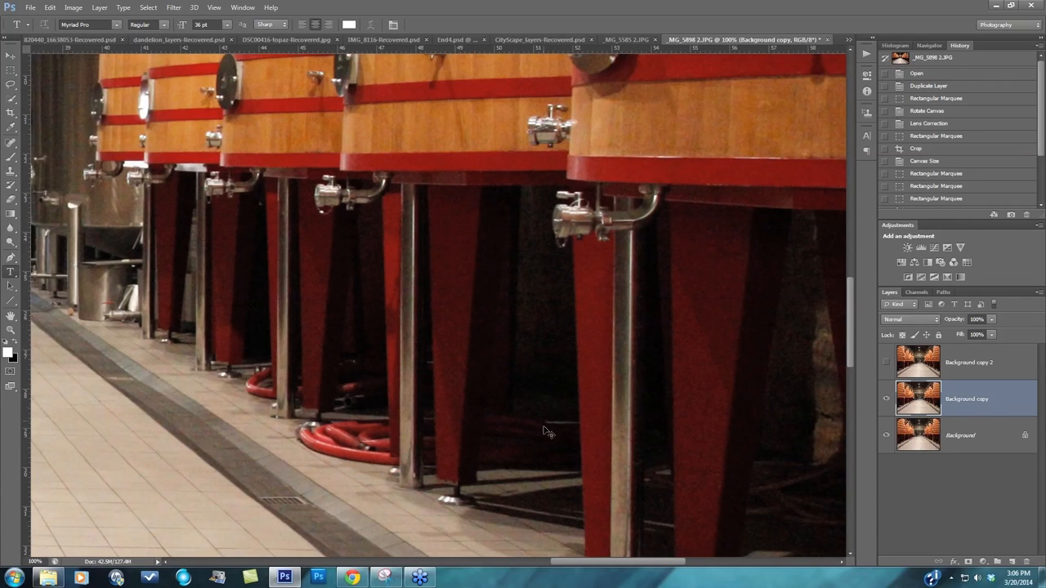
pyautogui.moveTo(477, 266)
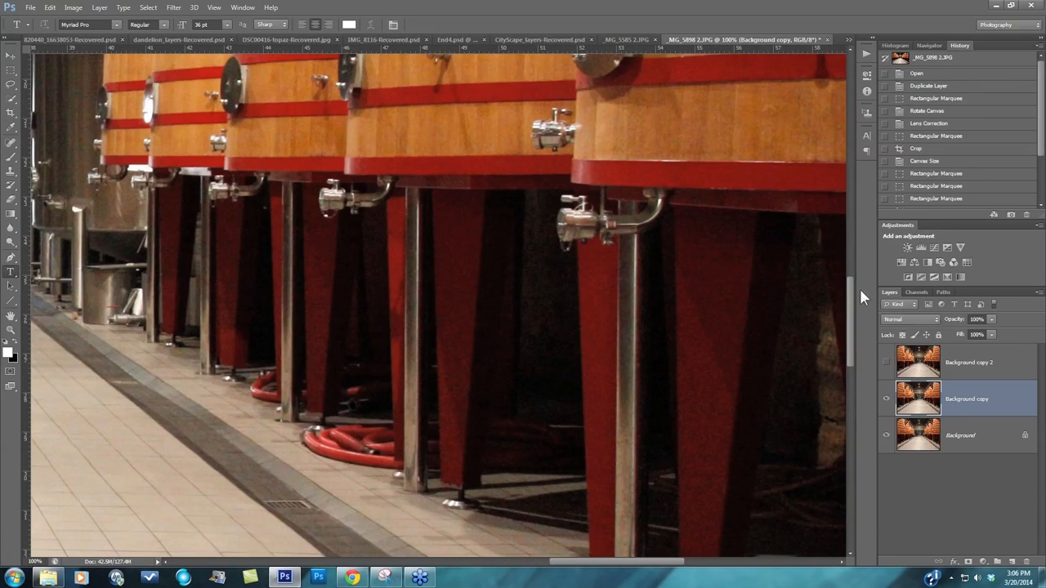
# Toggle the Background copy 2 layer to compare, hide it, and launch Topaz DeNoise 5.
pyautogui.click(885, 362)
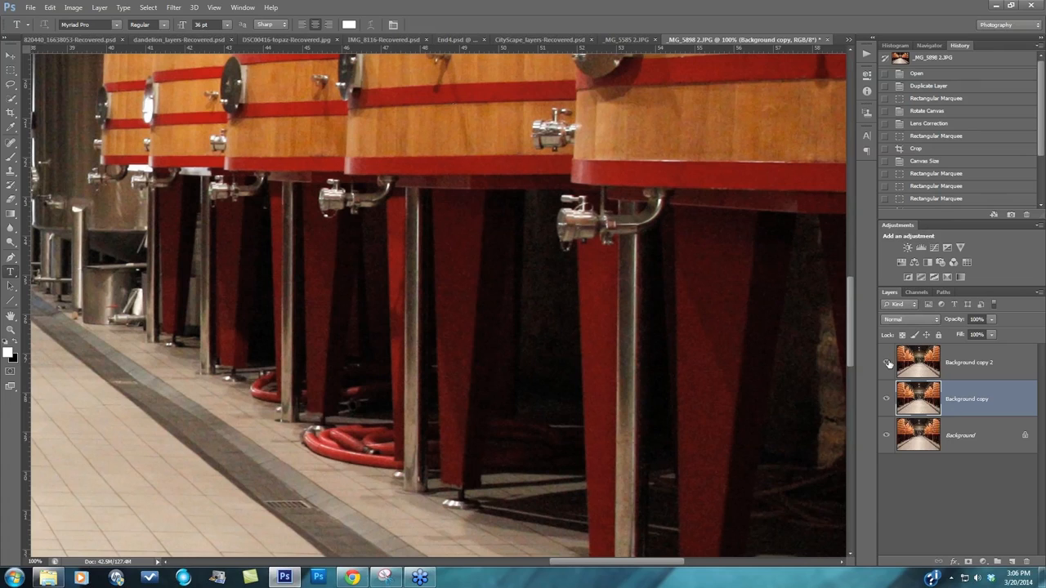
pyautogui.click(886, 362)
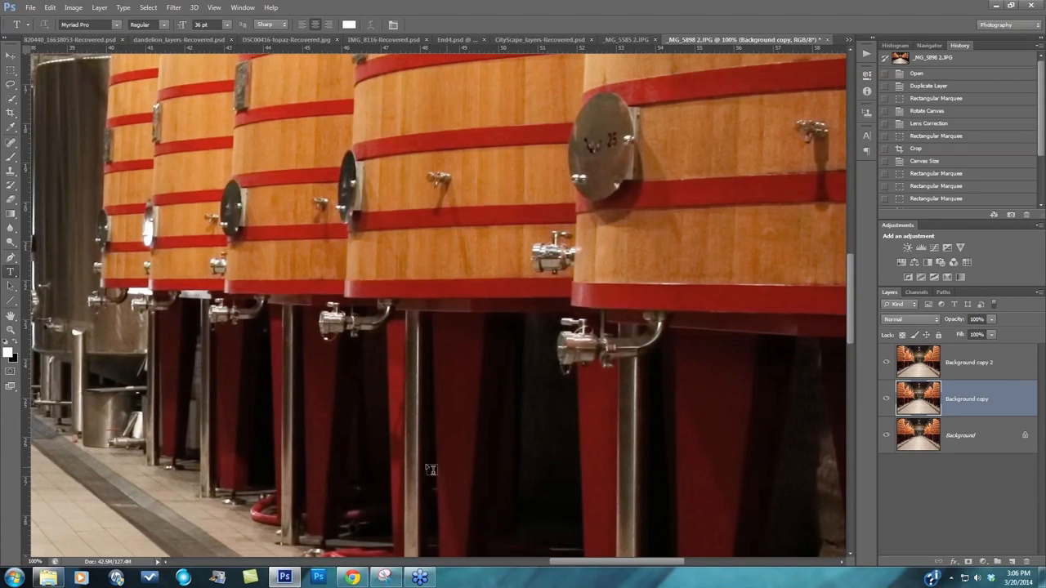
pyautogui.moveTo(831, 395)
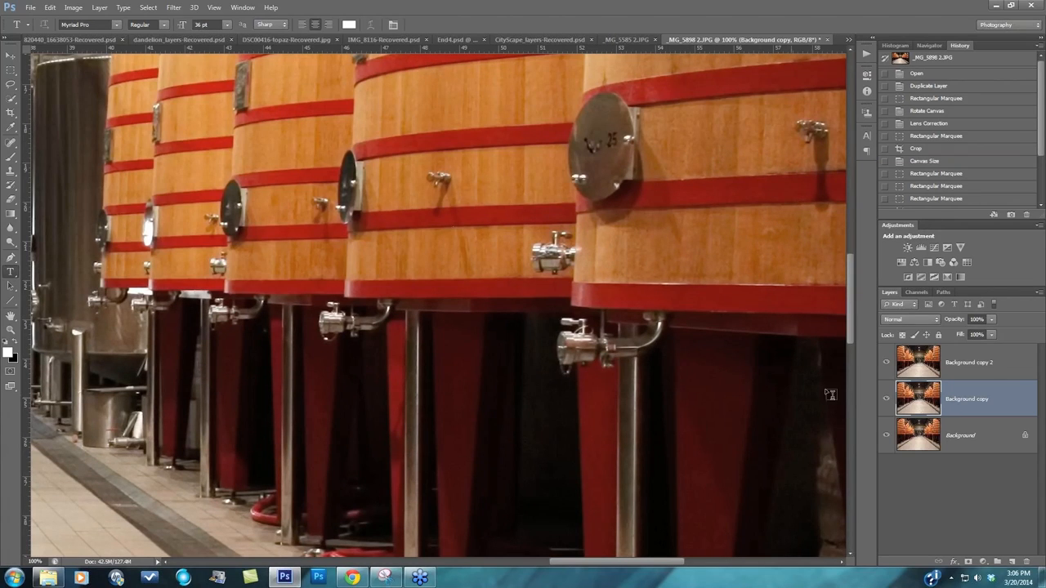
pyautogui.moveTo(670, 204)
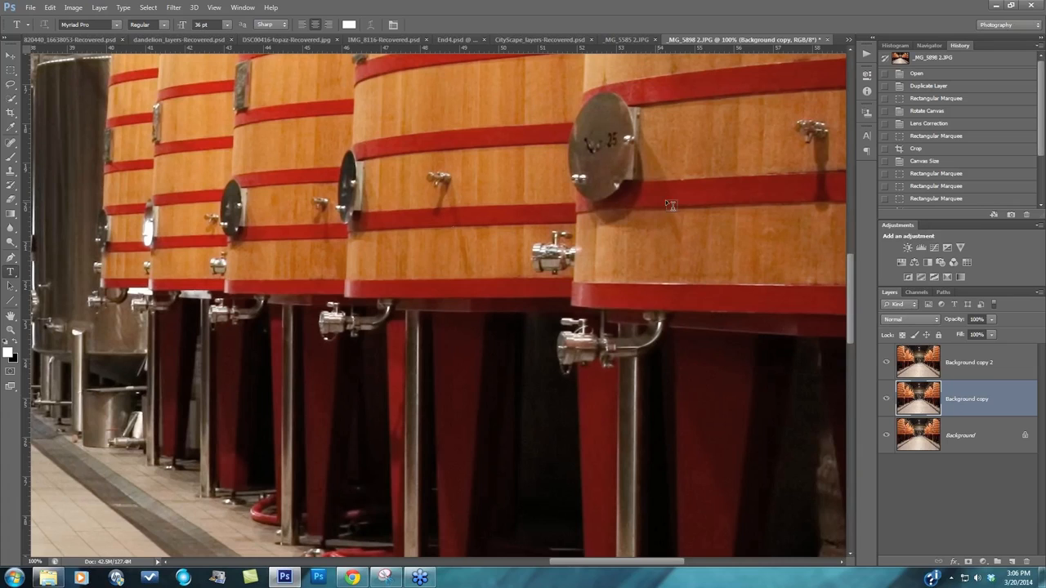
pyautogui.click(886, 362)
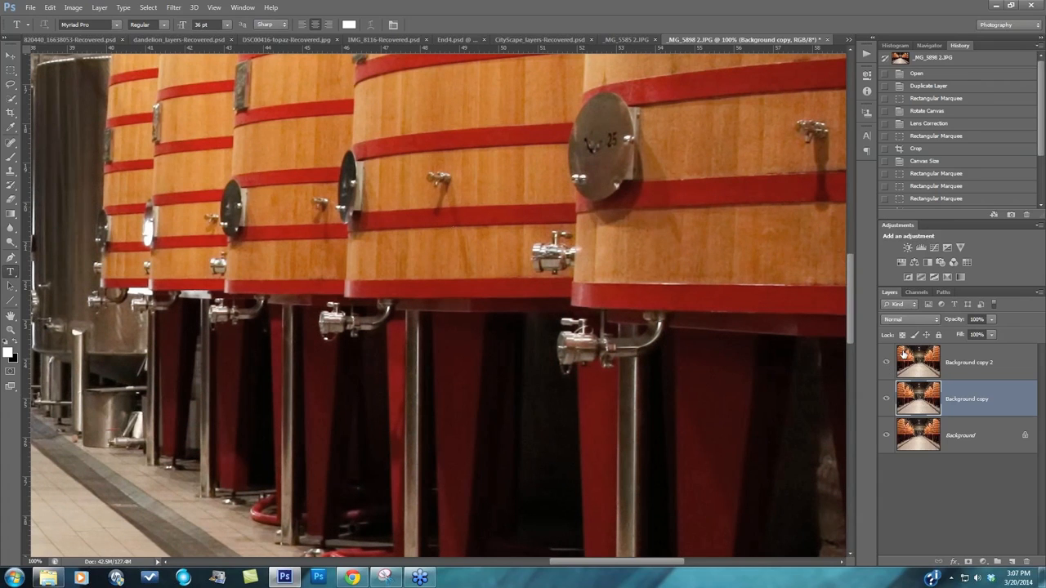
pyautogui.click(886, 361)
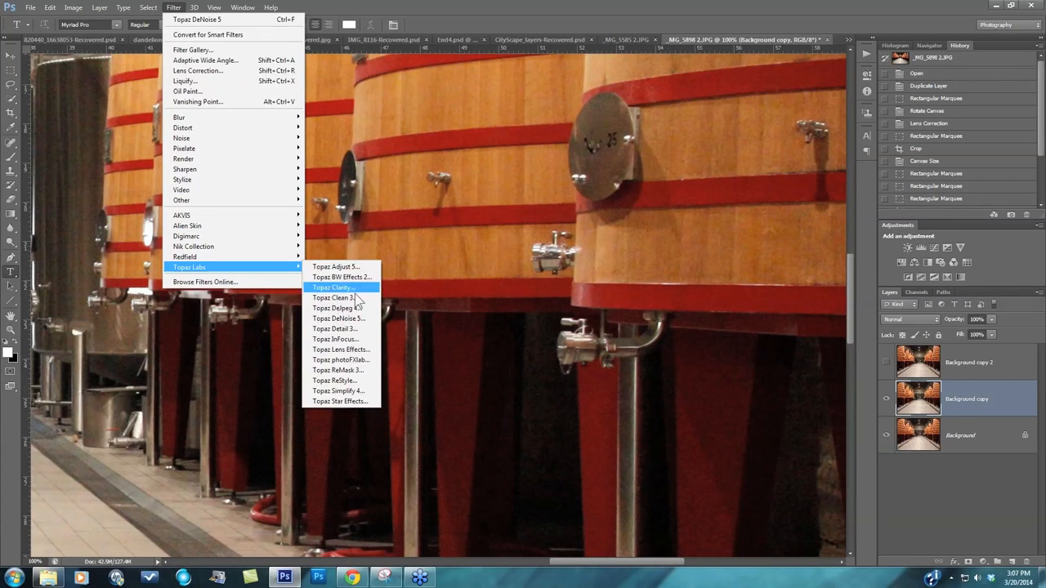
pyautogui.click(337, 318)
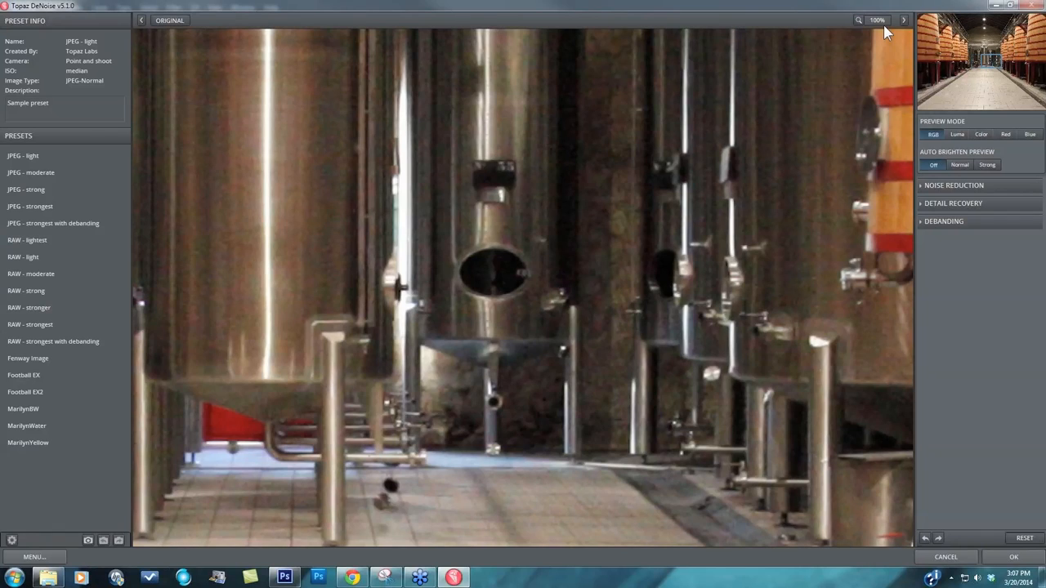
# View the cellar barrels in Topaz DeNoise with the default JPEG - light preset.
pyautogui.click(876, 20)
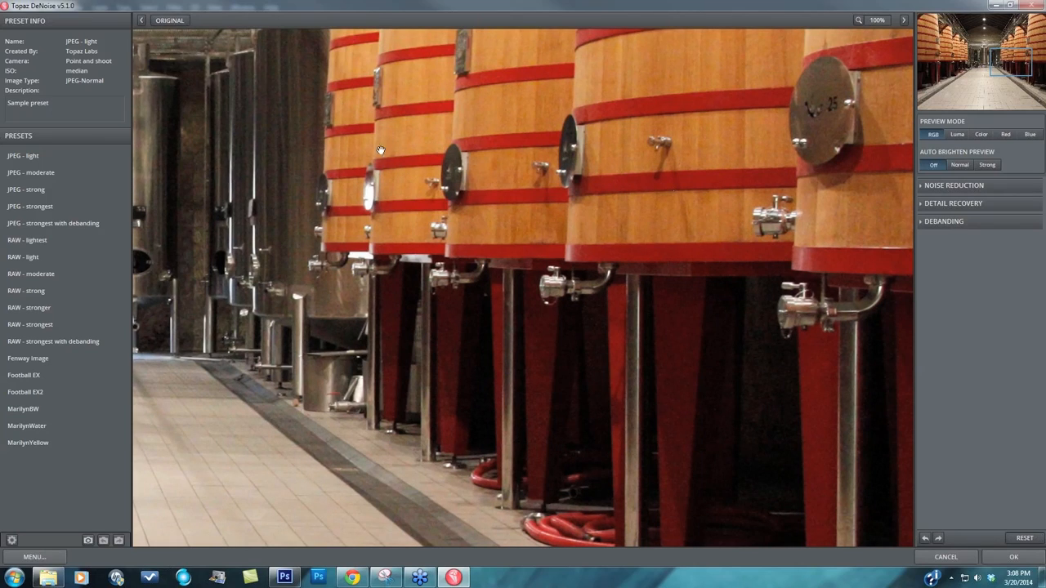
pyautogui.moveTo(539, 125)
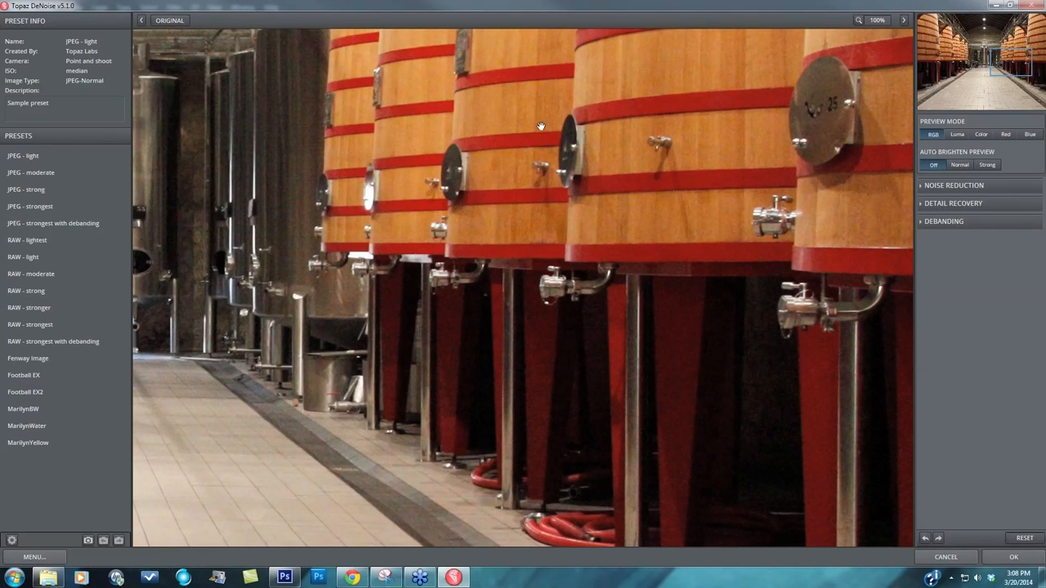
pyautogui.moveTo(739, 97)
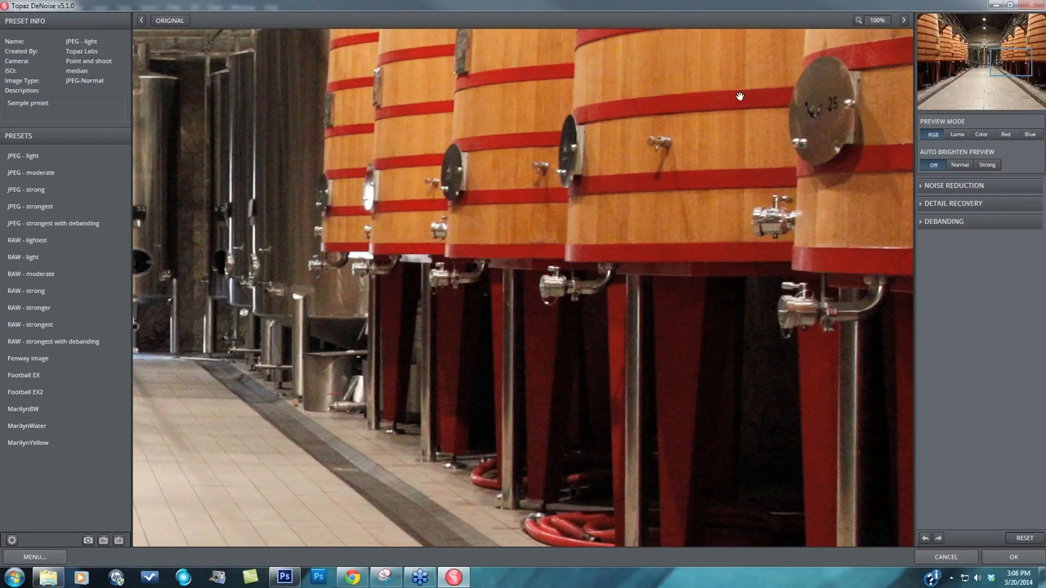
pyautogui.moveTo(252, 407)
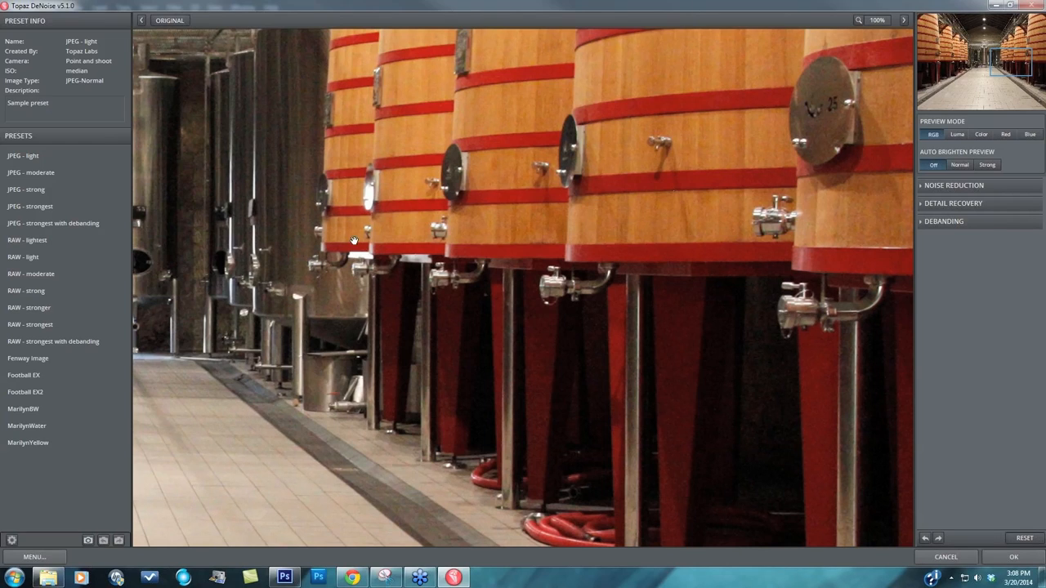
pyautogui.moveTo(294, 378)
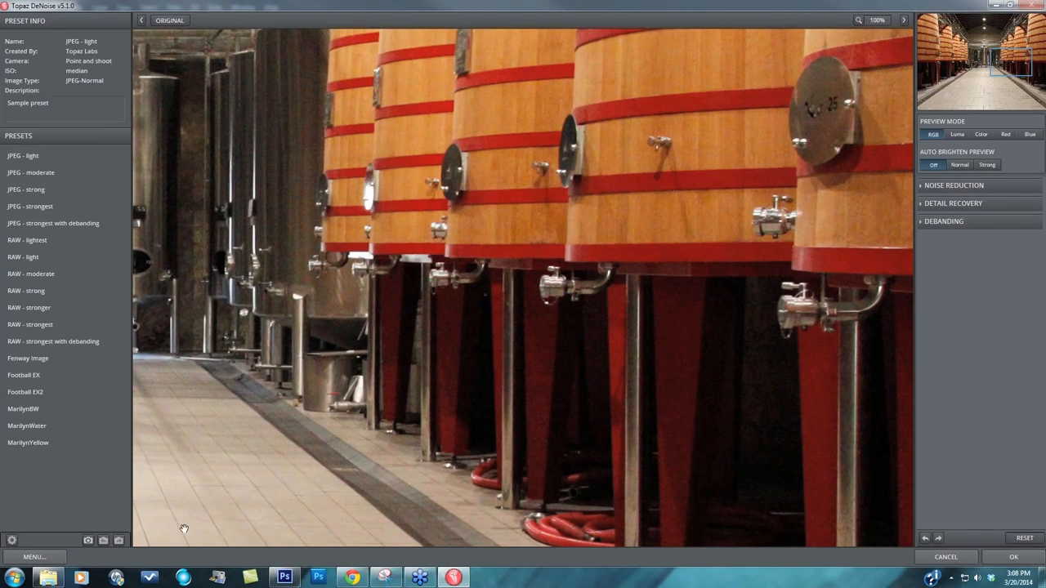
pyautogui.moveTo(211, 502)
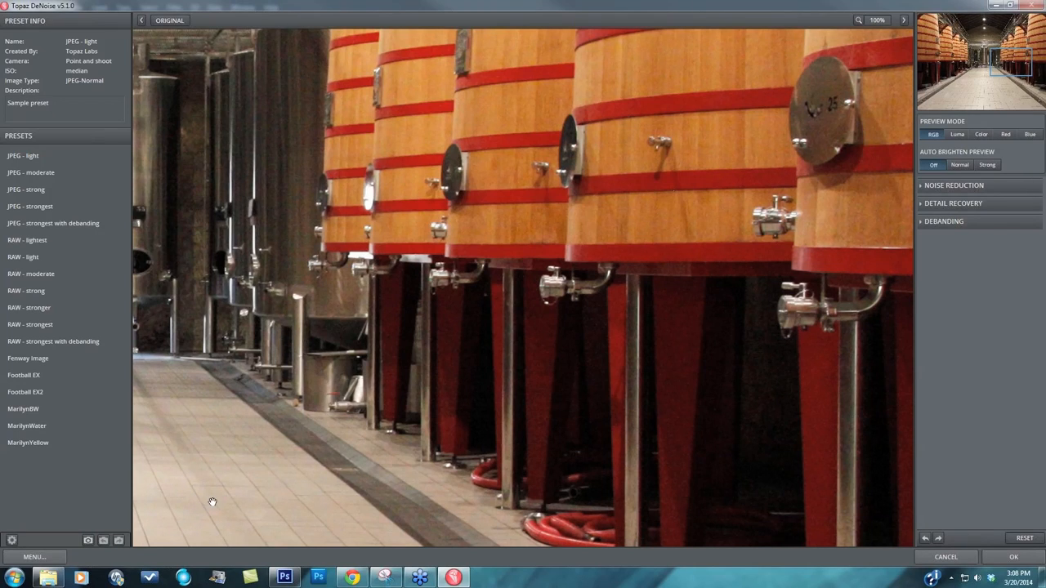
pyautogui.moveTo(526, 389)
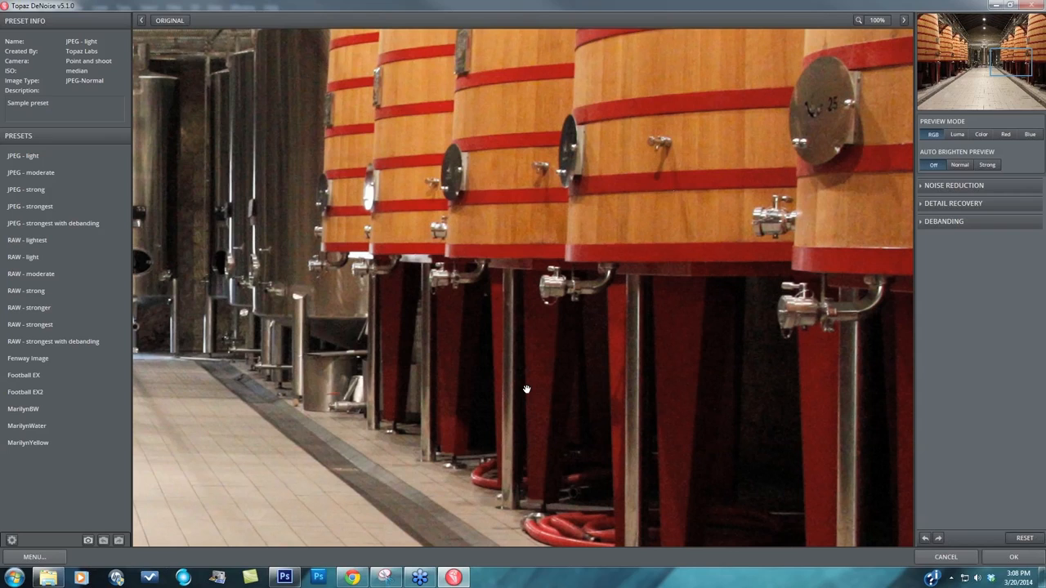
pyautogui.moveTo(581, 369)
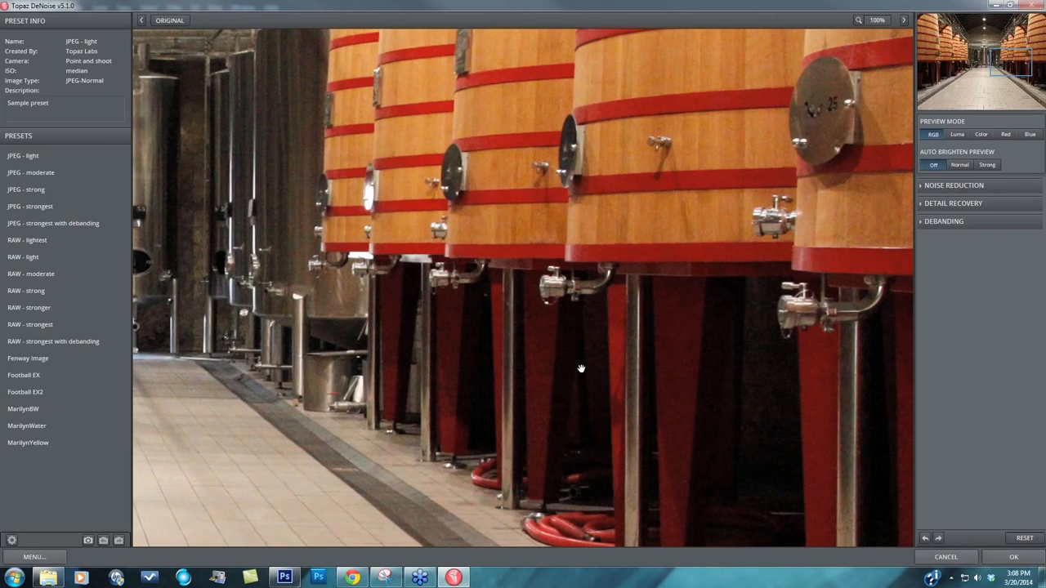
pyautogui.moveTo(748, 340)
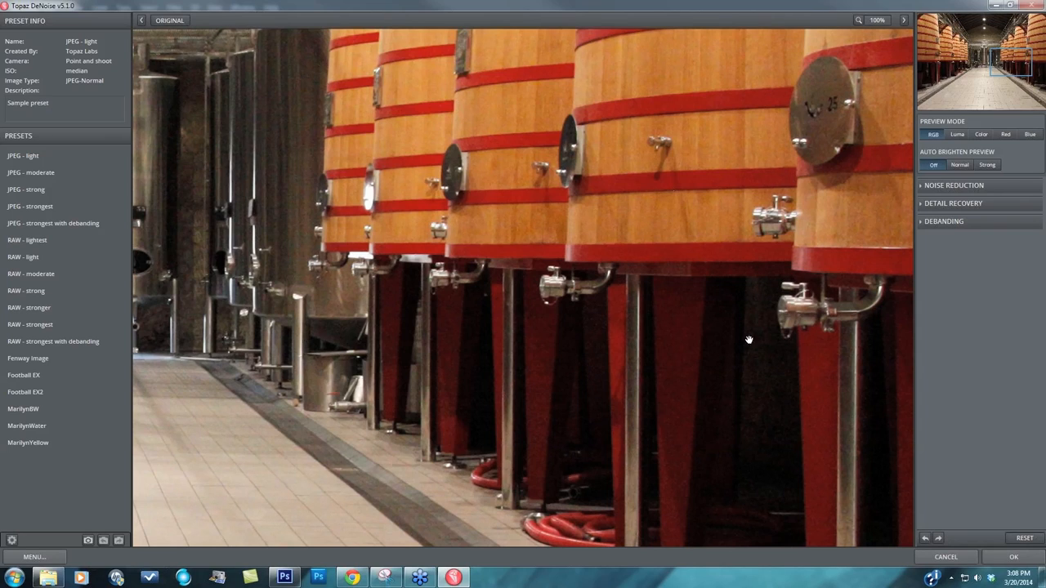
pyautogui.moveTo(956, 268)
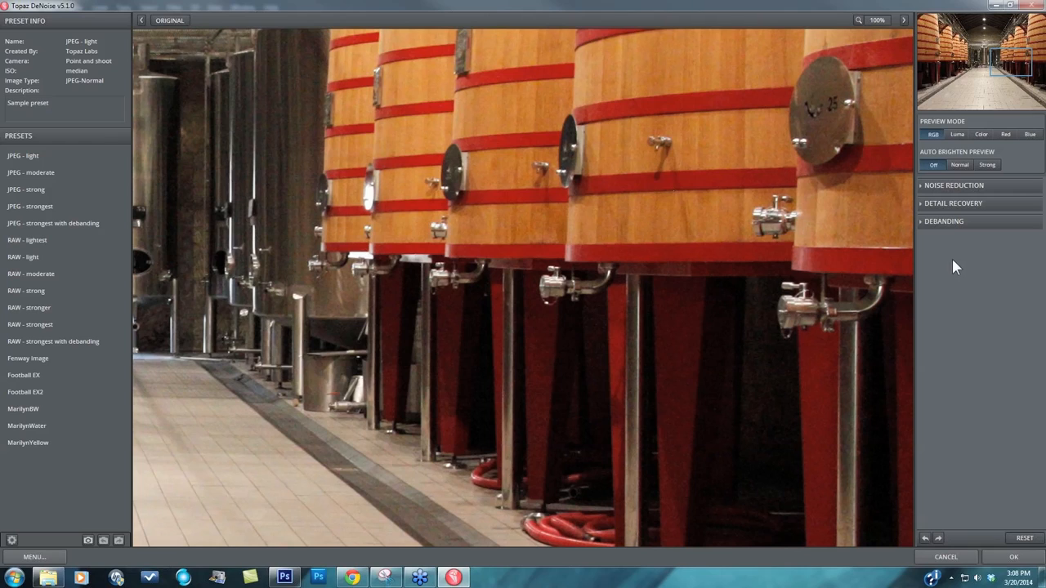
pyautogui.moveTo(946, 266)
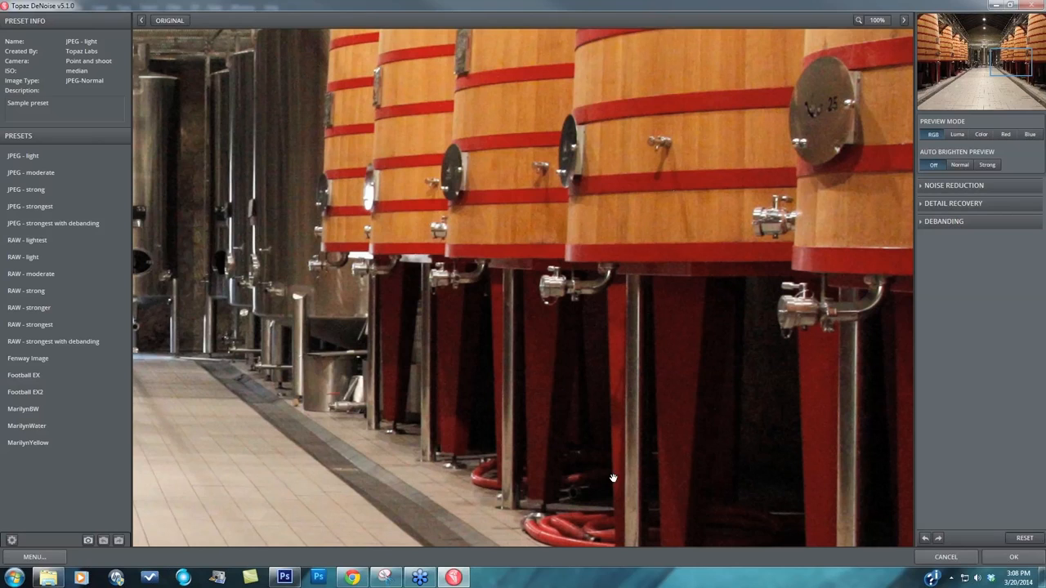
pyautogui.moveTo(856, 349)
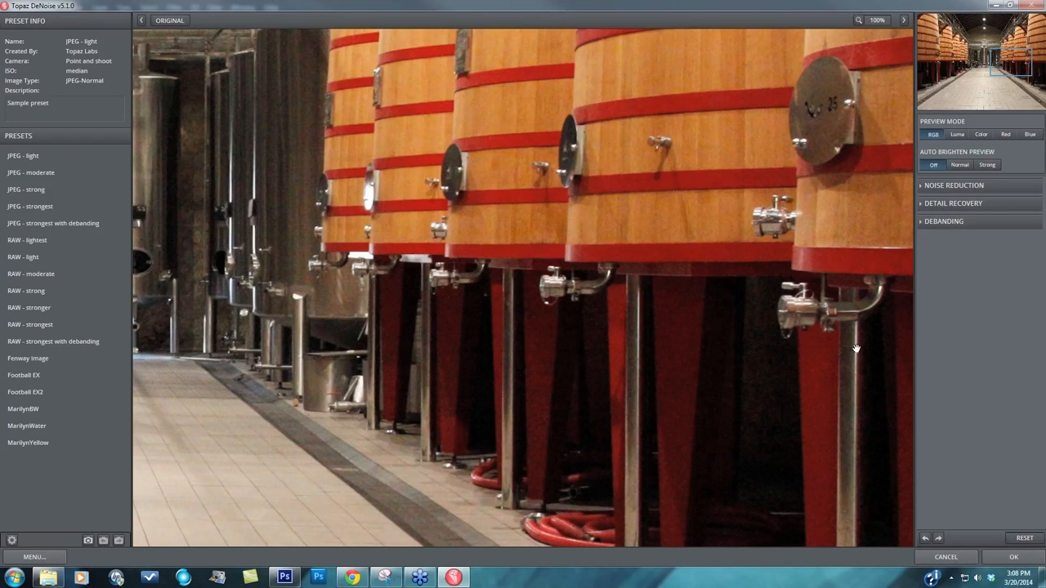
pyautogui.moveTo(963, 254)
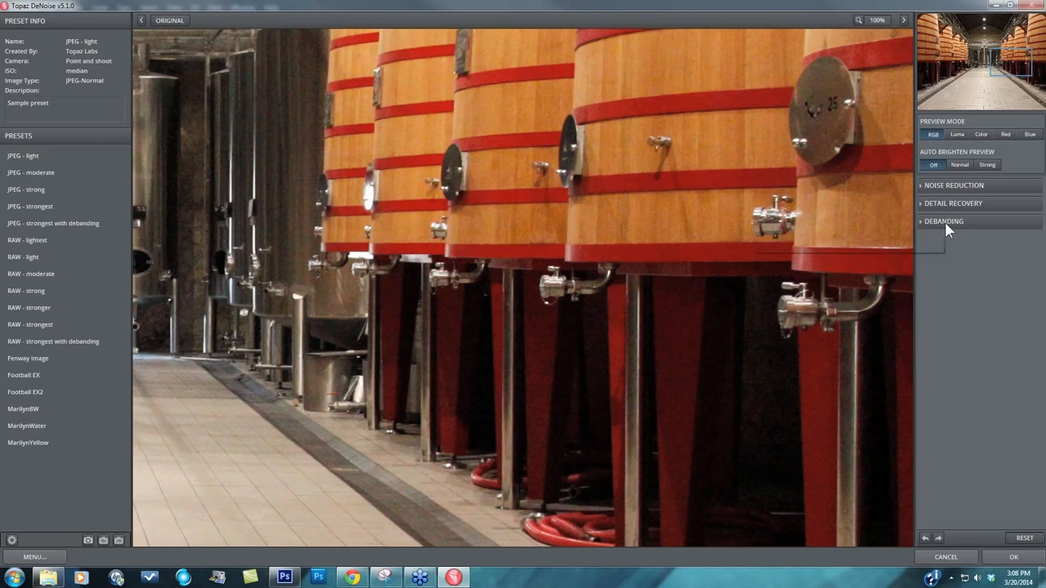
# Expand the Noise Reduction section to show strength, shadow, colour and black level sliders.
pyautogui.click(953, 186)
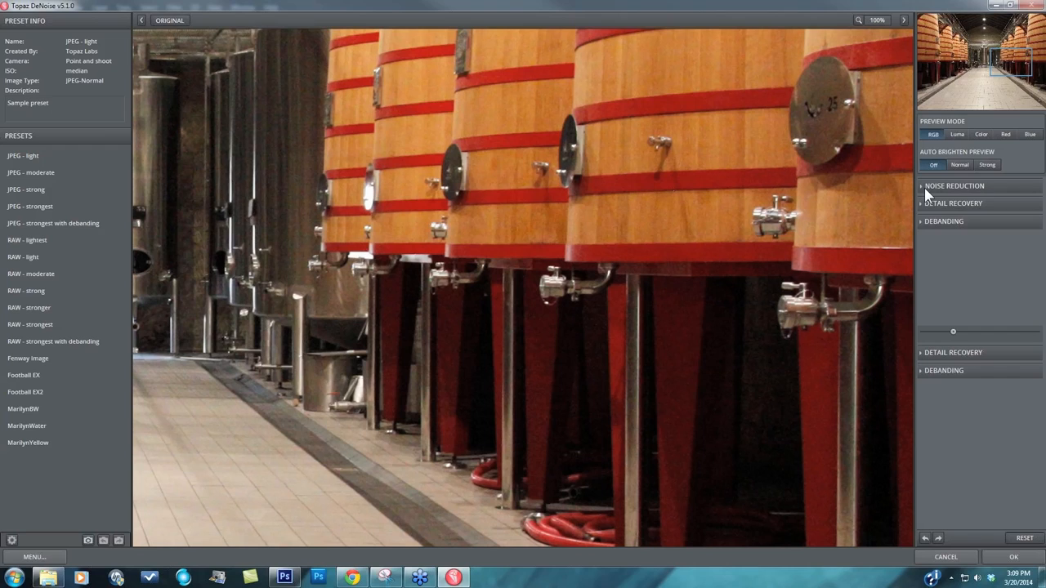
pyautogui.click(954, 186)
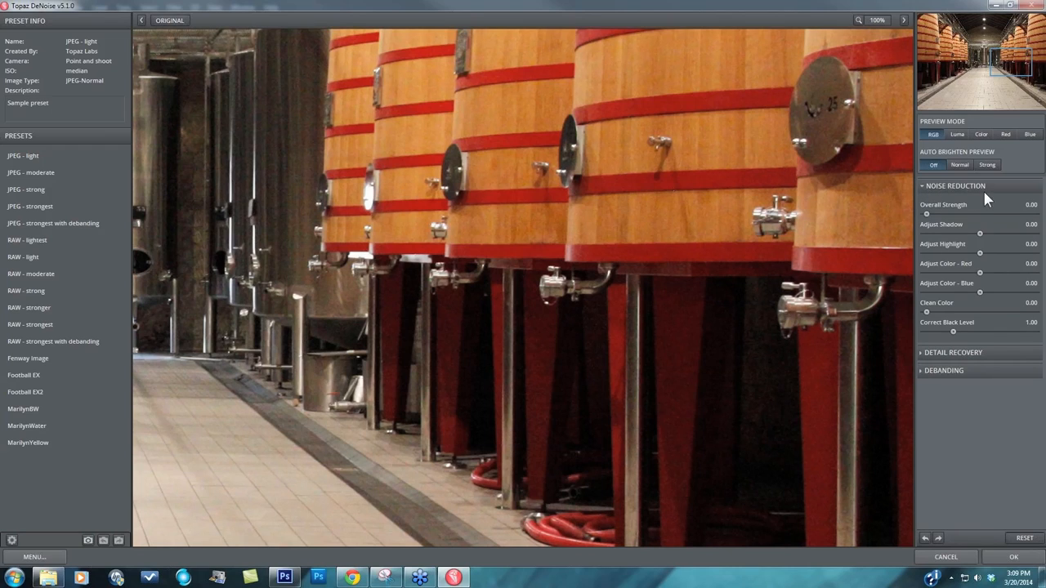
pyautogui.moveTo(907, 204)
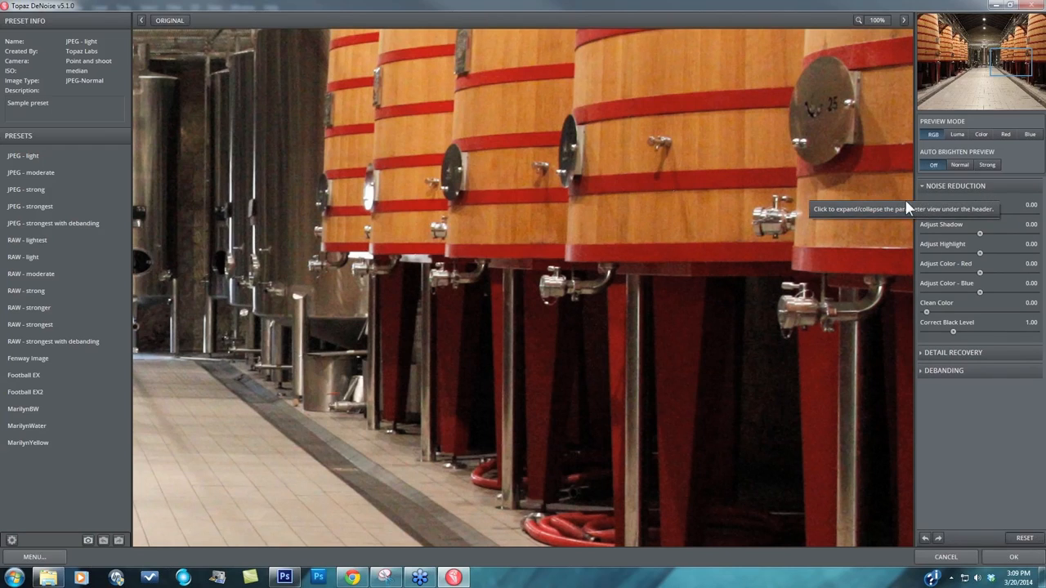
pyautogui.moveTo(923, 221)
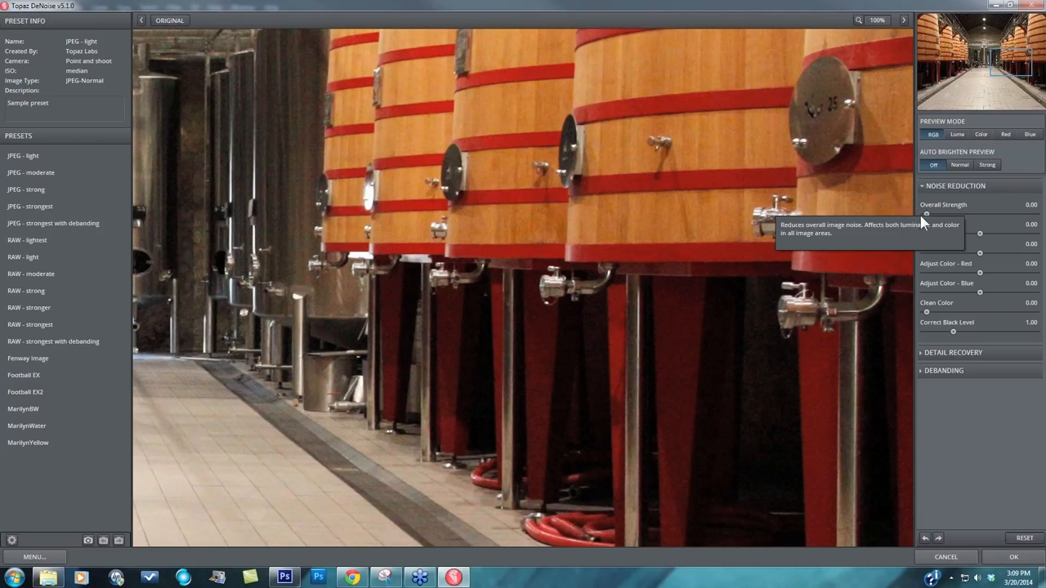
pyautogui.moveTo(968, 225)
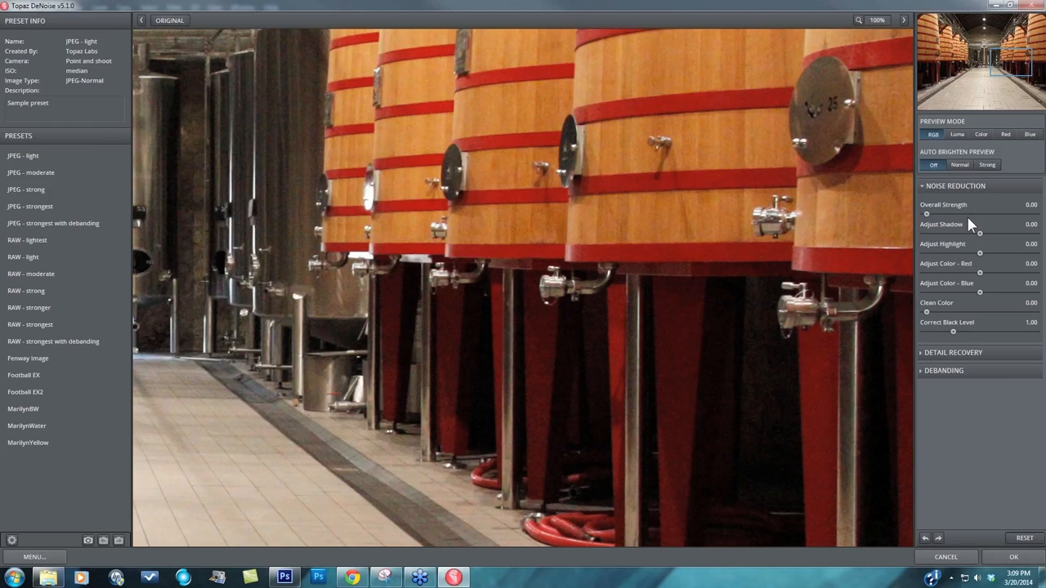
pyautogui.moveTo(949, 238)
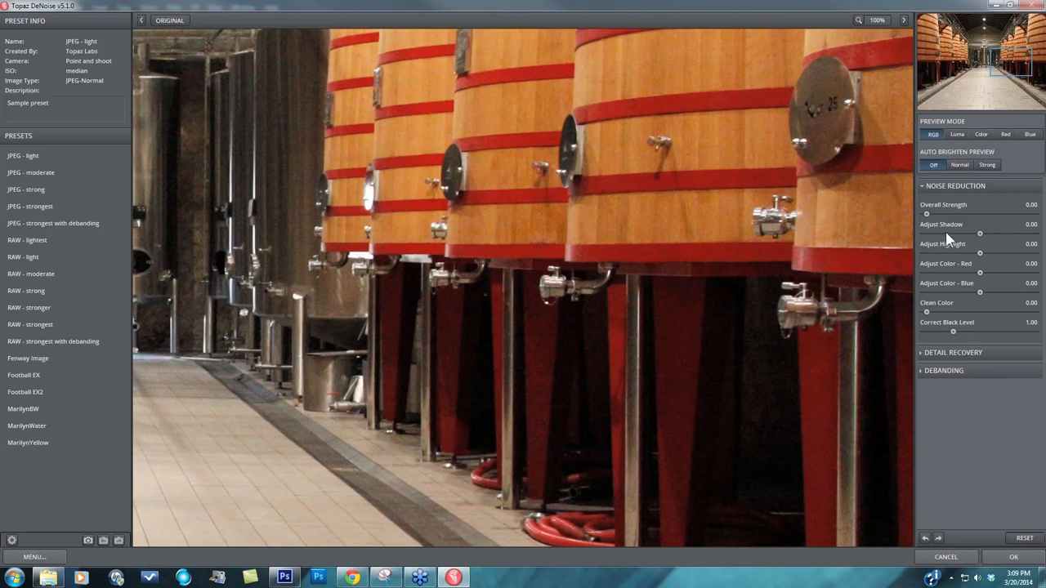
pyautogui.moveTo(1019, 180)
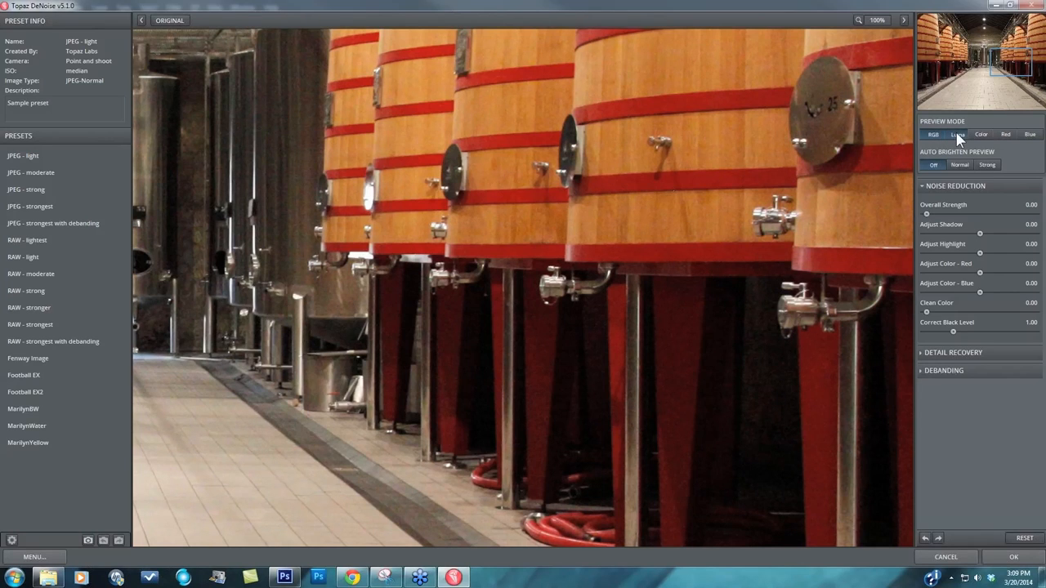
# Switch Preview Mode to Luma for a grayscale luminance-only preview.
pyautogui.click(958, 134)
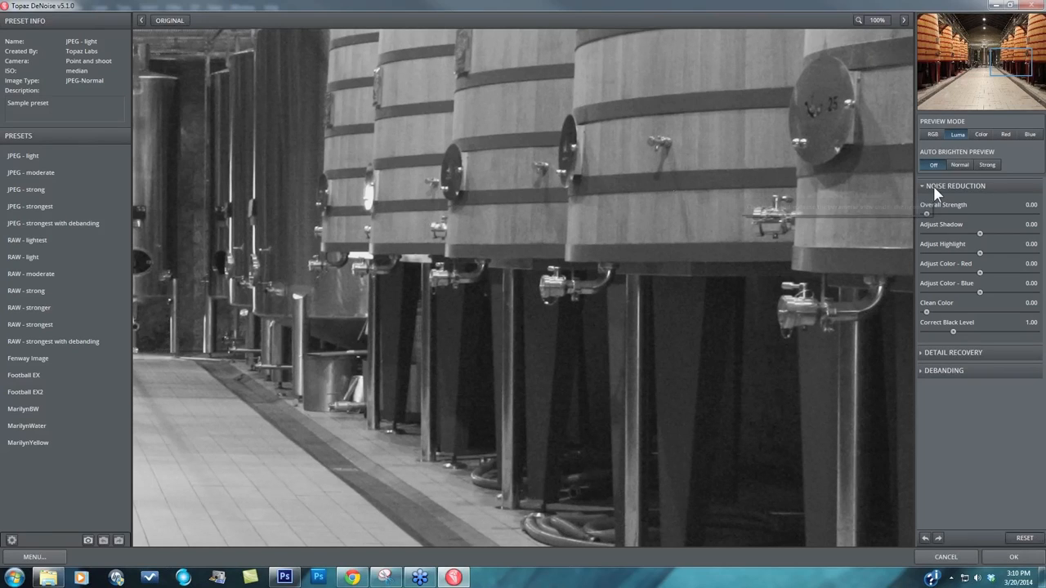
pyautogui.moveTo(944, 167)
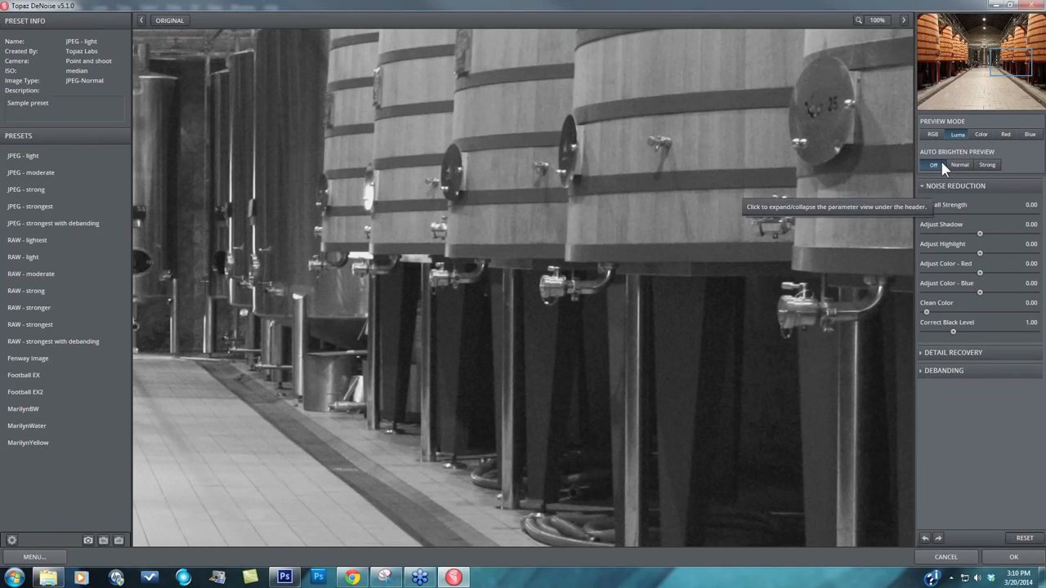
pyautogui.moveTo(950, 150)
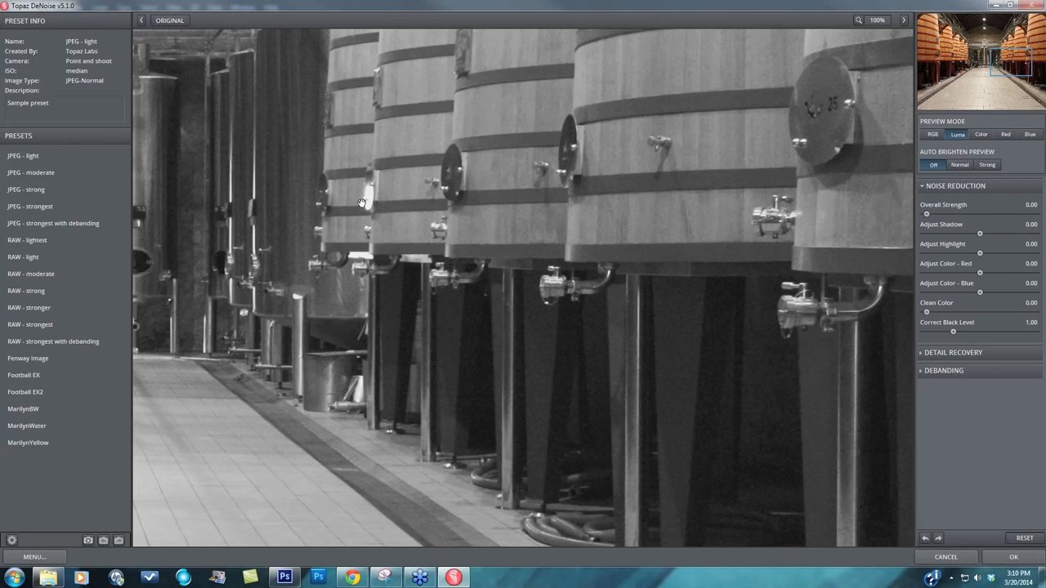
pyautogui.moveTo(435, 201)
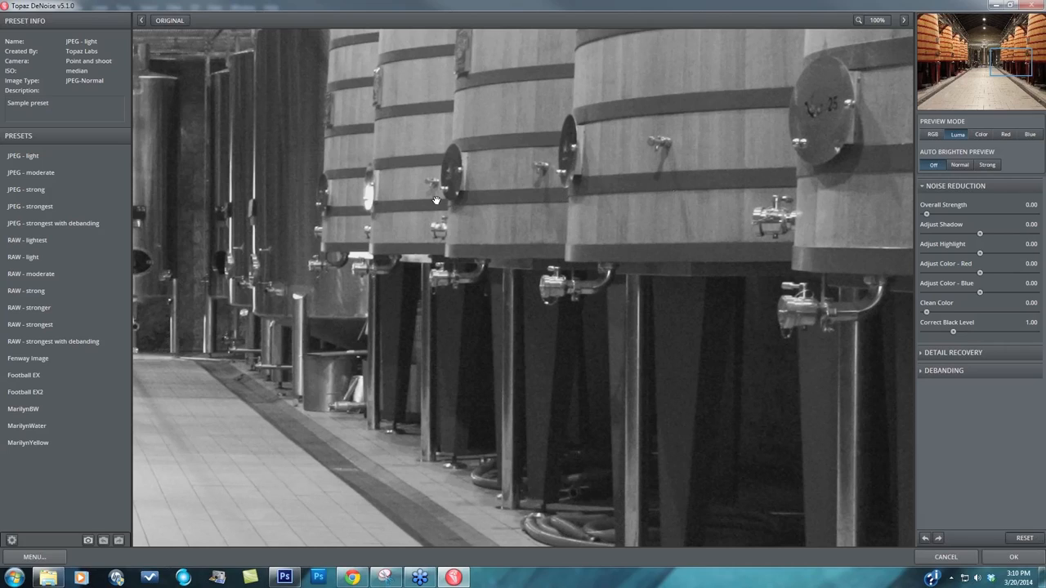
pyautogui.moveTo(452, 377)
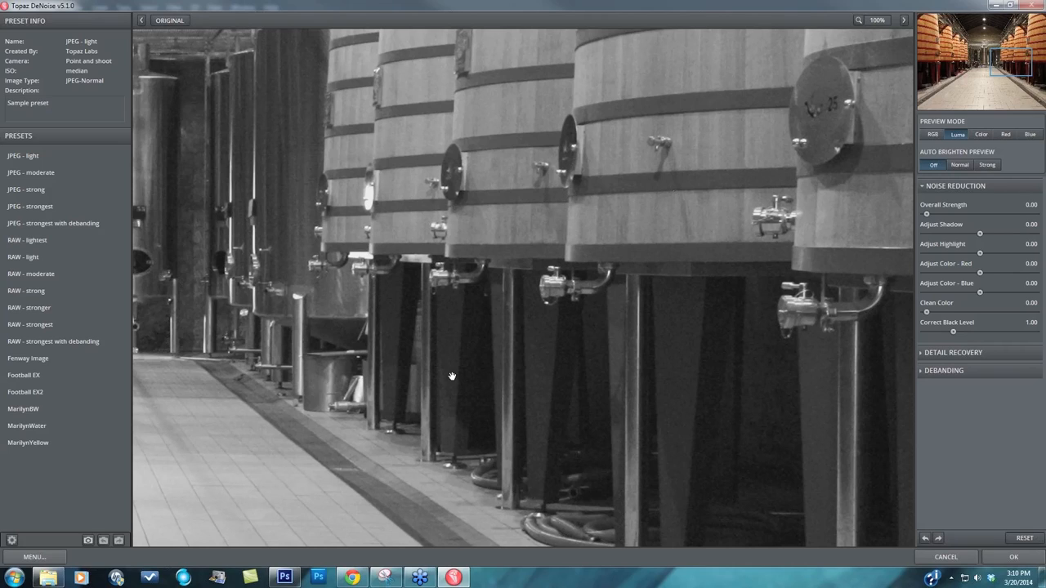
pyautogui.moveTo(515, 332)
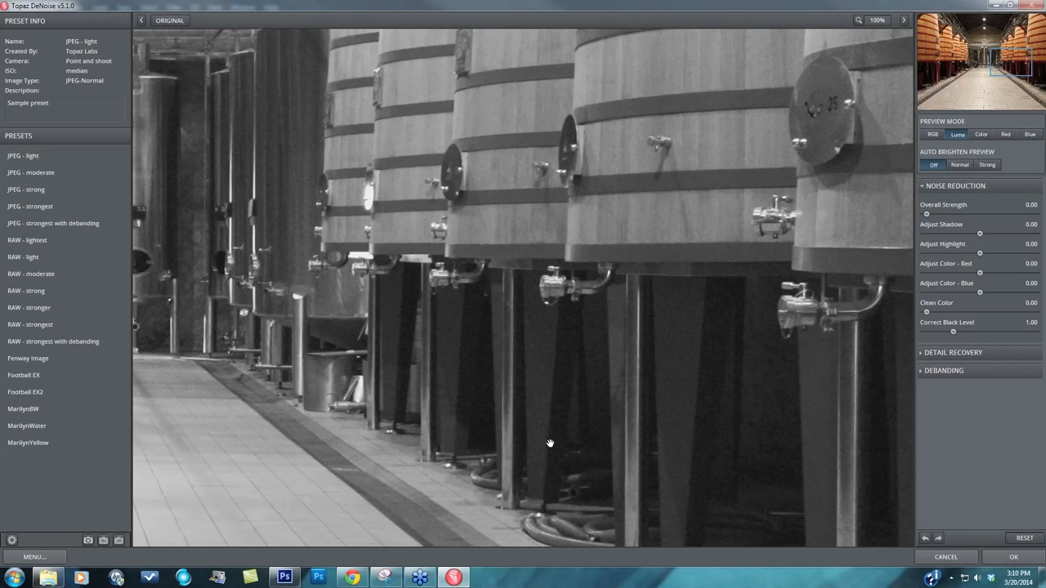
pyautogui.moveTo(695, 401)
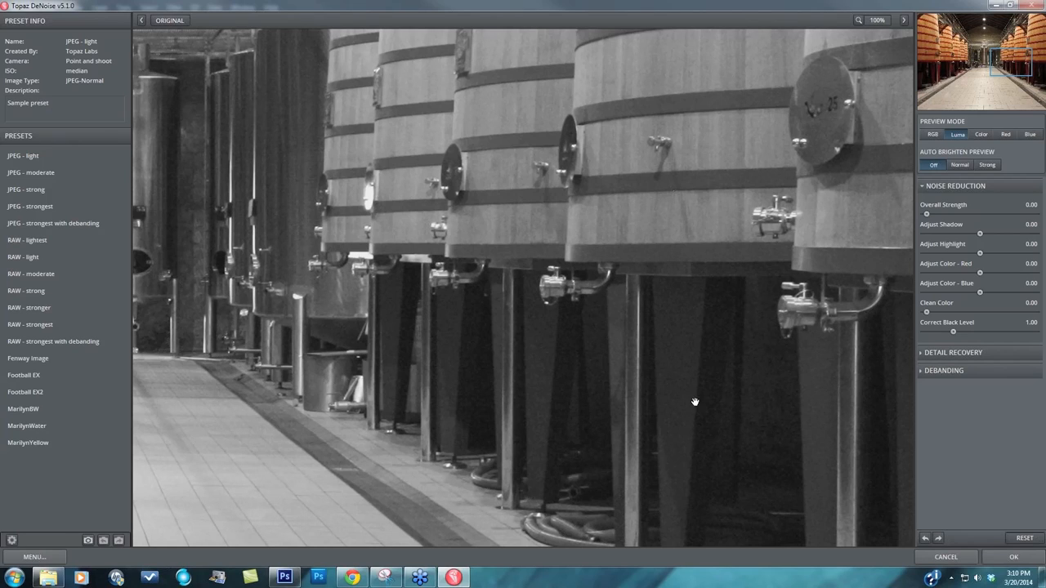
pyautogui.moveTo(805, 396)
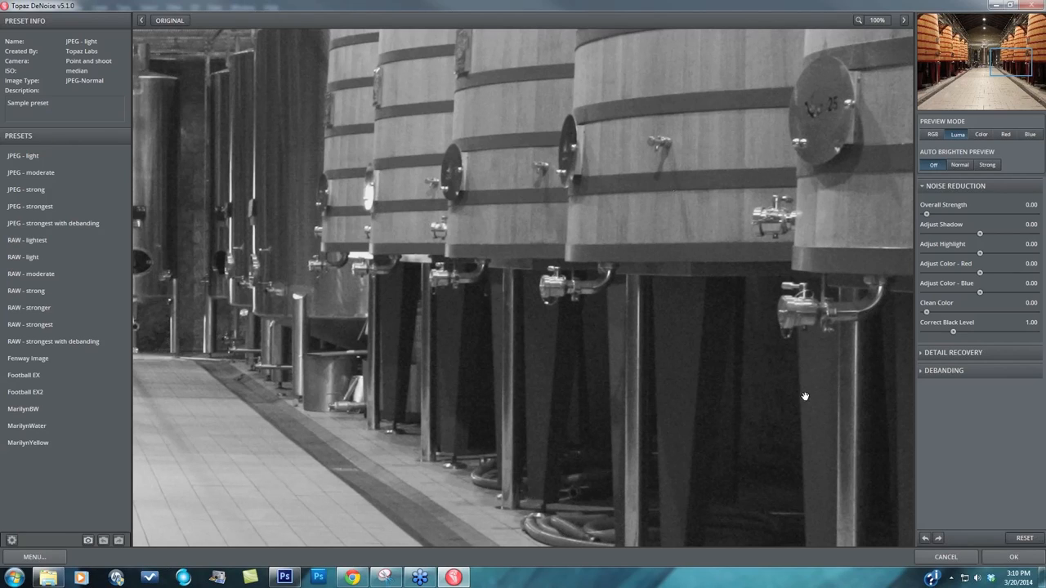
pyautogui.moveTo(835, 361)
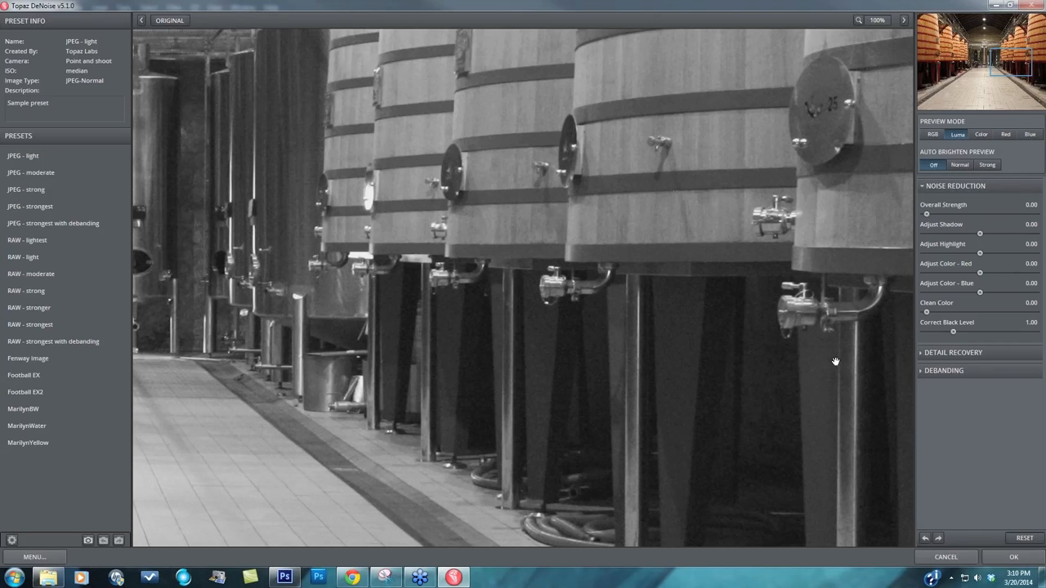
pyautogui.moveTo(964, 158)
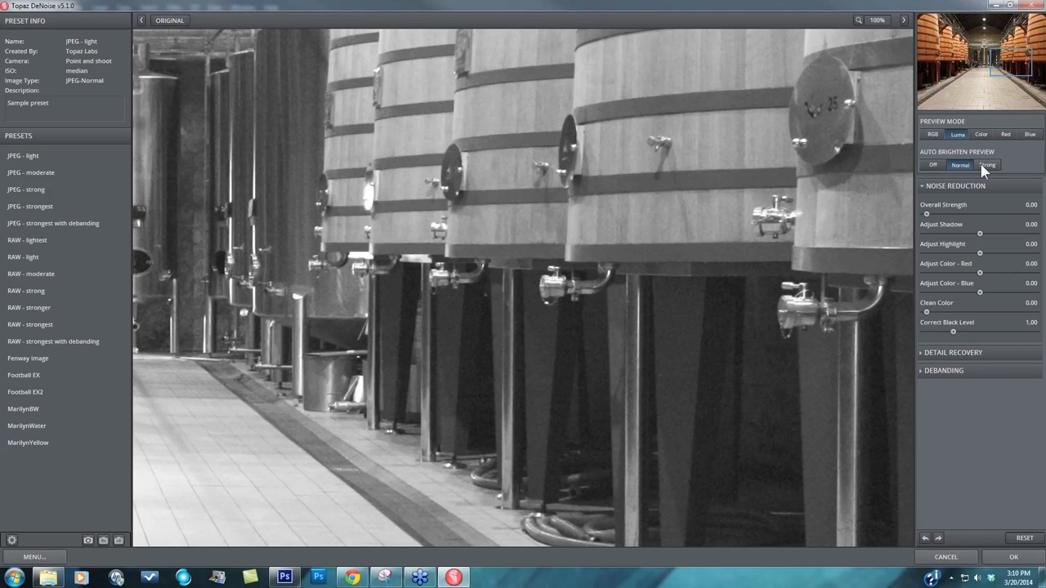
# Try Strong auto-brightening on the luma preview, then return to Normal.
pyautogui.click(987, 165)
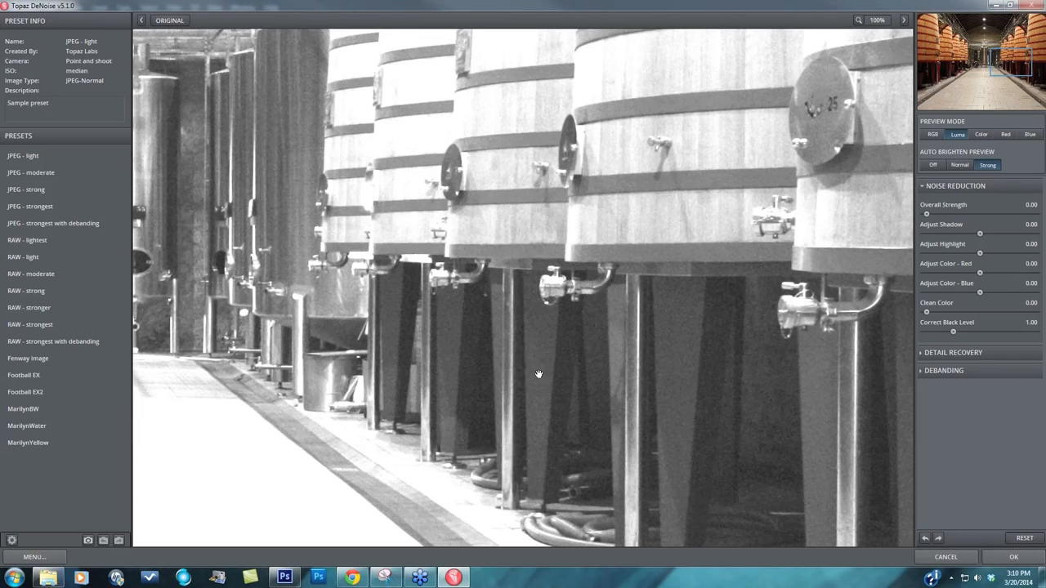
pyautogui.moveTo(737, 400)
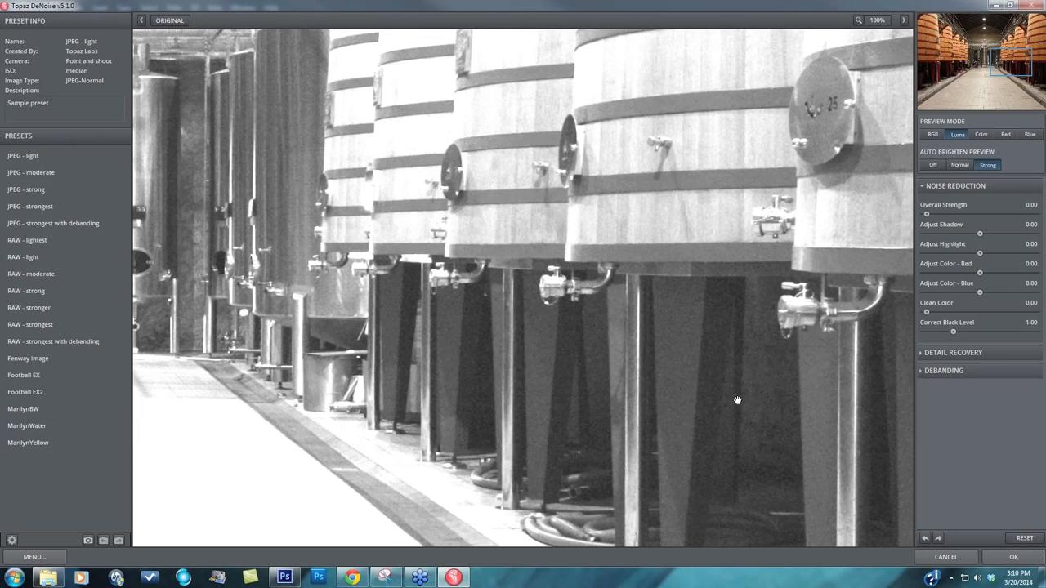
pyautogui.moveTo(718, 366)
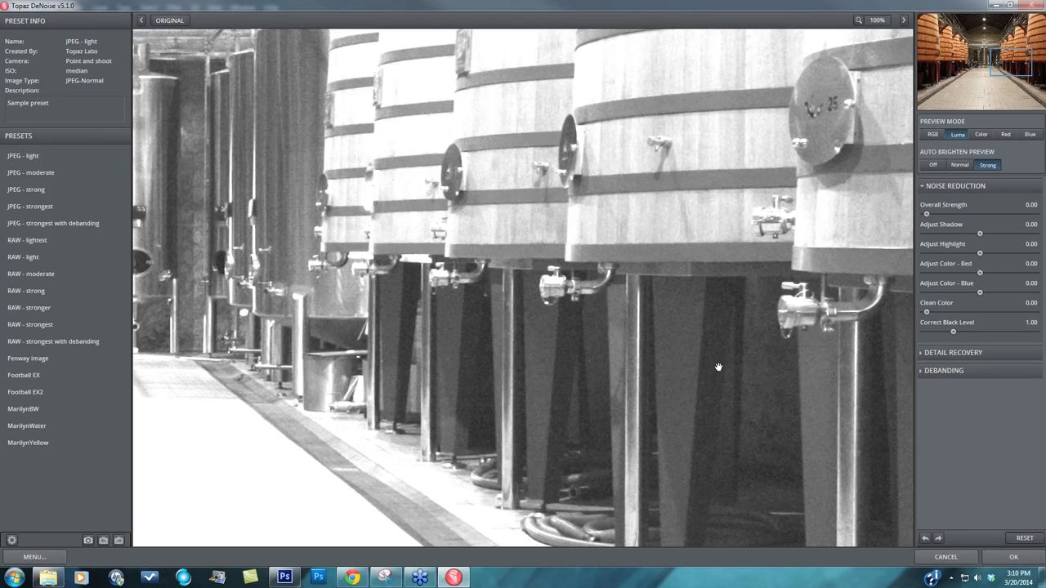
pyautogui.moveTo(818, 236)
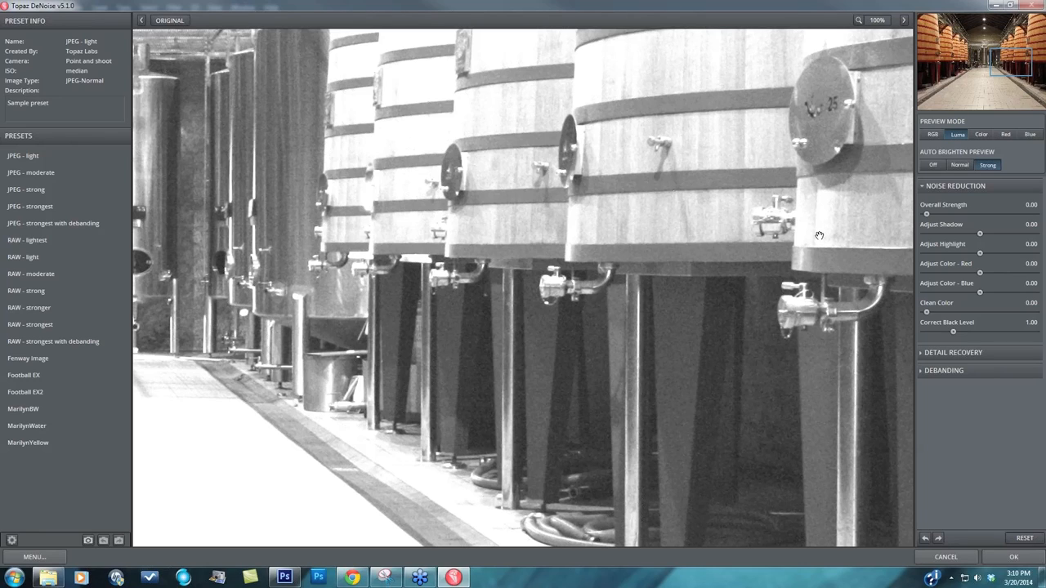
pyautogui.moveTo(873, 240)
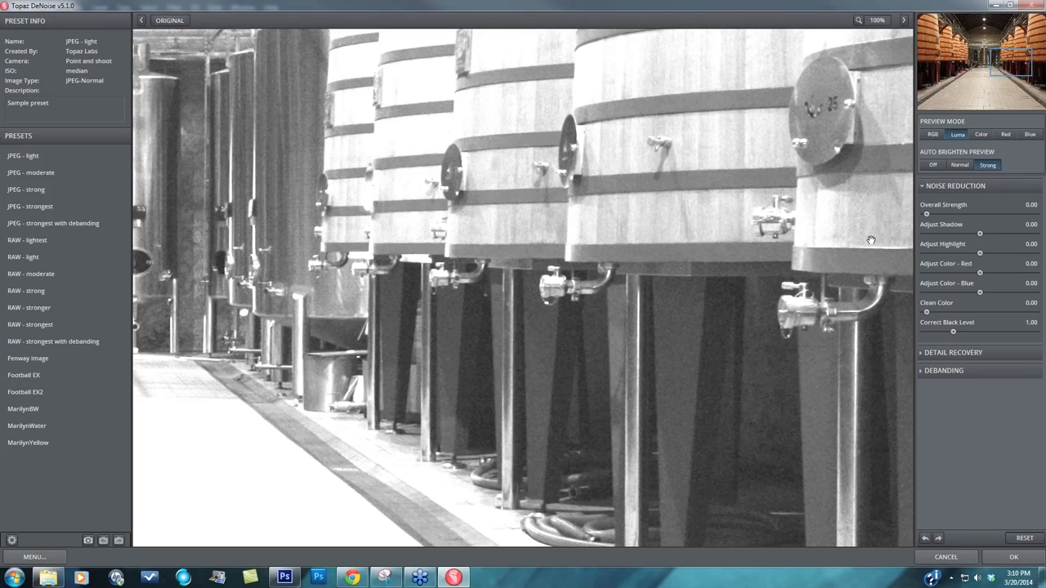
pyautogui.moveTo(882, 248)
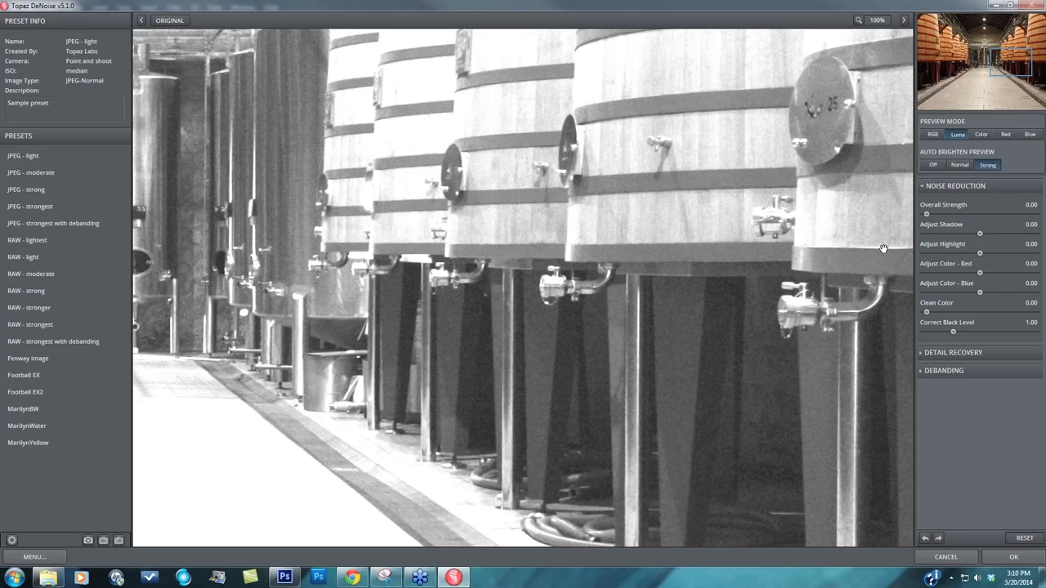
pyautogui.moveTo(888, 248)
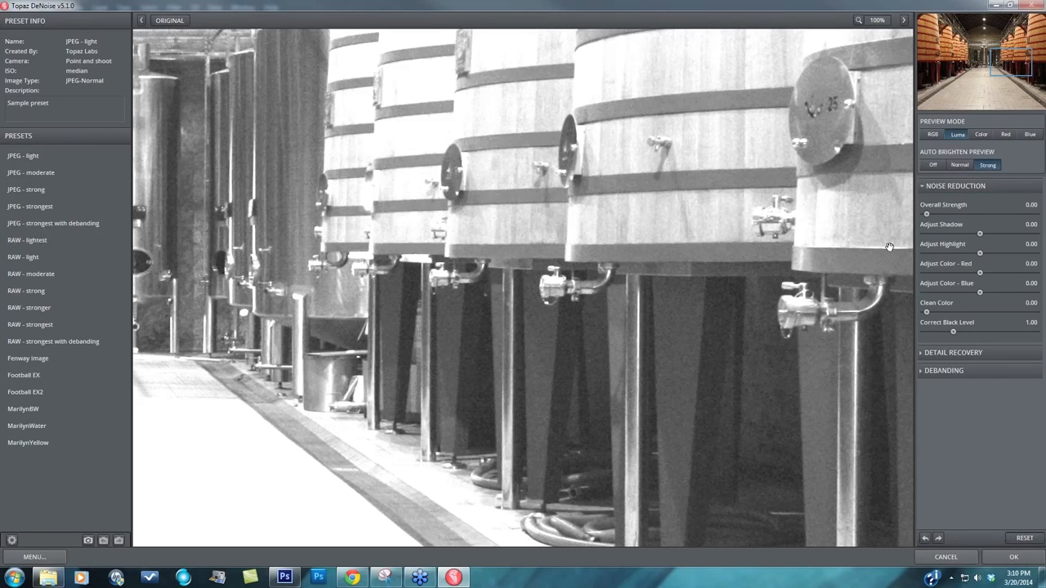
pyautogui.moveTo(898, 247)
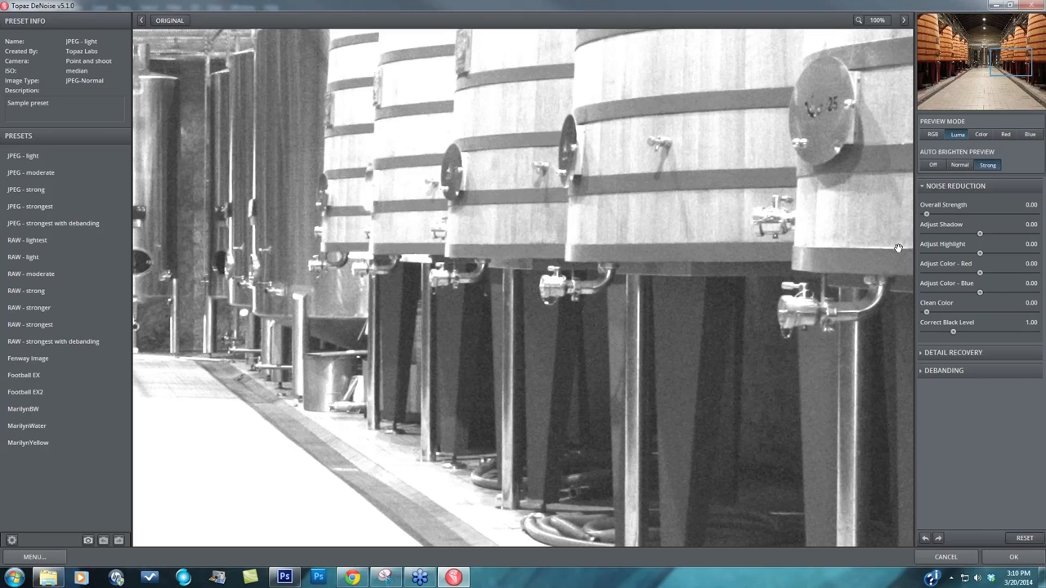
pyautogui.click(959, 164)
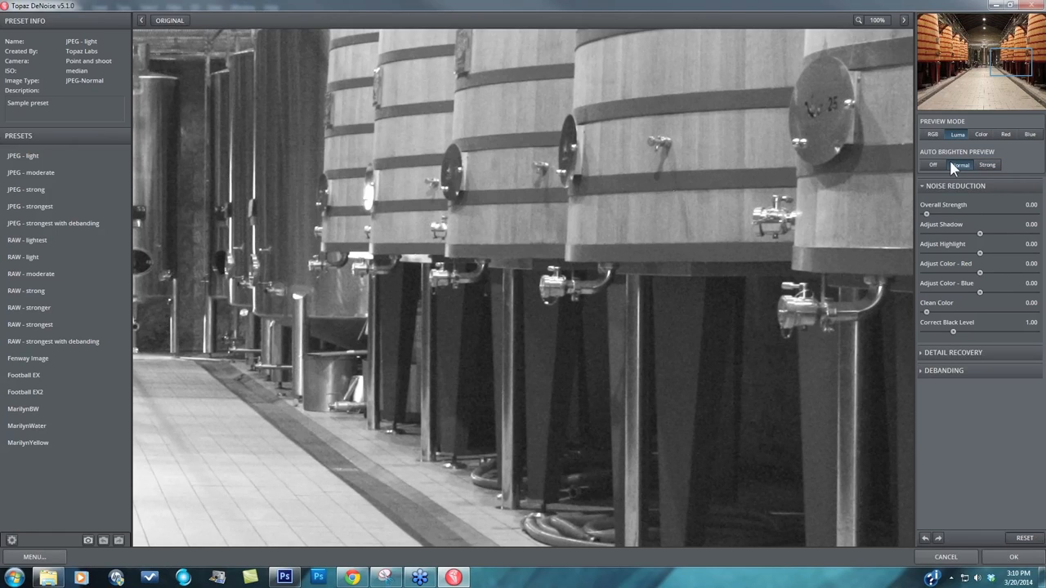
pyautogui.click(933, 165)
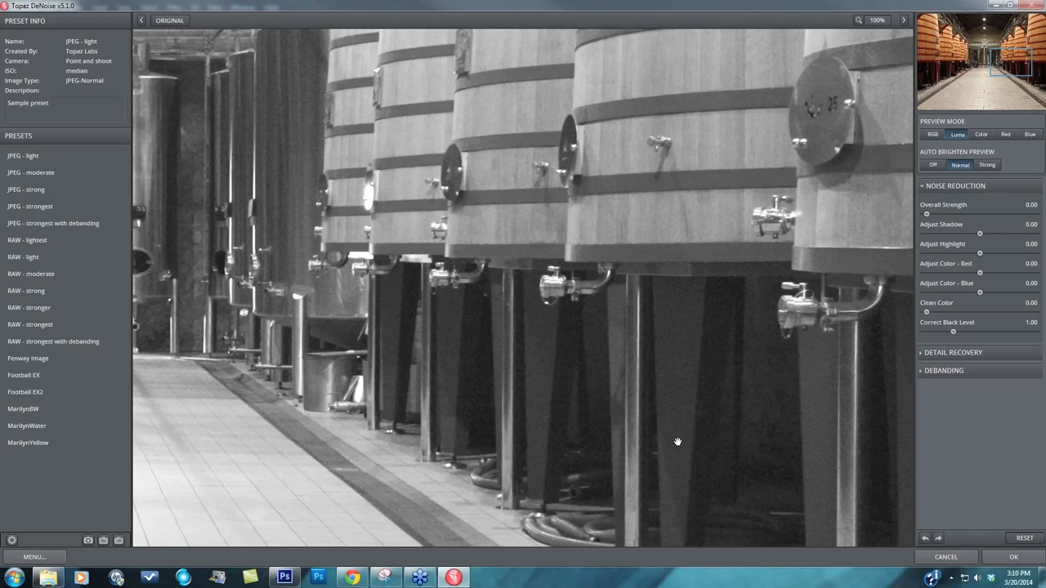
pyautogui.moveTo(563, 149)
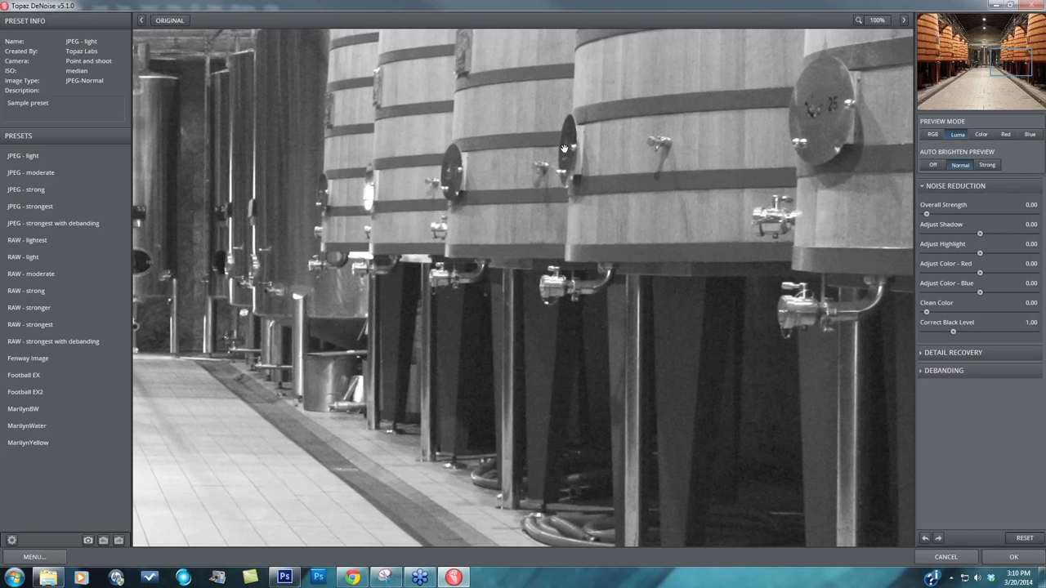
pyautogui.moveTo(349, 320)
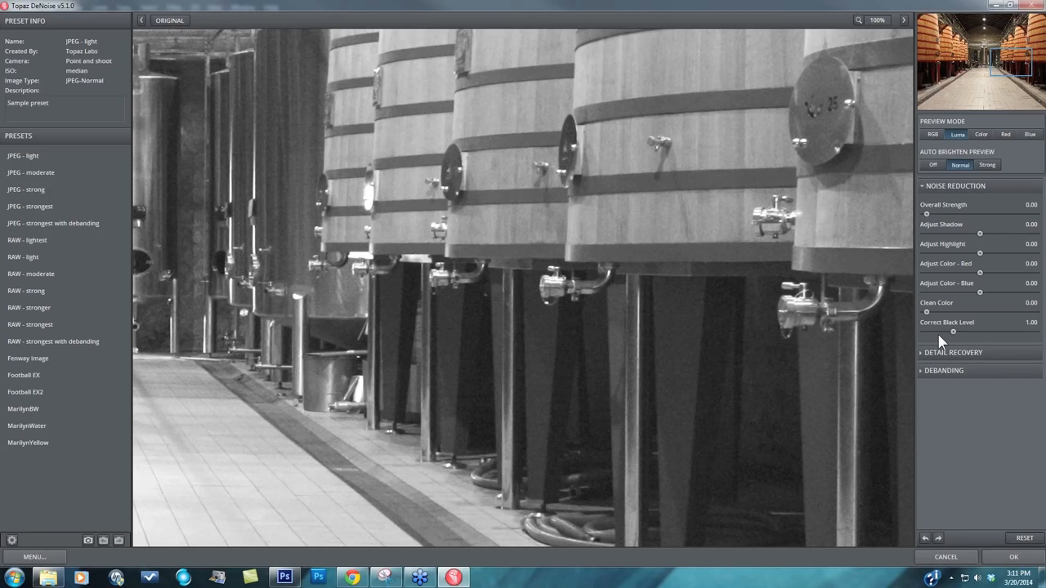
pyautogui.moveTo(953, 335)
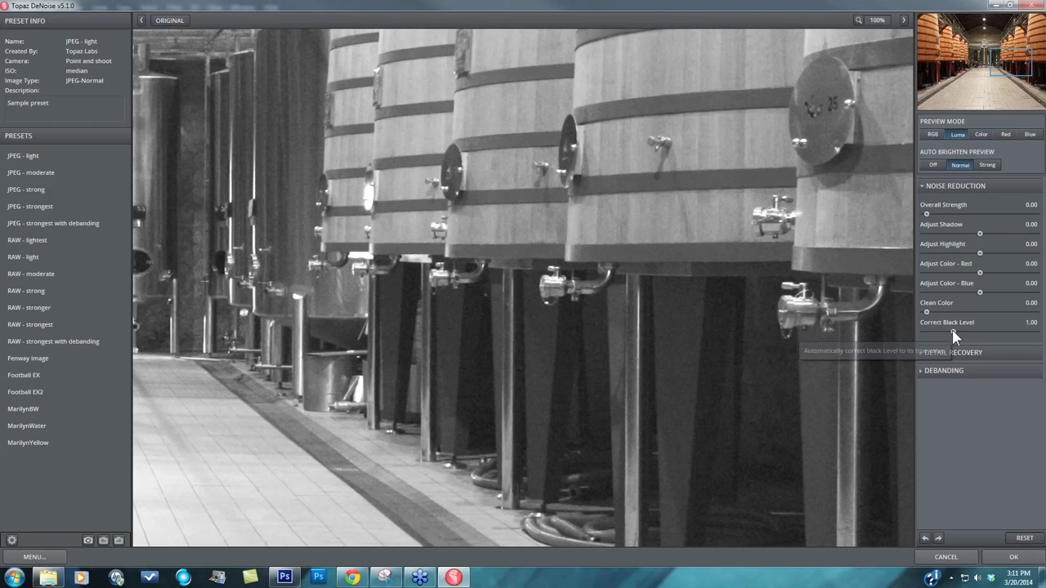
pyautogui.moveTo(956, 335)
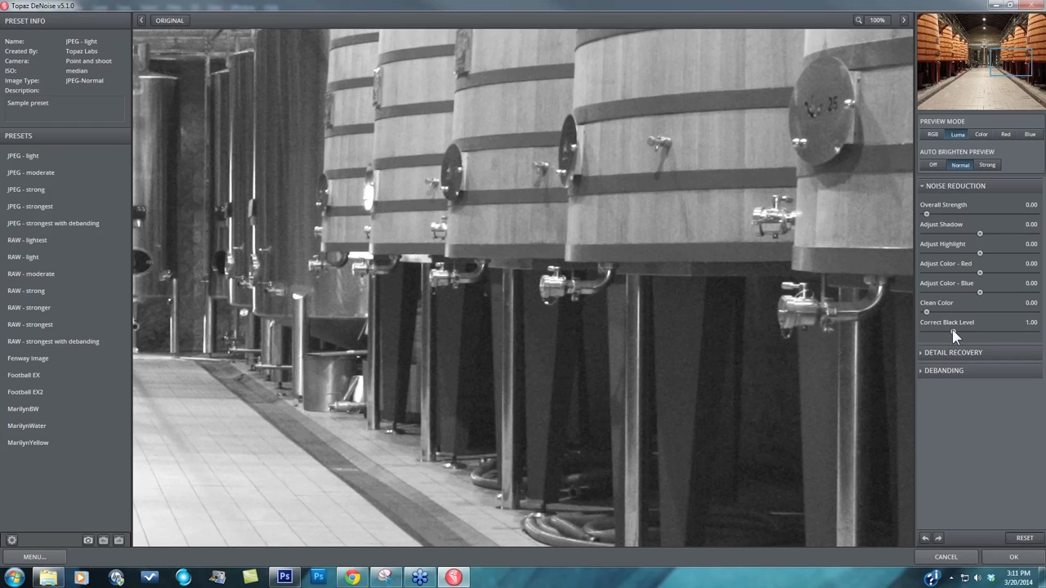
# Lower Correct Black Level from 1.00 to 0.00 for deeper shadows.
pyautogui.moveTo(979, 331); pyautogui.dragTo(926, 332)
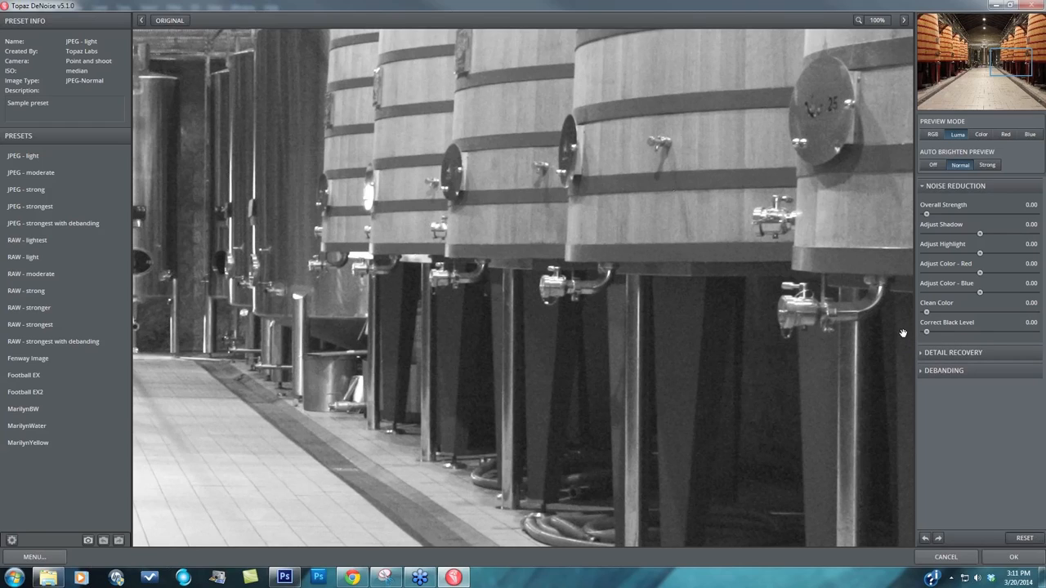
pyautogui.moveTo(902, 309)
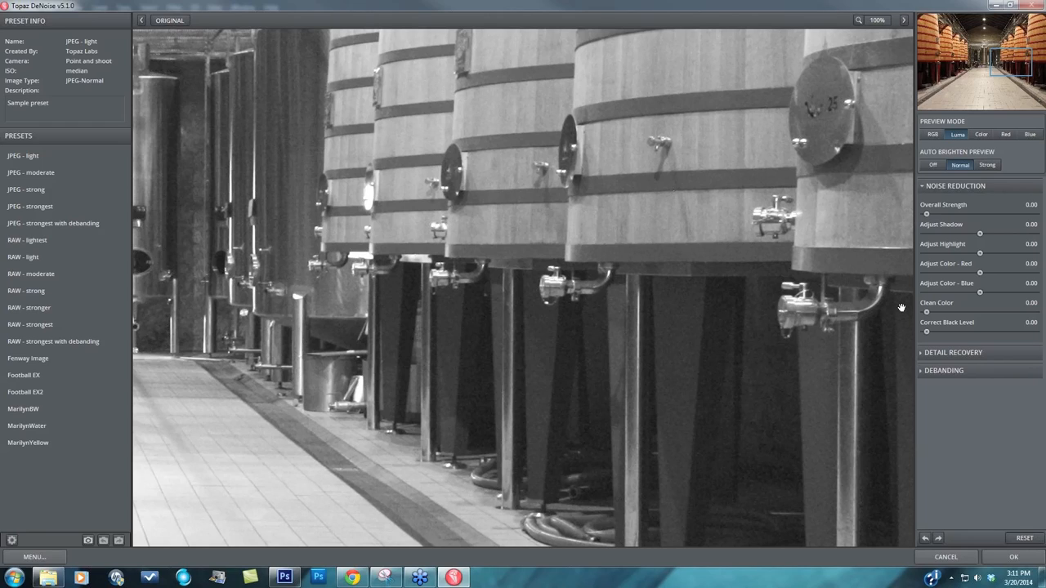
pyautogui.moveTo(956, 338)
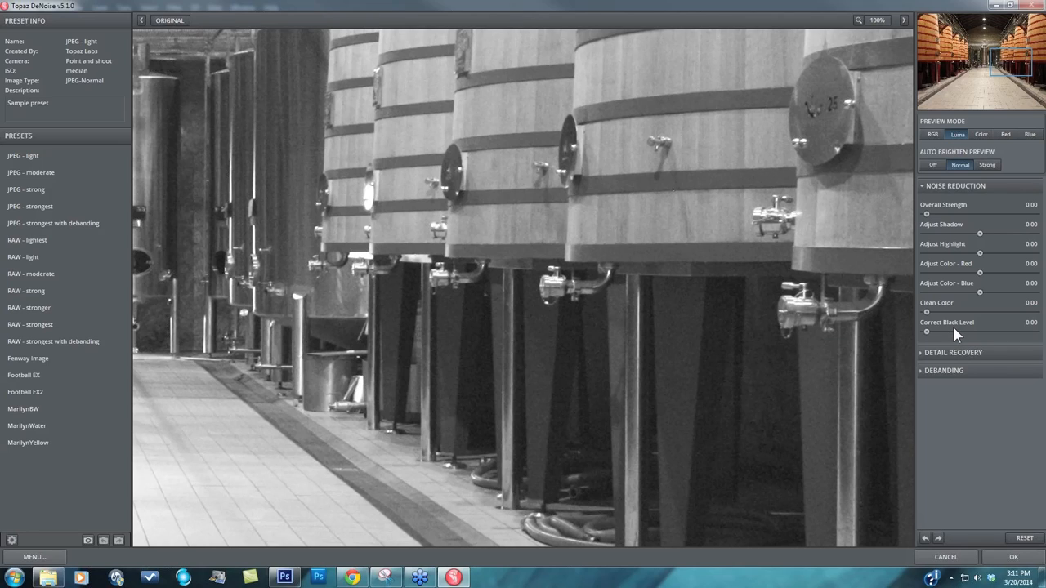
pyautogui.moveTo(950, 331)
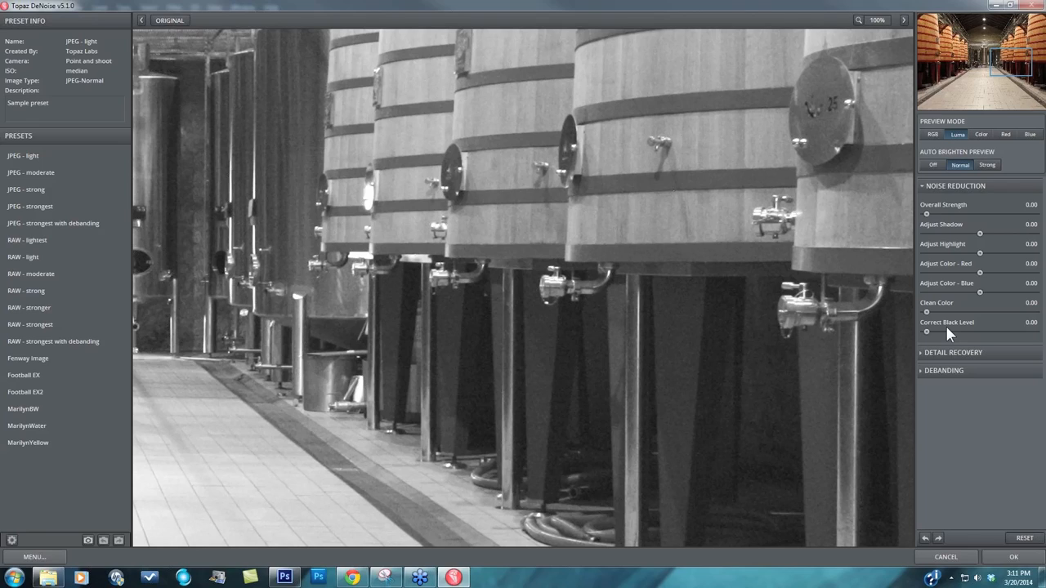
pyautogui.moveTo(919, 343)
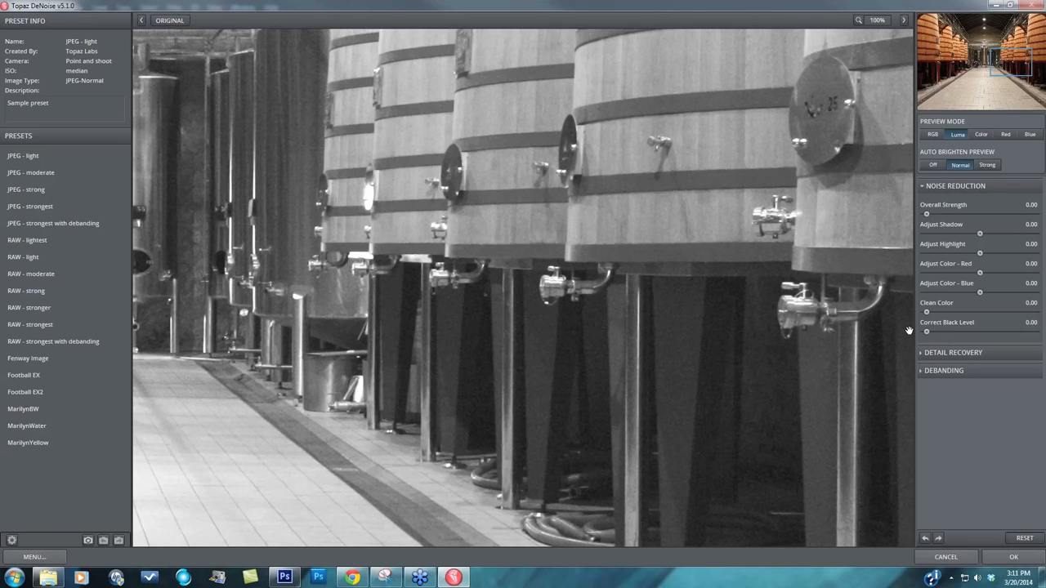
pyautogui.moveTo(921, 189)
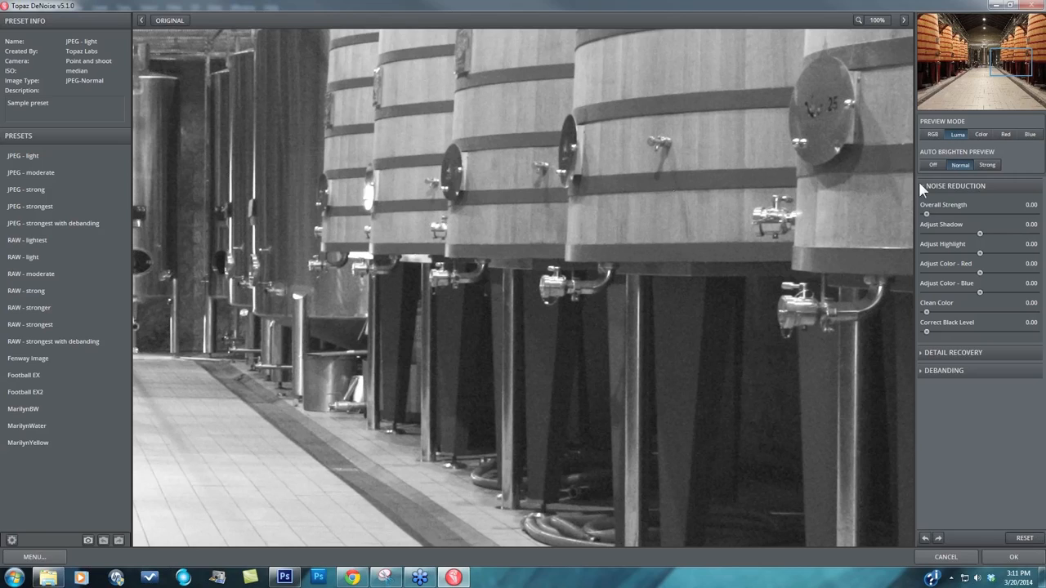
pyautogui.moveTo(927, 218)
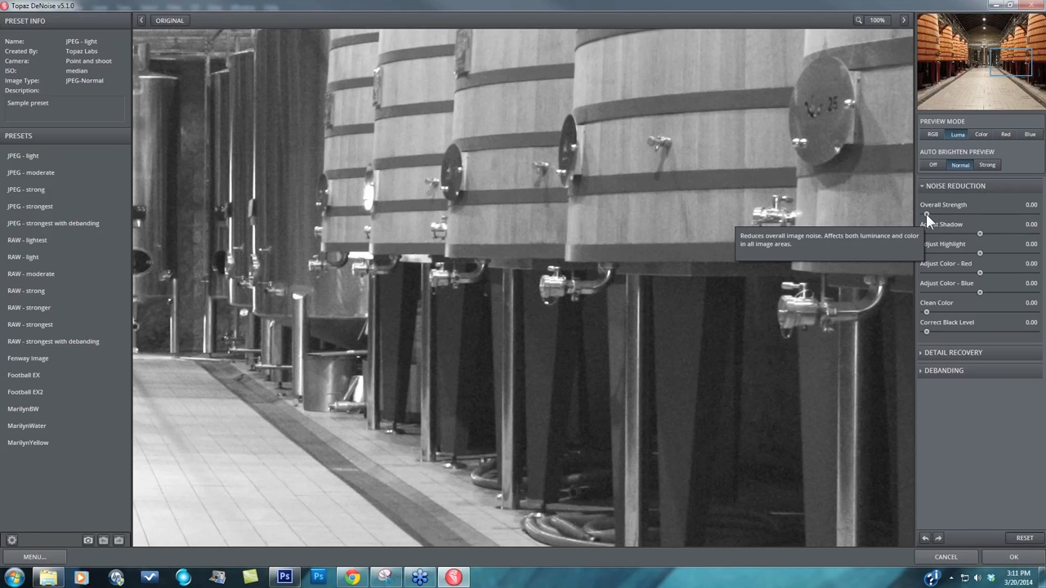
pyautogui.moveTo(914, 243)
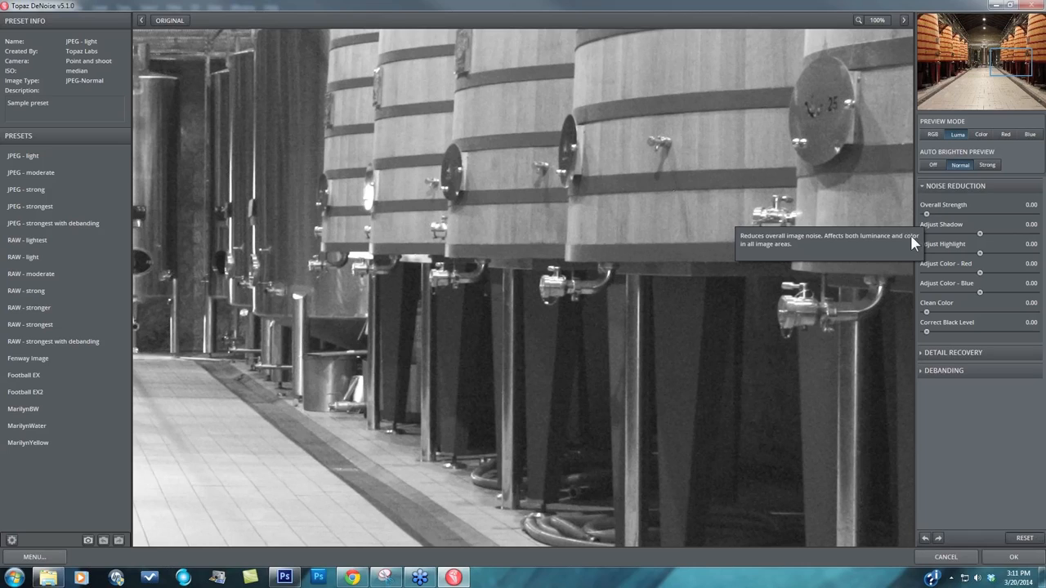
pyautogui.moveTo(946, 214)
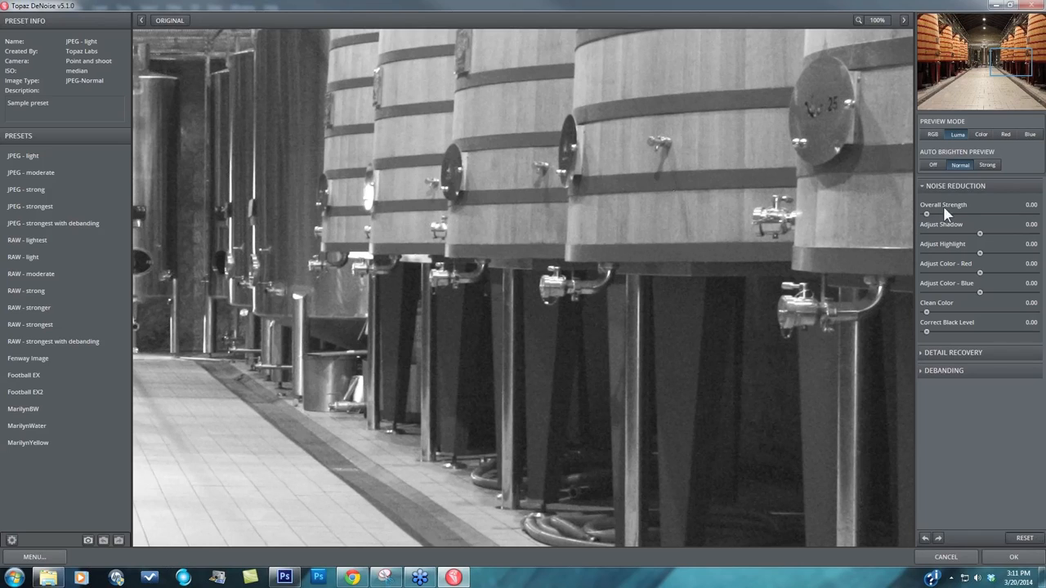
# Raise Overall Strength to about 0.23, then settle it at 0.21.
pyautogui.moveTo(926, 214); pyautogui.dragTo(933, 214)
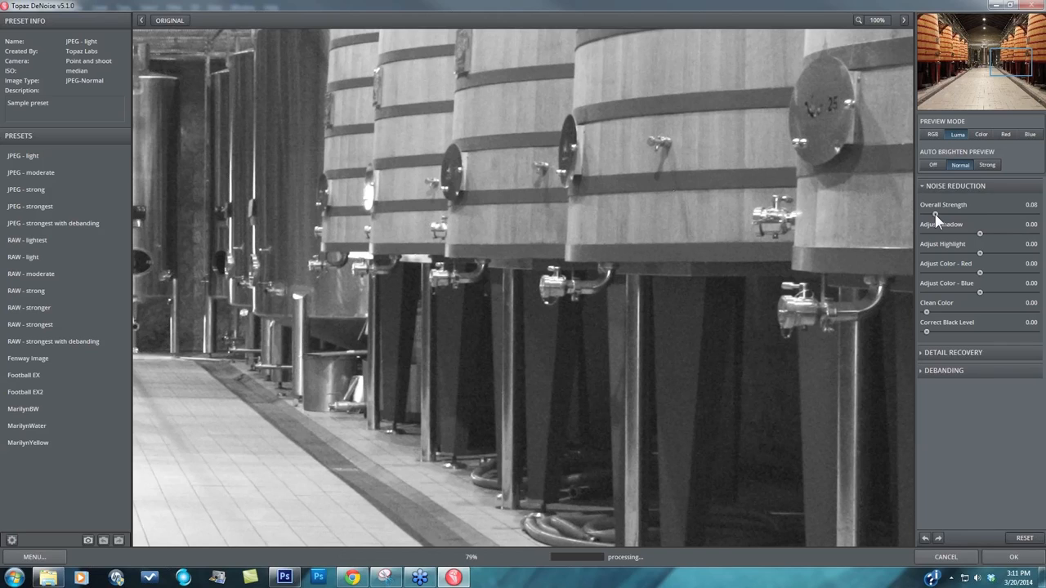
pyautogui.moveTo(934, 217); pyautogui.dragTo(939, 216)
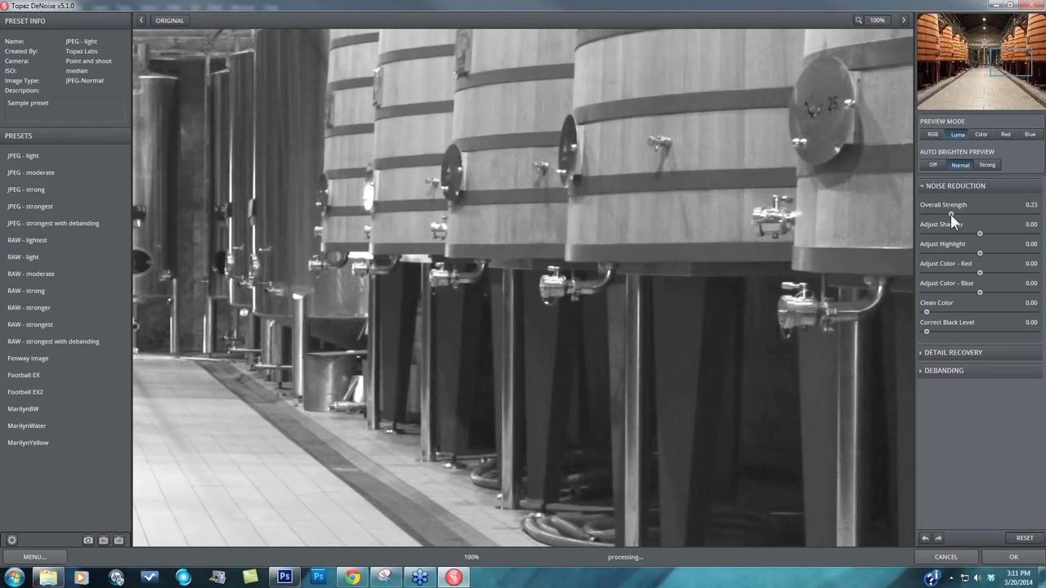
pyautogui.moveTo(952, 216); pyautogui.dragTo(951, 215)
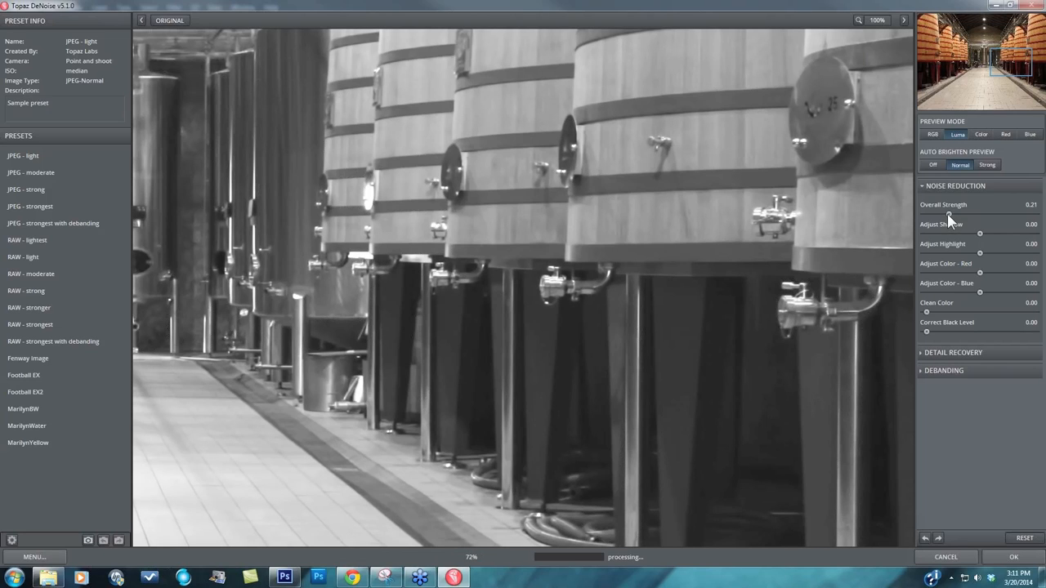
pyautogui.moveTo(659, 402)
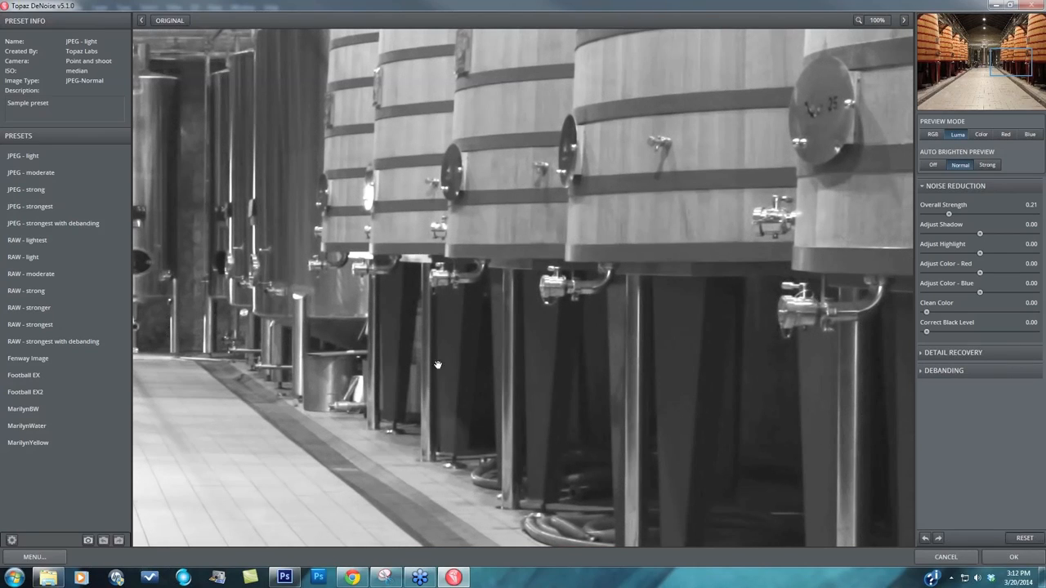
pyautogui.moveTo(508, 190)
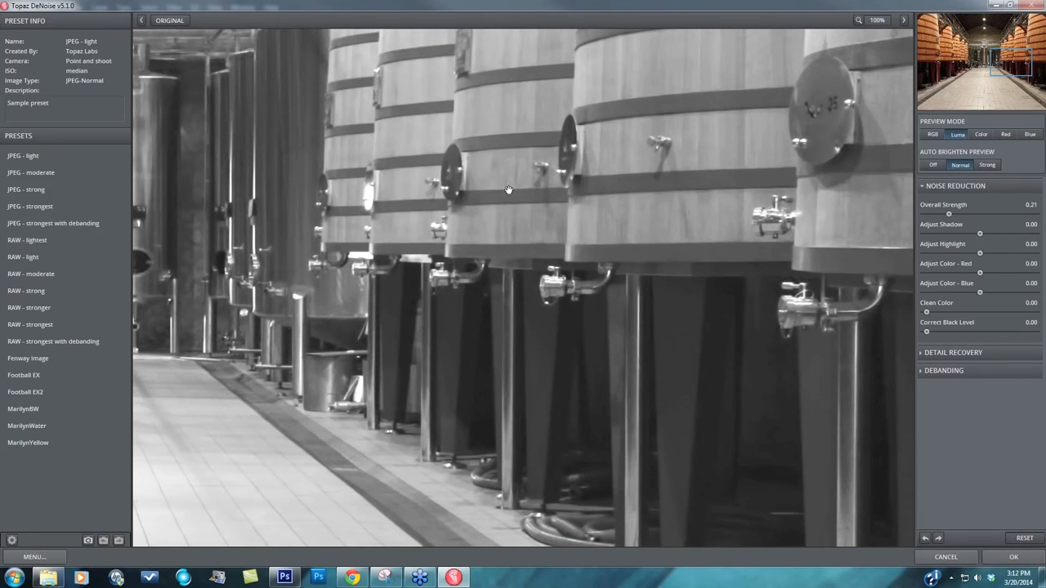
pyautogui.moveTo(515, 196)
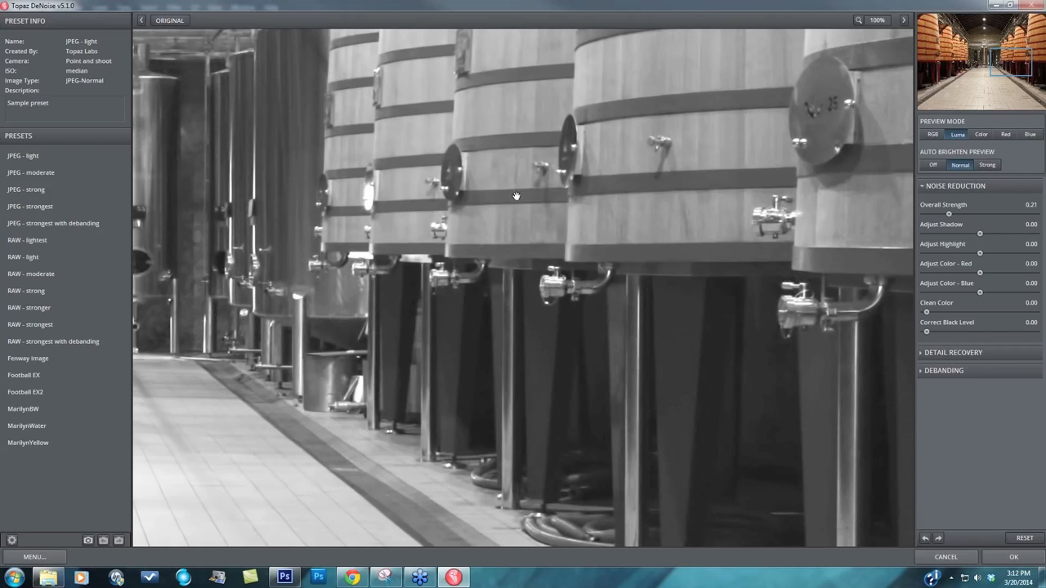
pyautogui.moveTo(566, 219)
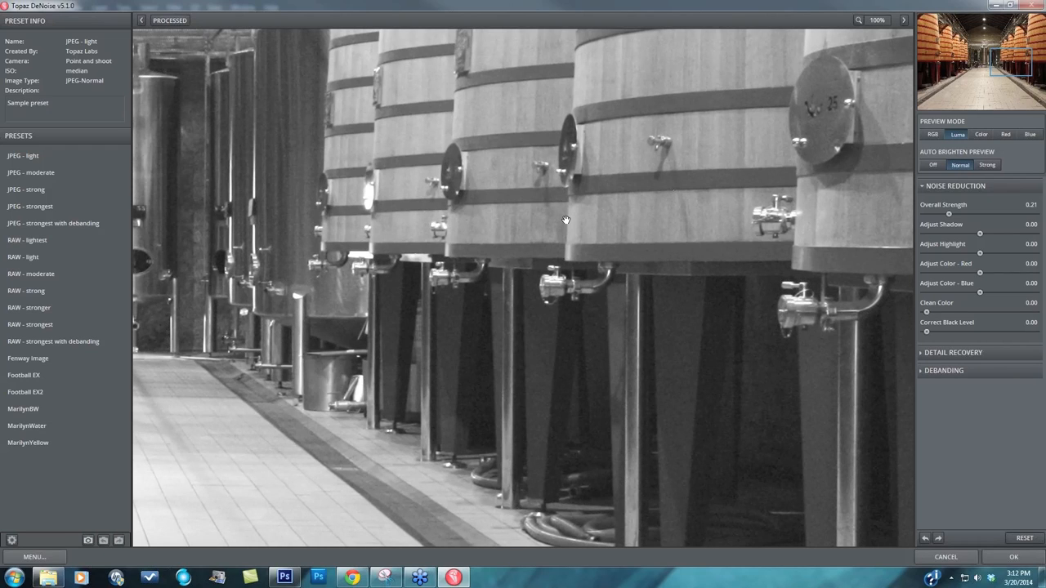
pyautogui.click(169, 20)
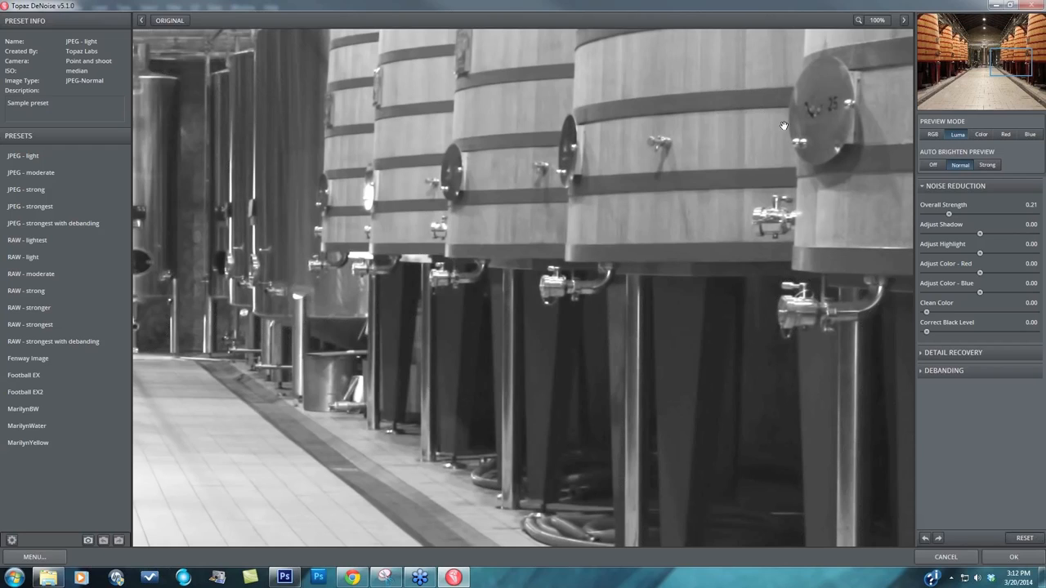
pyautogui.moveTo(472, 230)
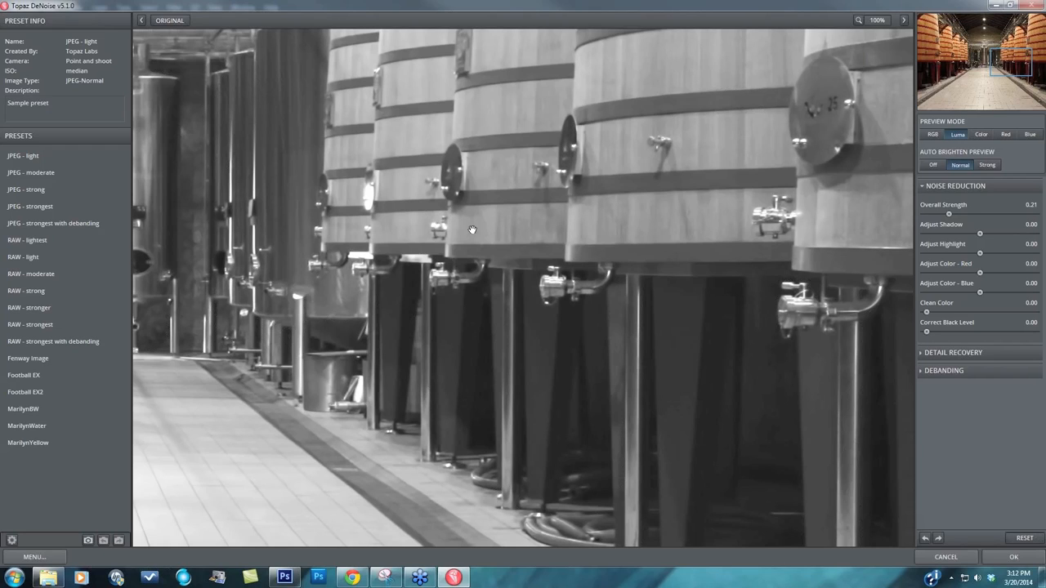
pyautogui.moveTo(580, 252)
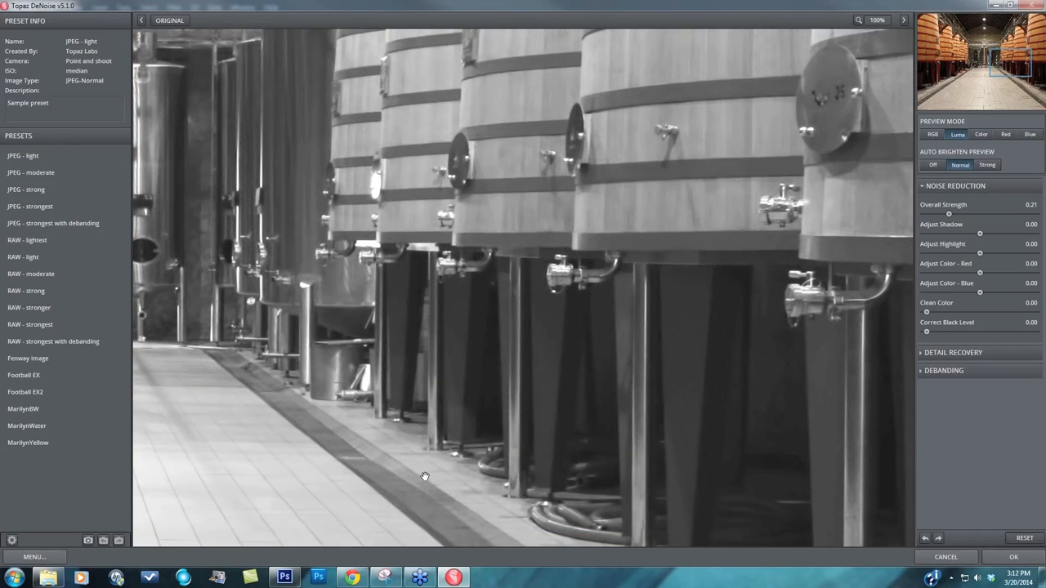
pyautogui.moveTo(485, 380)
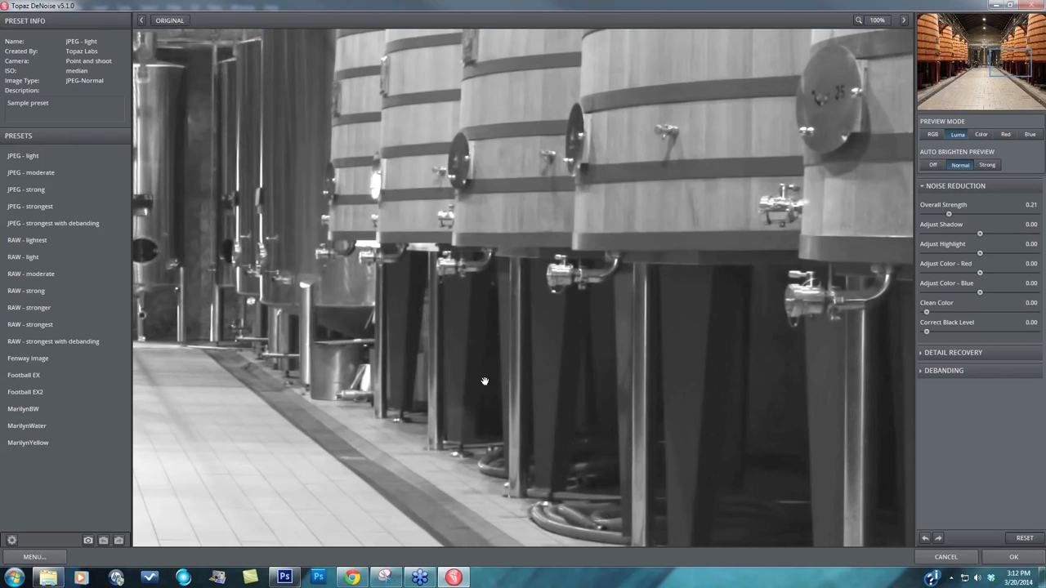
pyautogui.moveTo(724, 454)
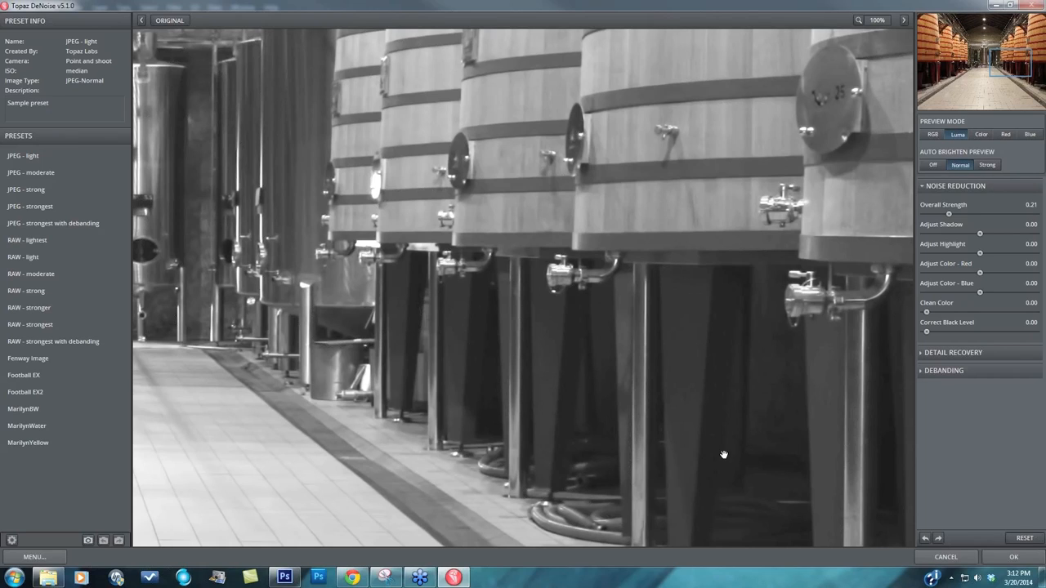
pyautogui.moveTo(962, 216)
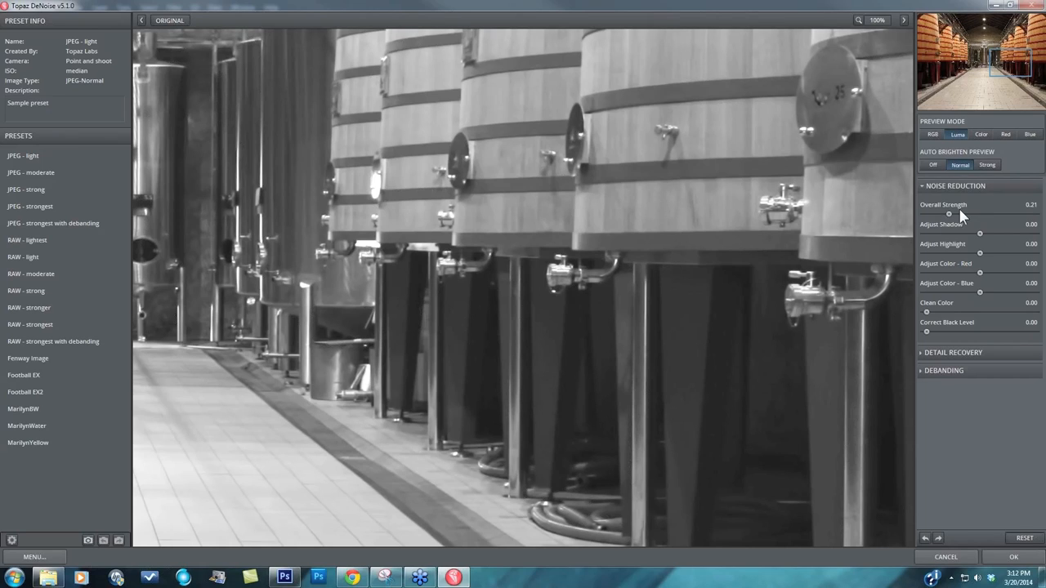
pyautogui.moveTo(929, 258)
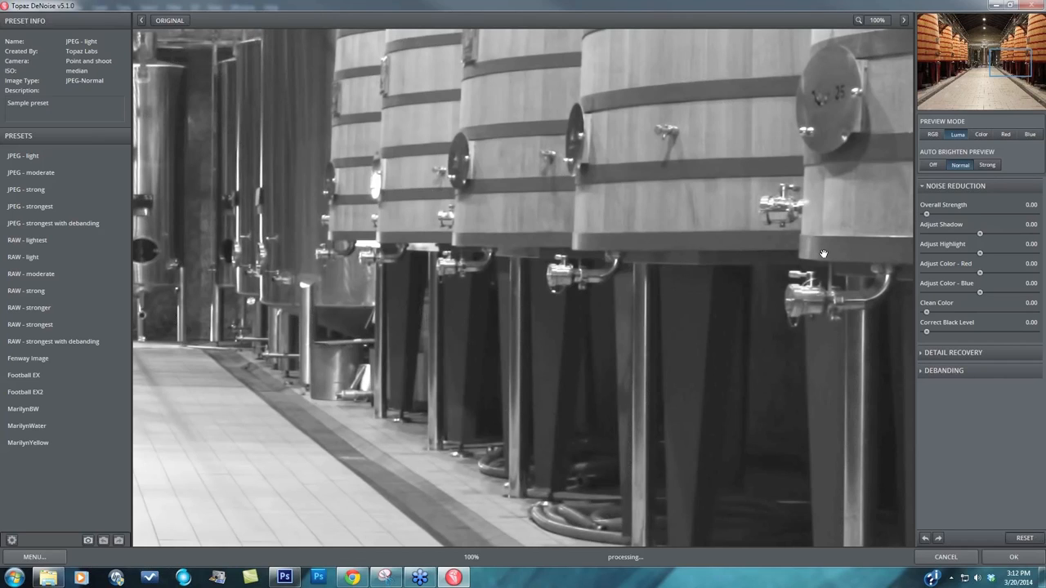
pyautogui.moveTo(960, 244)
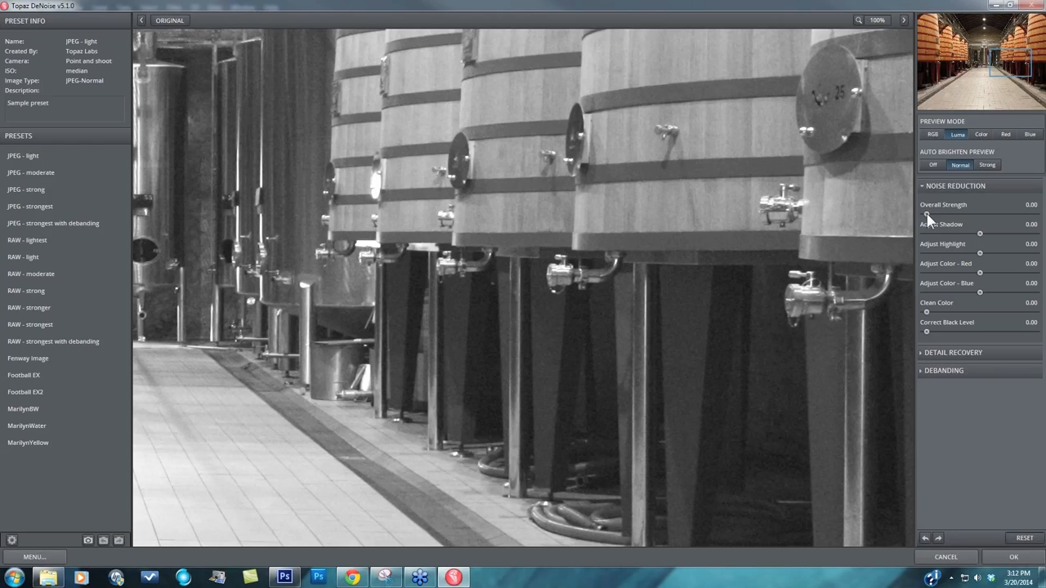
# Drop Overall Strength to zero and bring it back up to 0.08.
pyautogui.moveTo(927, 214); pyautogui.dragTo(935, 214)
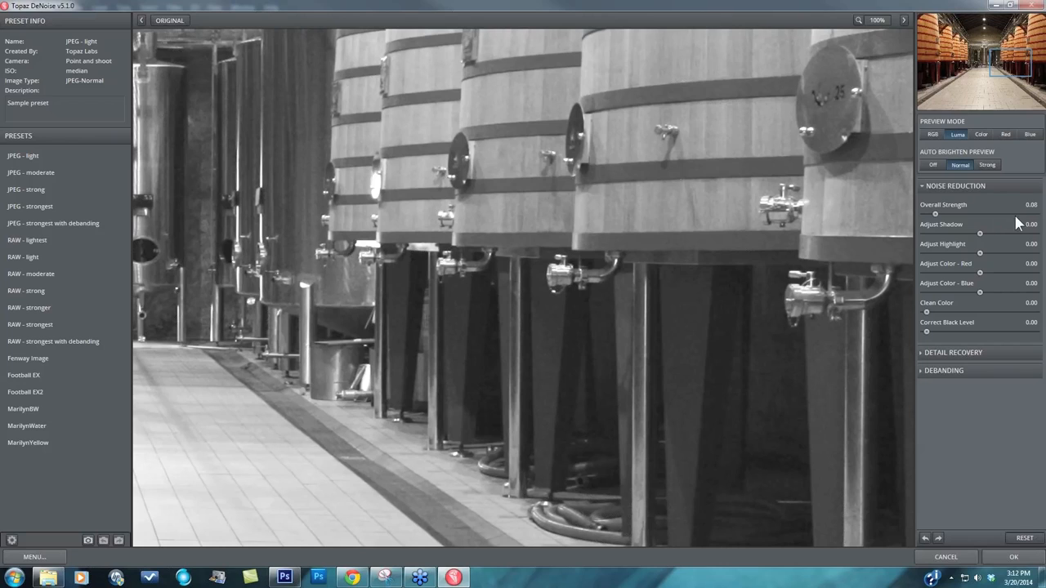
pyautogui.moveTo(938, 215)
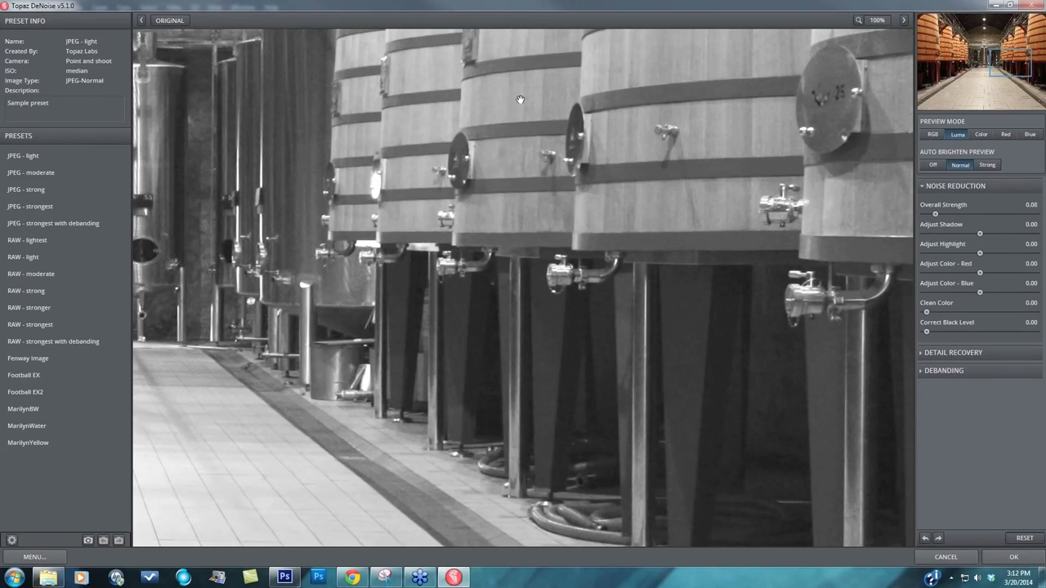
pyautogui.moveTo(679, 172)
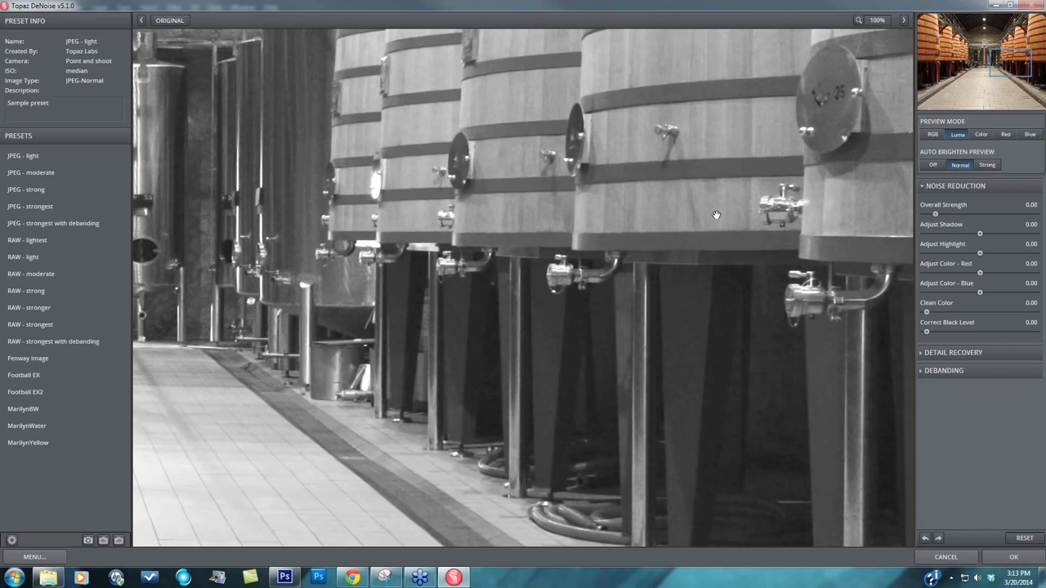
pyautogui.moveTo(741, 359)
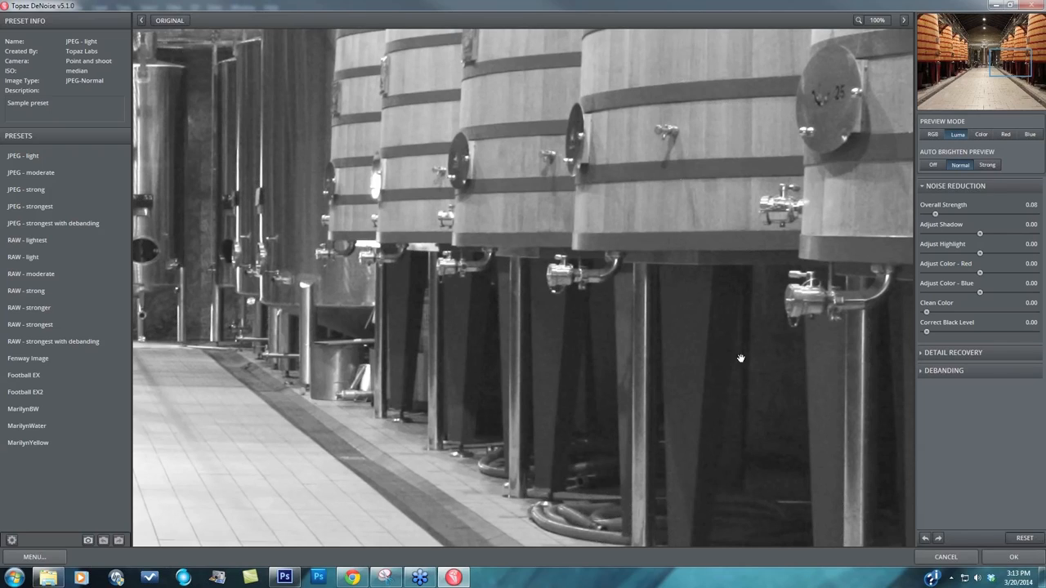
pyautogui.moveTo(767, 414)
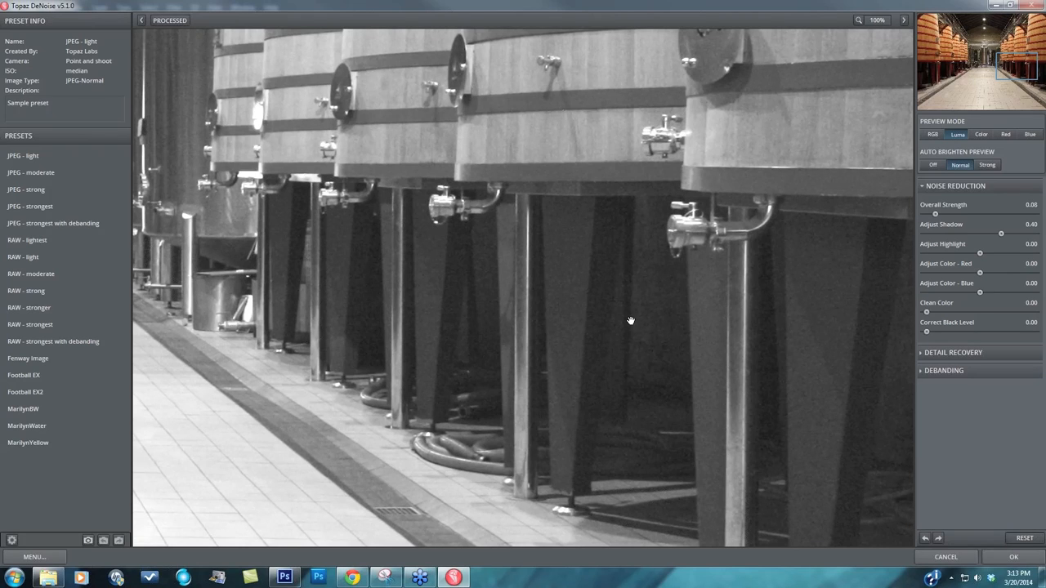
# Compare the unprocessed original against the processed preview with Adjust Shadow at 0.40.
pyautogui.click(141, 19)
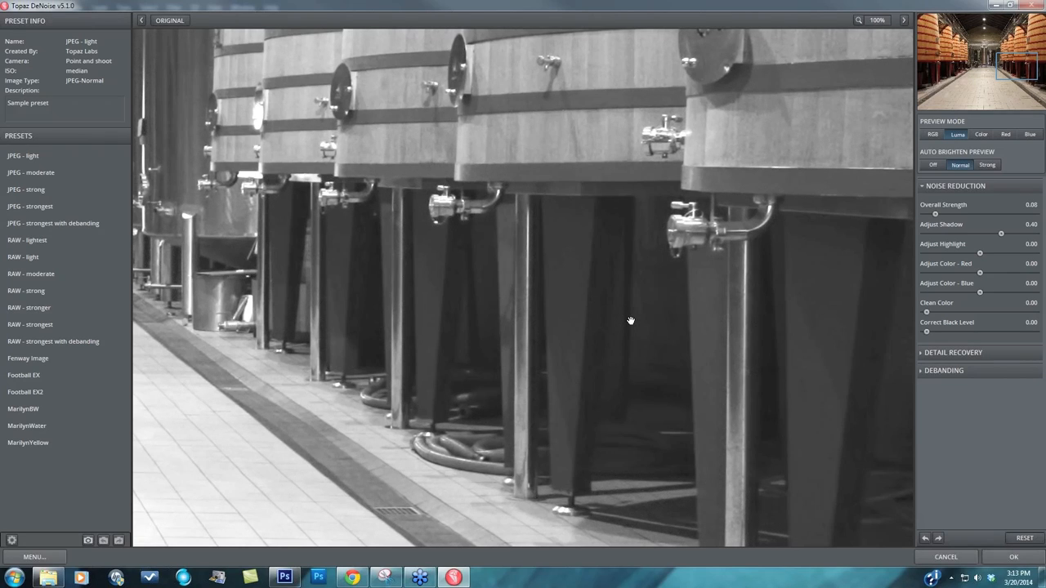
pyautogui.click(170, 20)
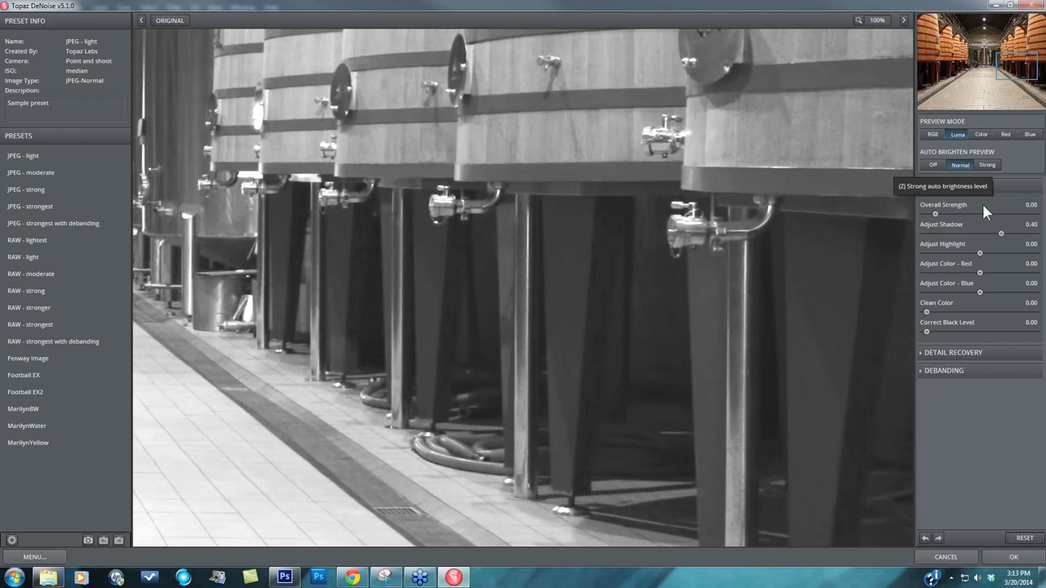
pyautogui.moveTo(969, 219)
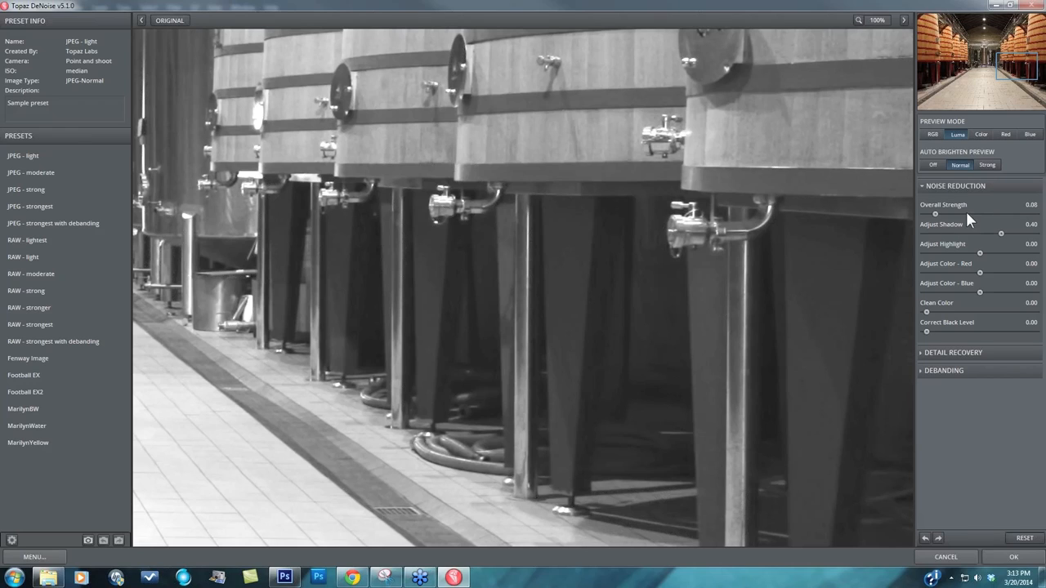
pyautogui.moveTo(972, 268)
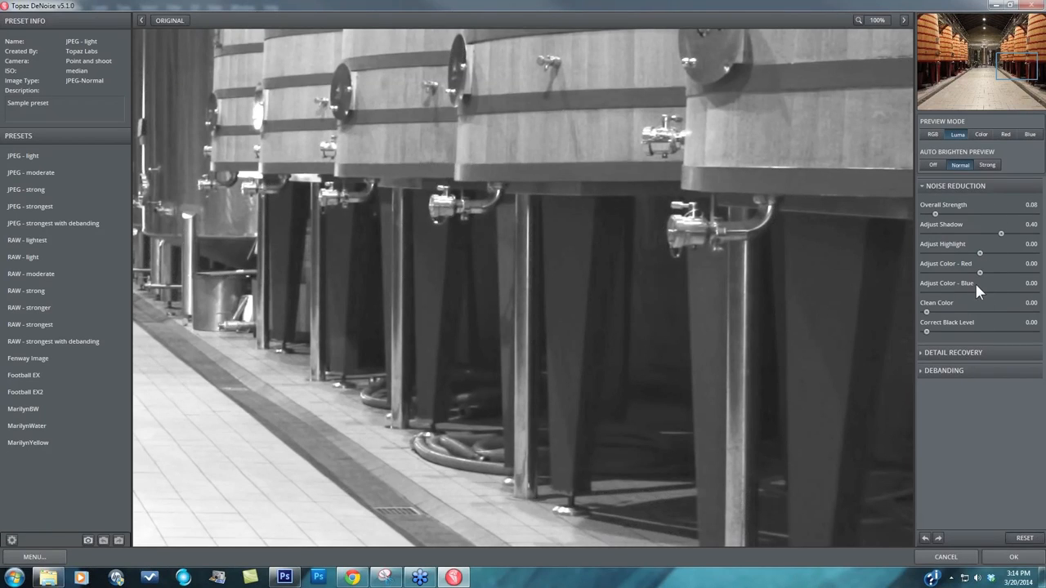
pyautogui.moveTo(981, 257)
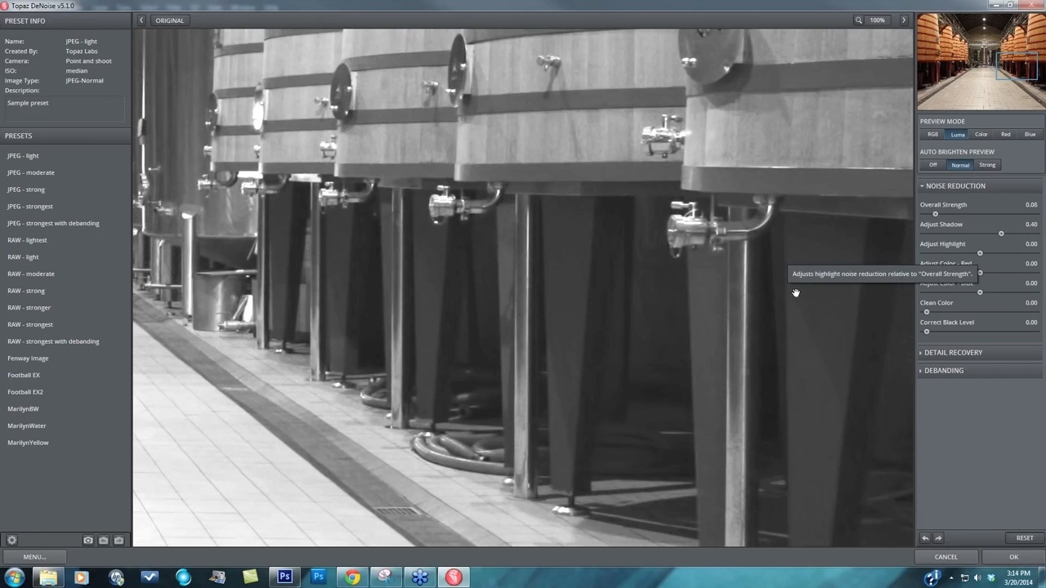
# Set the Adjust Highlight noise reduction to -0.71.
pyautogui.moveTo(979, 253); pyautogui.dragTo(944, 252)
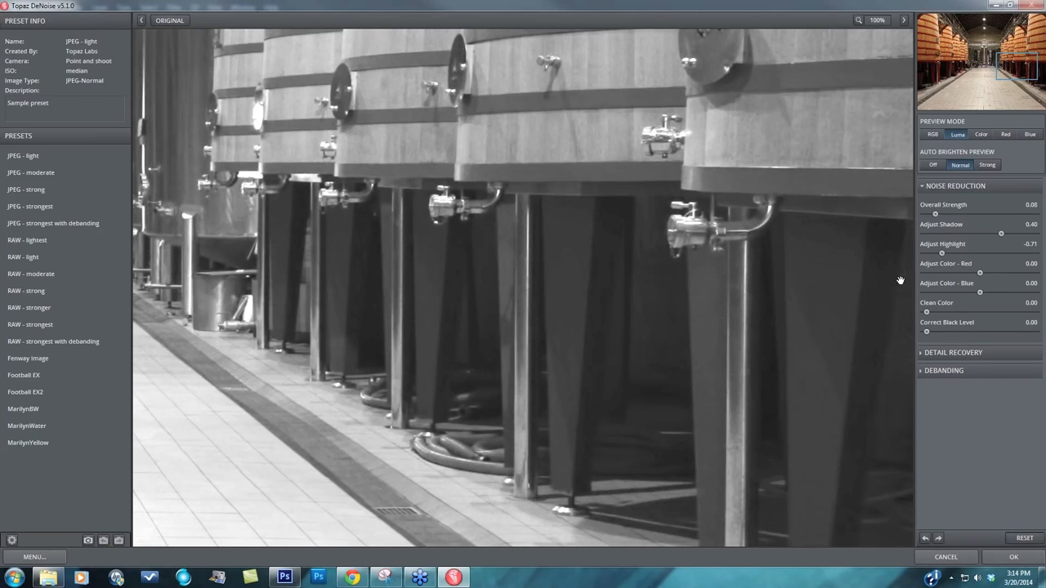
pyautogui.moveTo(254, 454)
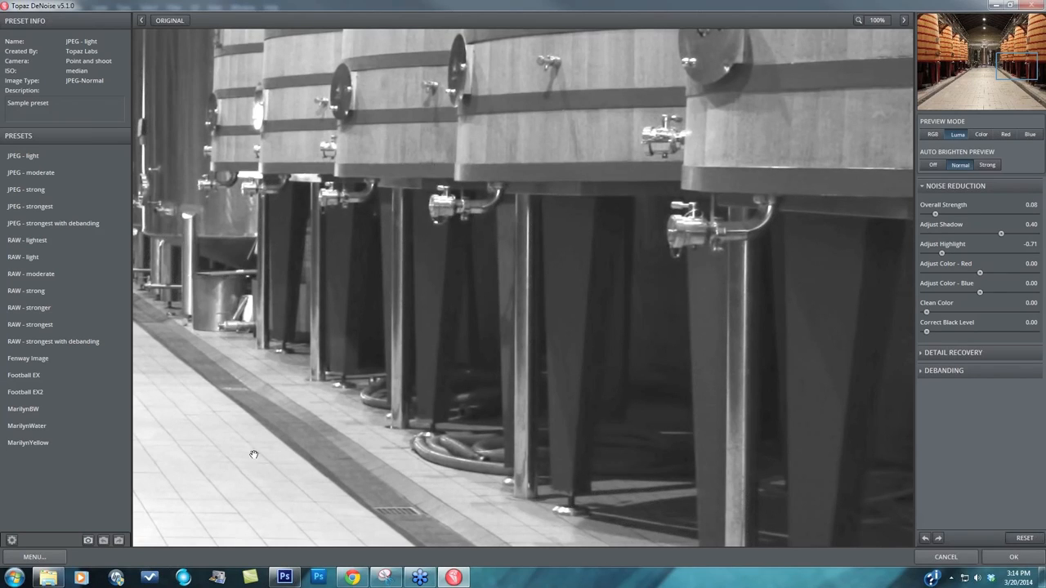
pyautogui.moveTo(981, 286)
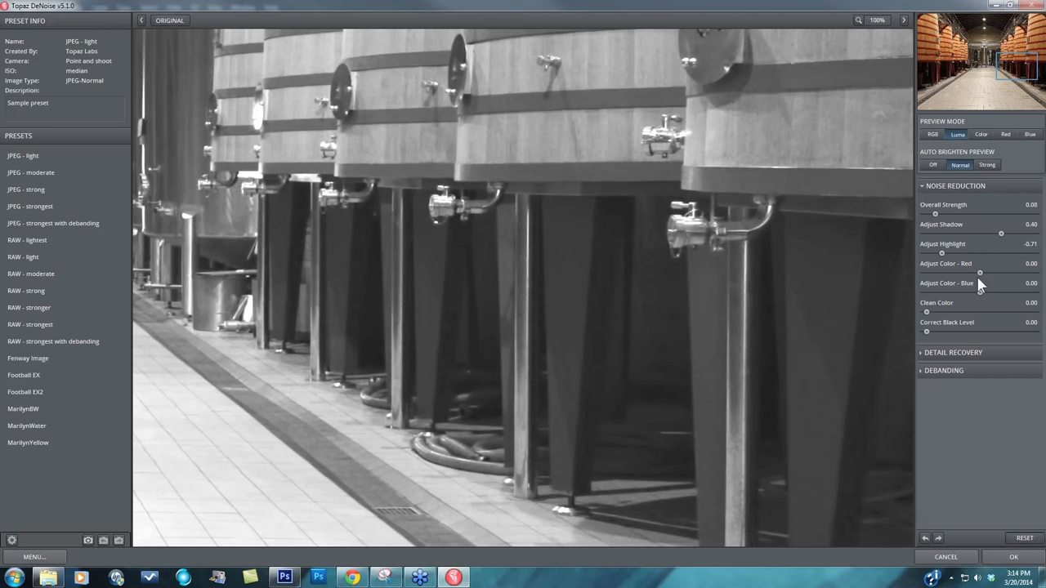
pyautogui.click(1006, 134)
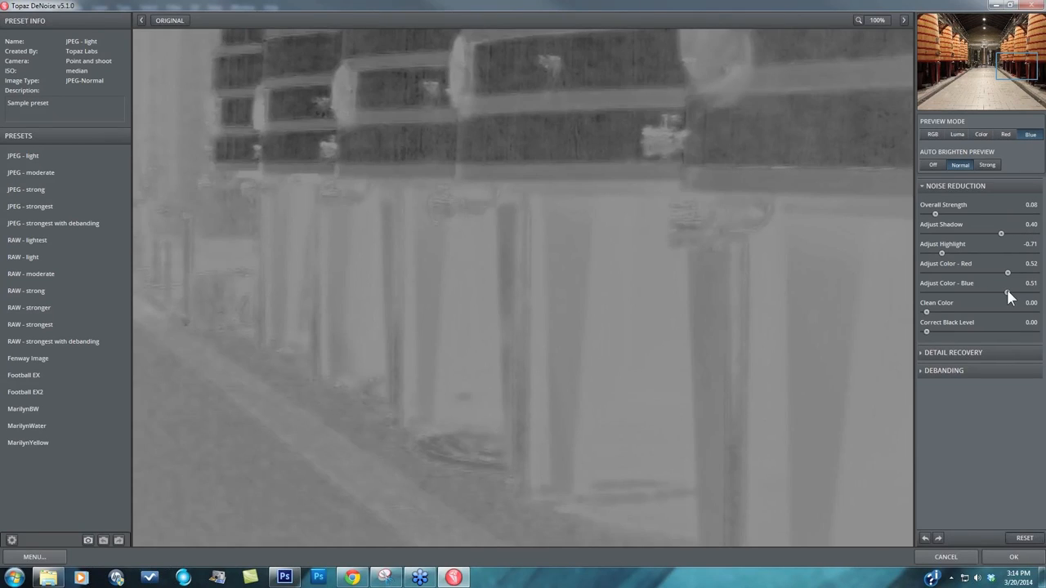
# Raise blue colour noise reduction to 0.64 and switch the preview to Color mode.
pyautogui.moveTo(1007, 293); pyautogui.dragTo(1017, 292)
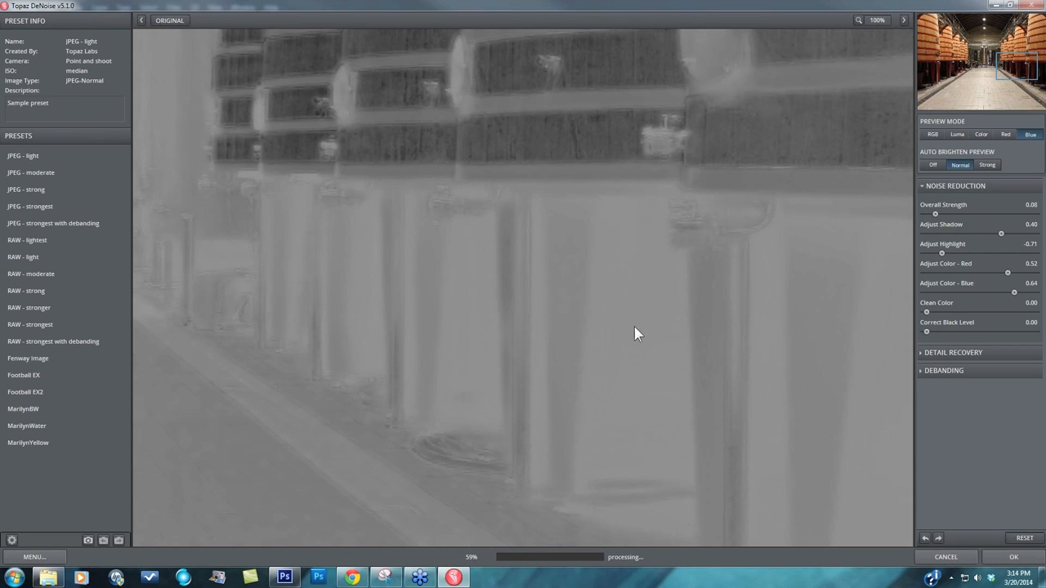
pyautogui.moveTo(899, 375)
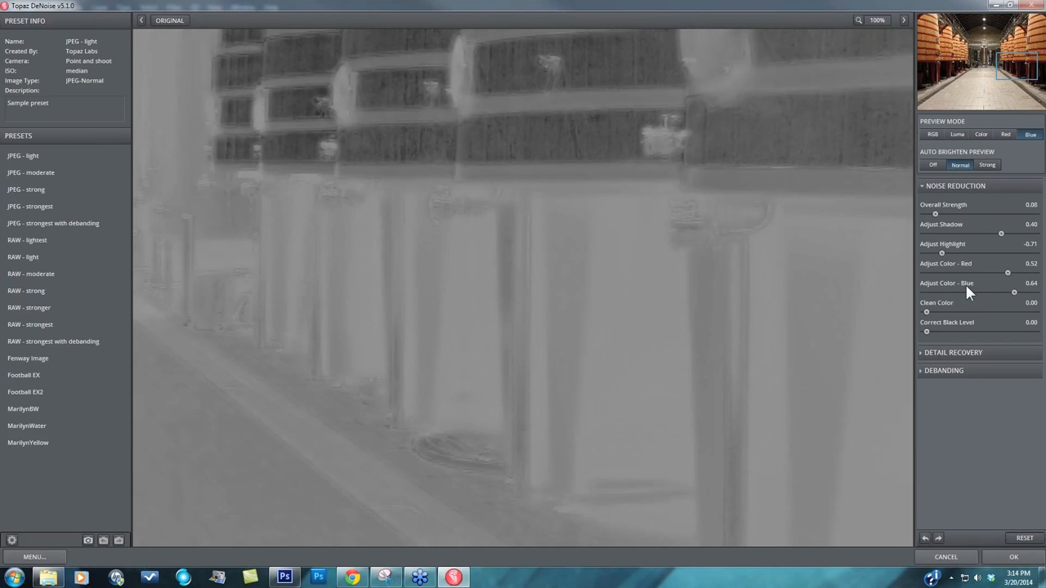
pyautogui.moveTo(980, 277)
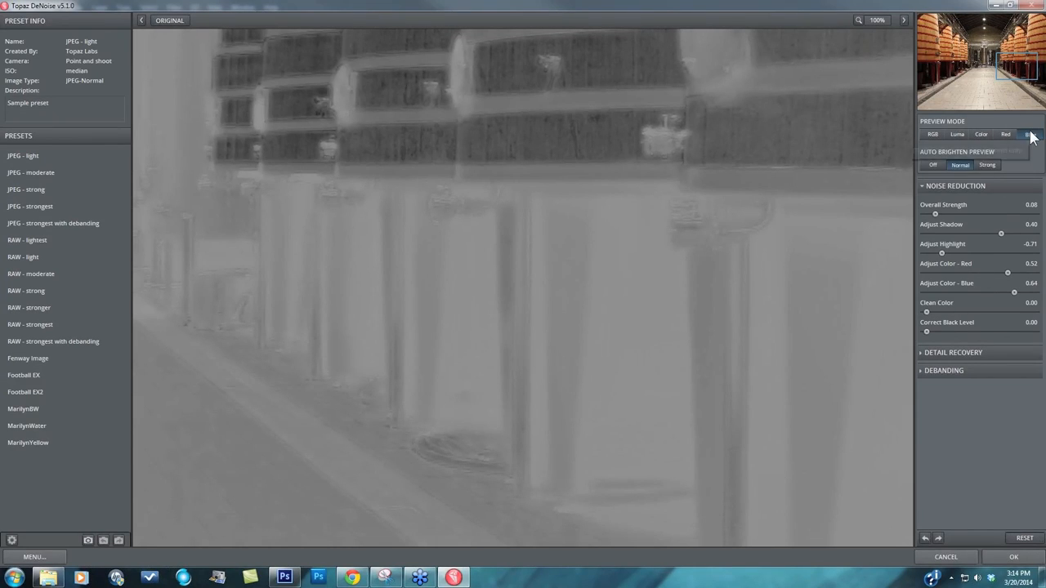
pyautogui.click(980, 134)
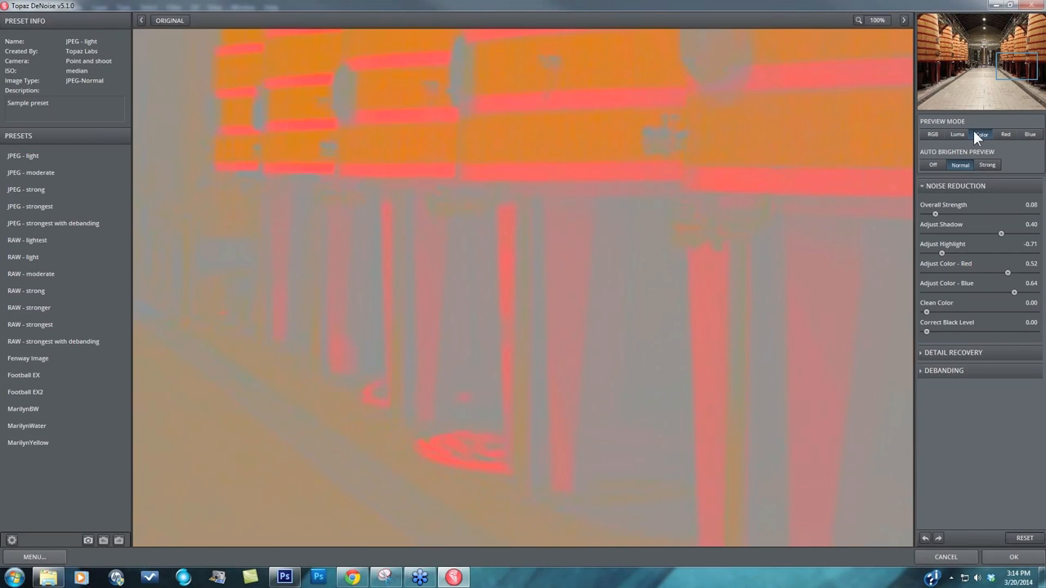
# Raise Clean Color to 0.30 to clear leftover colour noise clumps.
pyautogui.moveTo(925, 312); pyautogui.dragTo(930, 311)
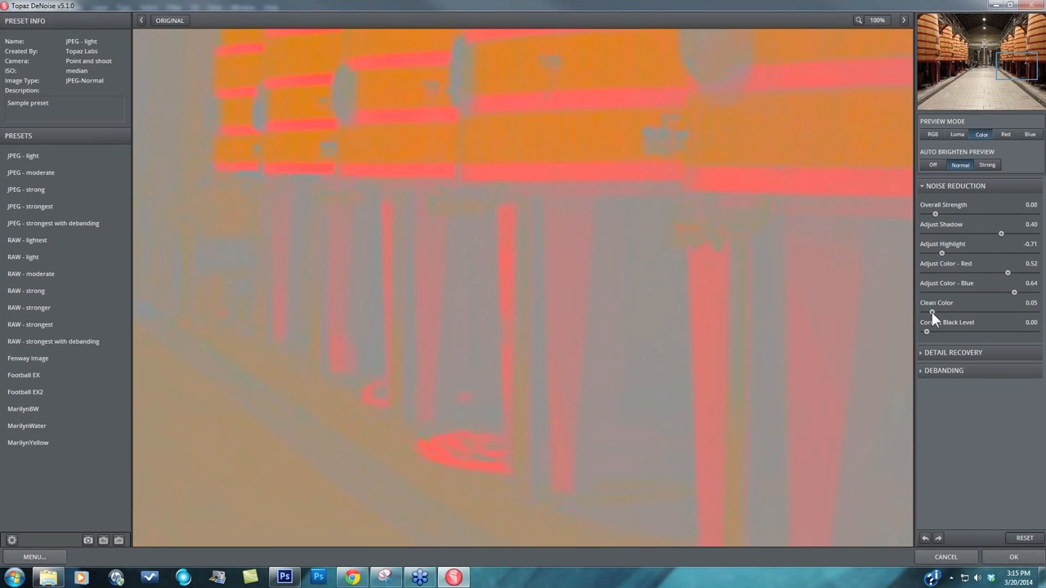
pyautogui.moveTo(933, 312); pyautogui.dragTo(958, 312)
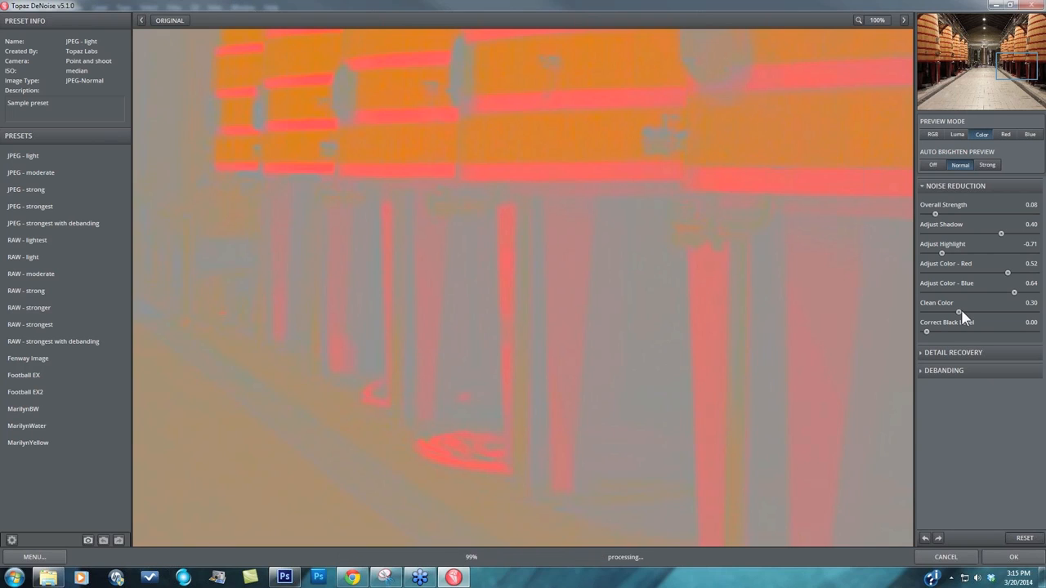
pyautogui.moveTo(975, 298)
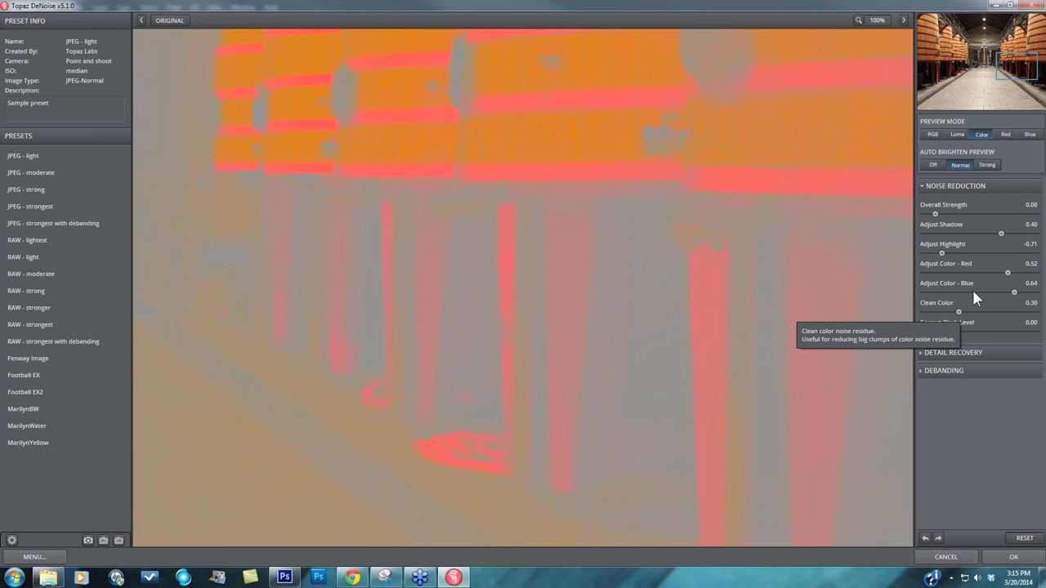
pyautogui.moveTo(929, 335)
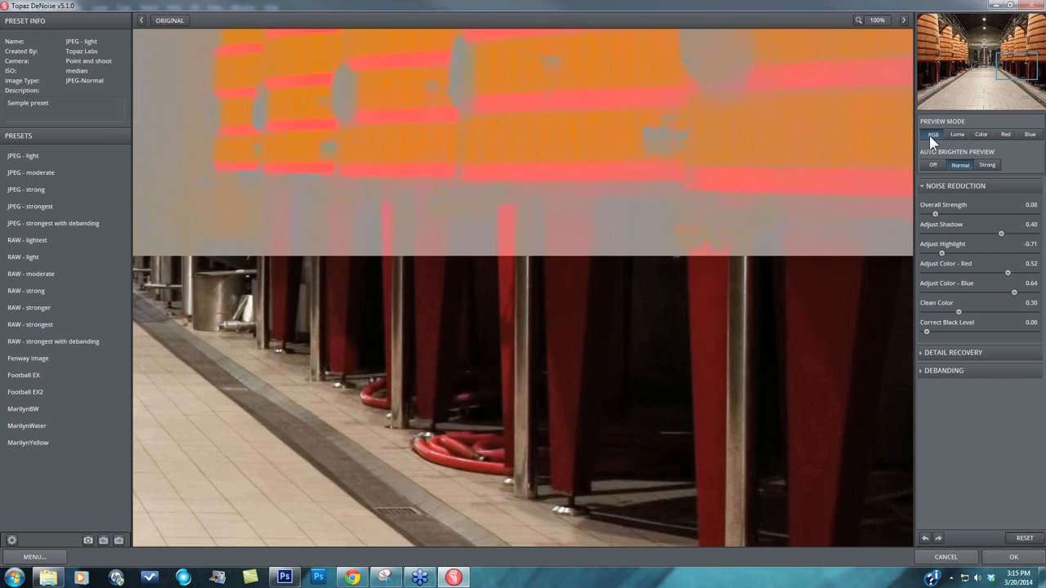
# Switch the preview to RGB and set Correct Black Level to 0.36.
pyautogui.click(932, 164)
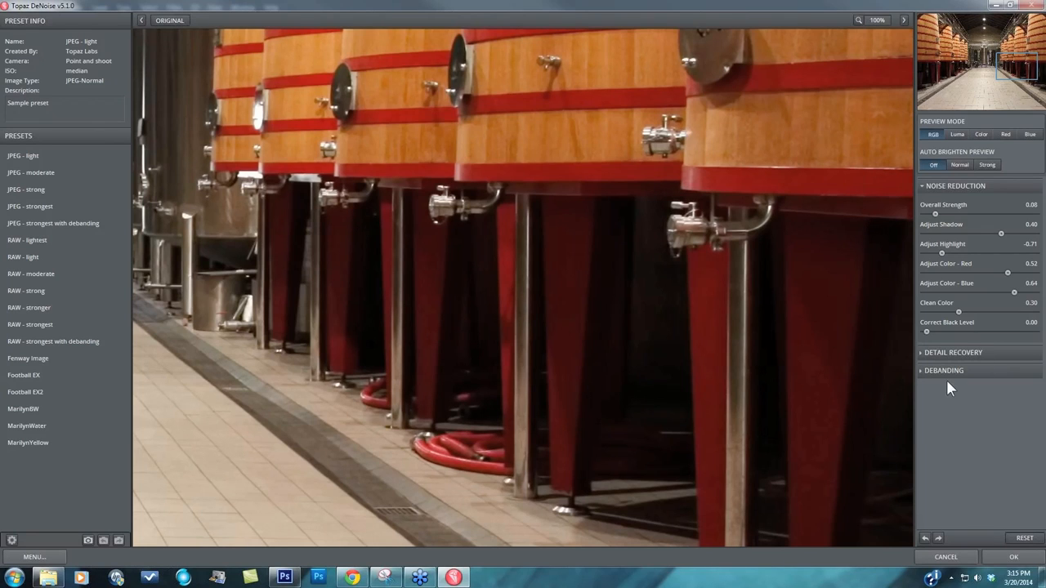
pyautogui.moveTo(927, 331); pyautogui.dragTo(935, 331)
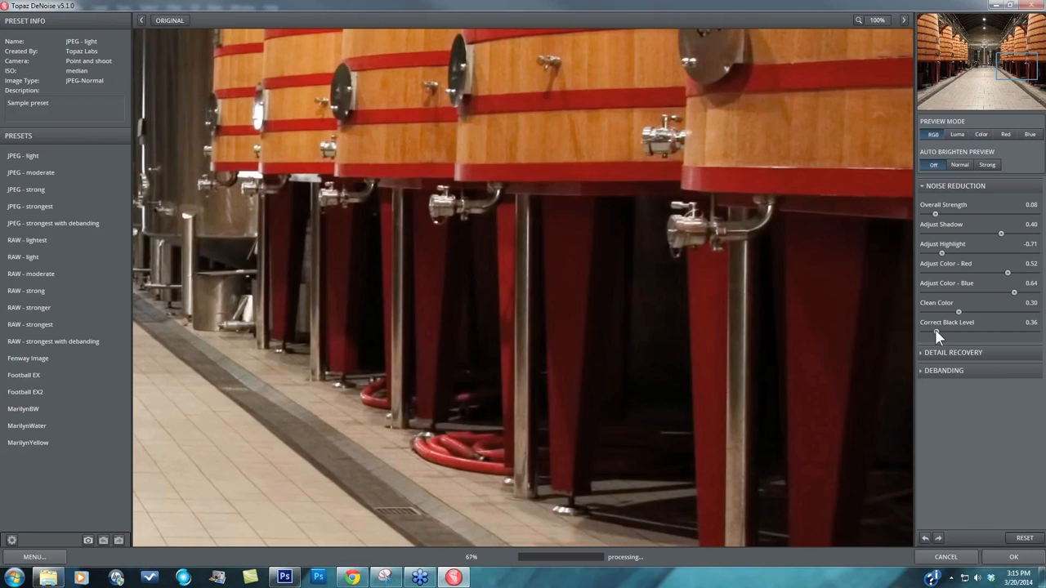
pyautogui.moveTo(829, 411)
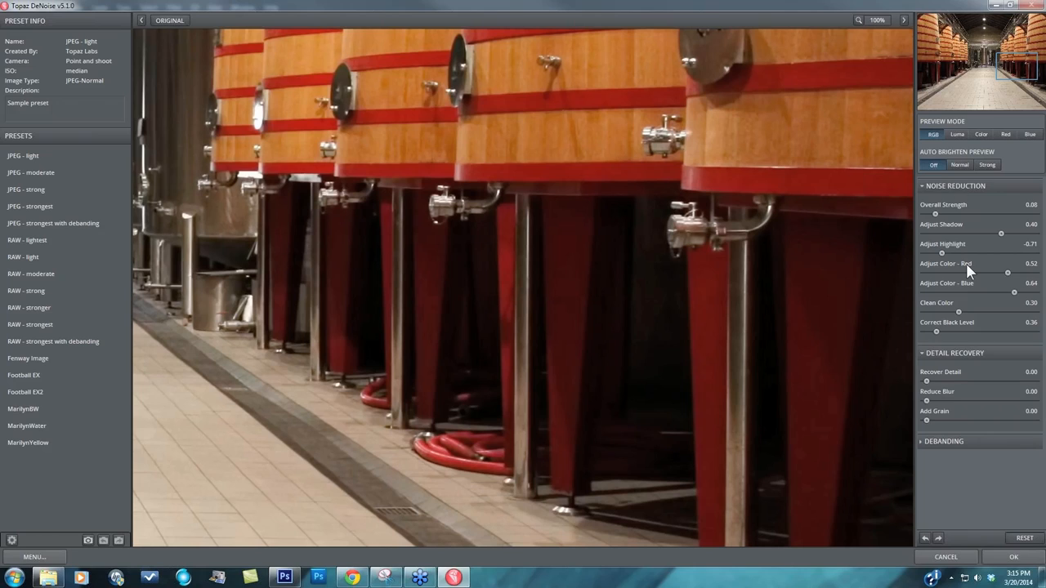
# Collapse Noise Reduction, then set Reduce Blur to 0.07 and Add Grain to 0.15.
pyautogui.click(955, 186)
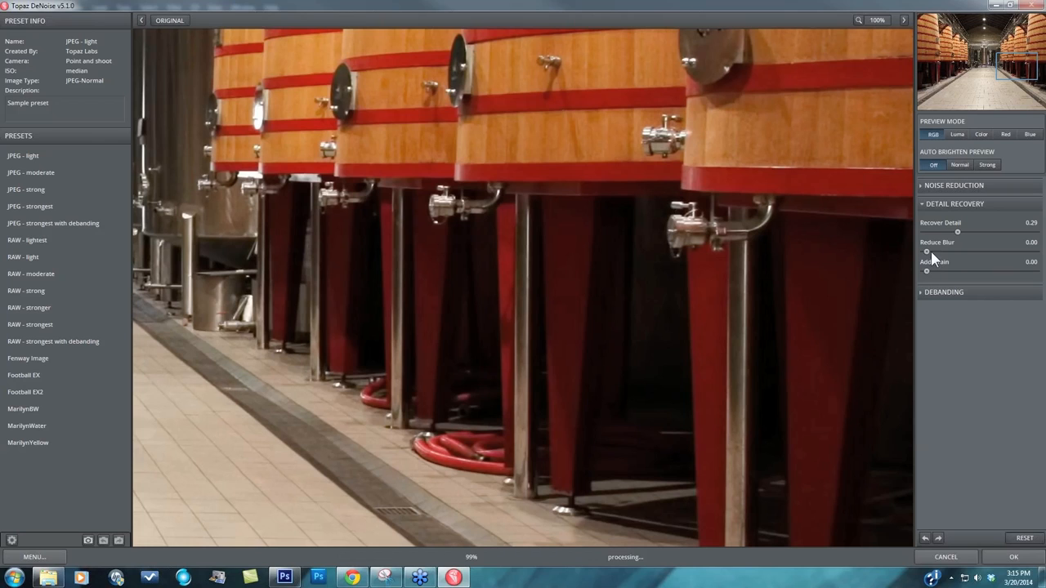
pyautogui.moveTo(926, 251); pyautogui.dragTo(956, 251)
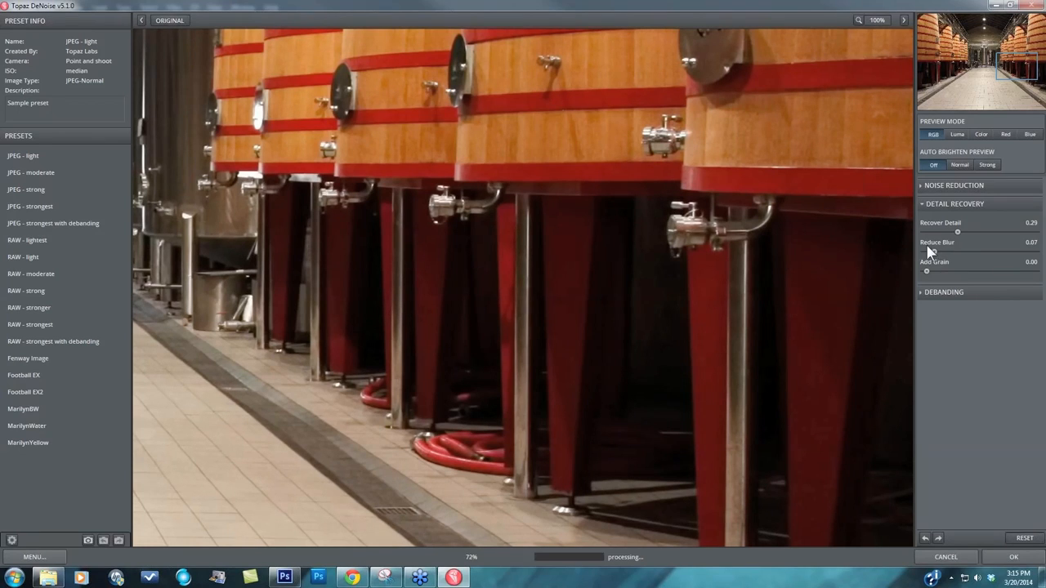
pyautogui.moveTo(934, 296)
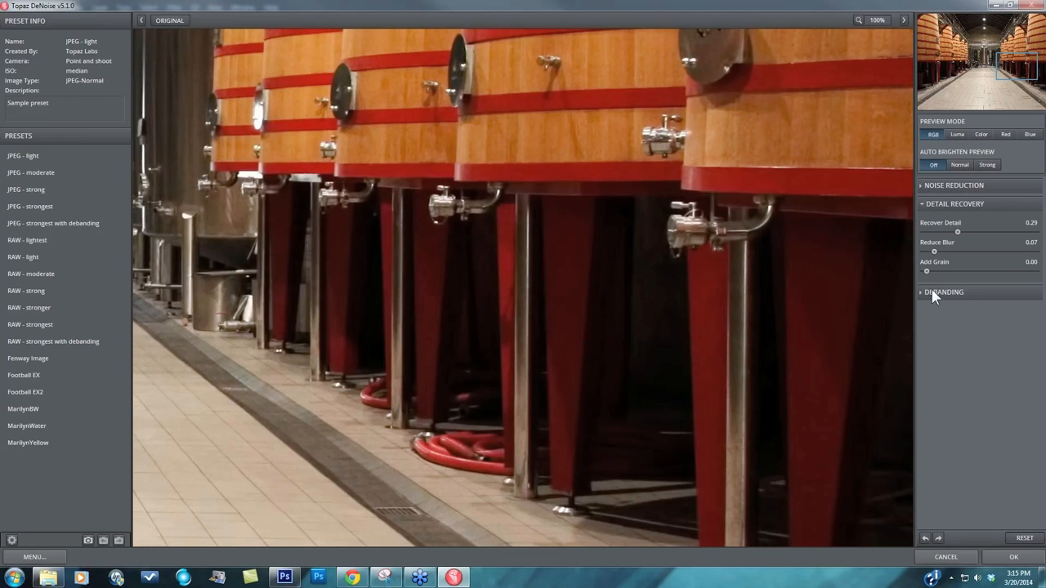
pyautogui.moveTo(927, 282)
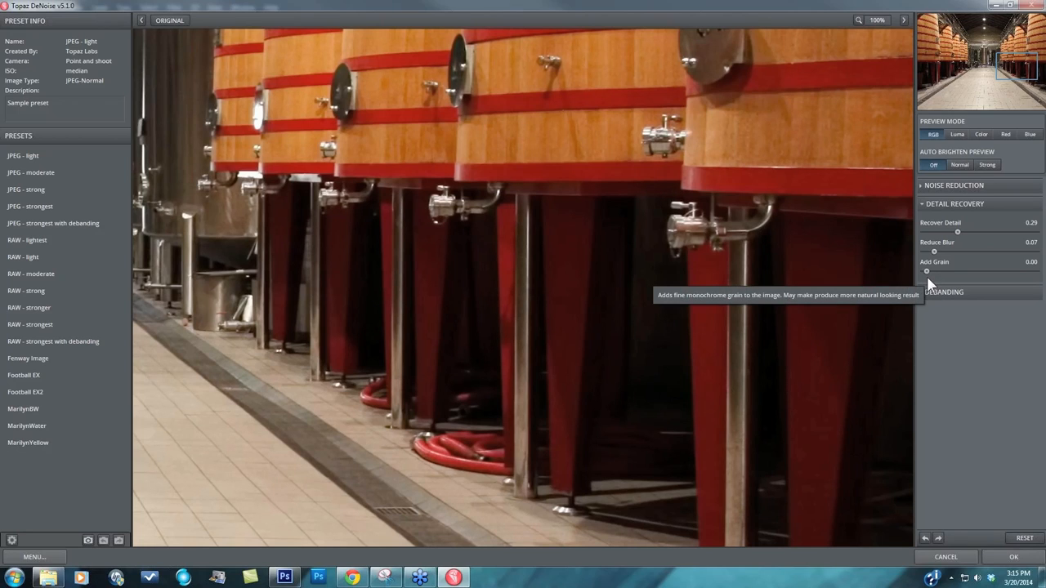
pyautogui.moveTo(967, 321)
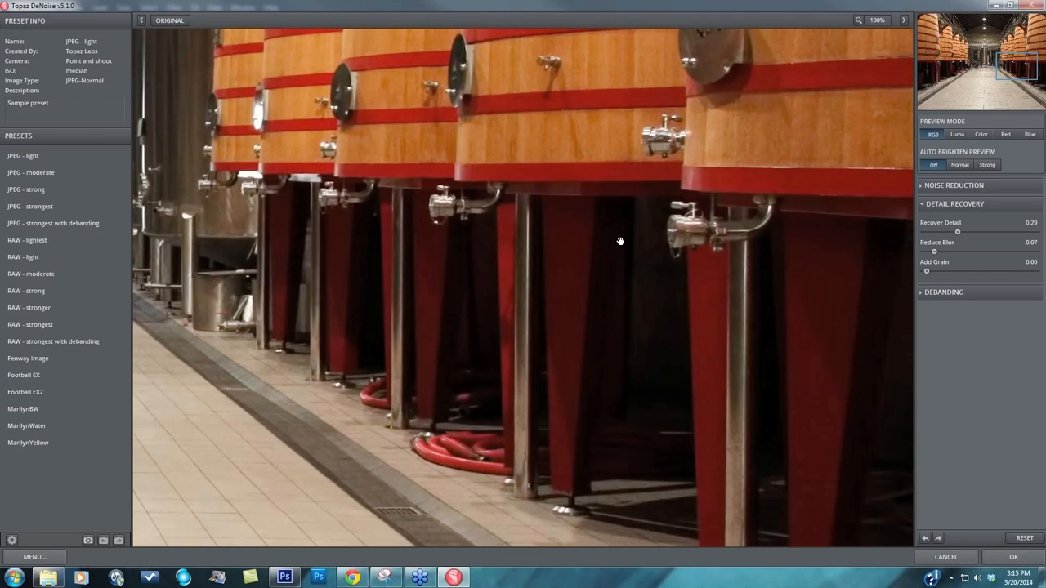
pyautogui.moveTo(570, 323)
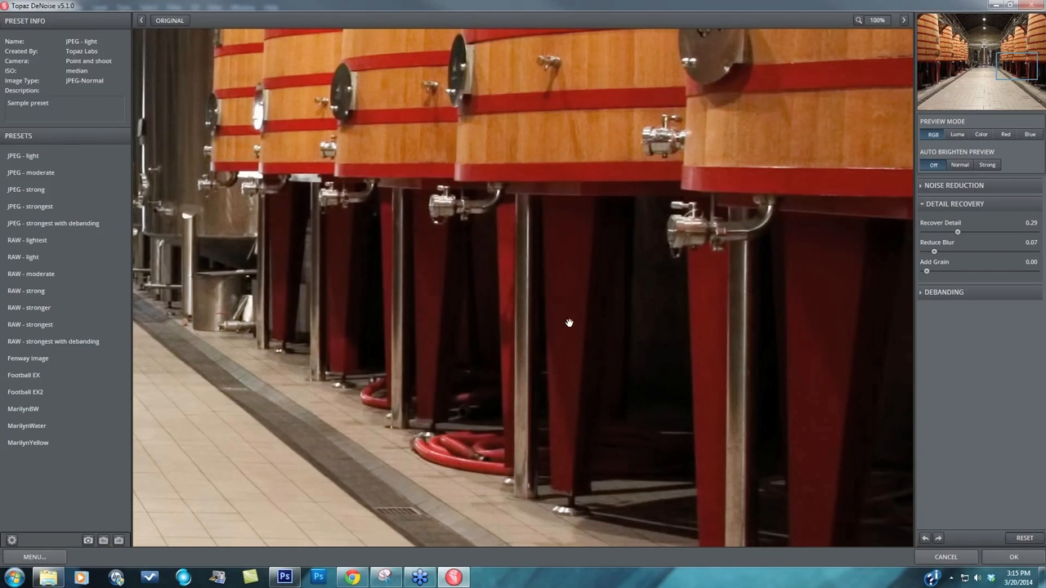
pyautogui.moveTo(798, 89)
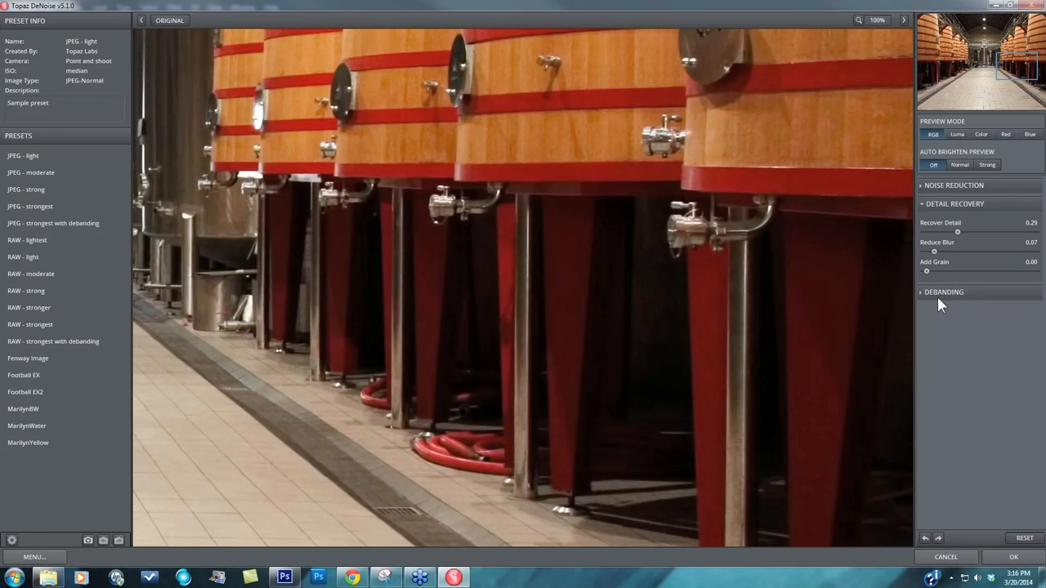
pyautogui.moveTo(926, 271); pyautogui.dragTo(934, 271)
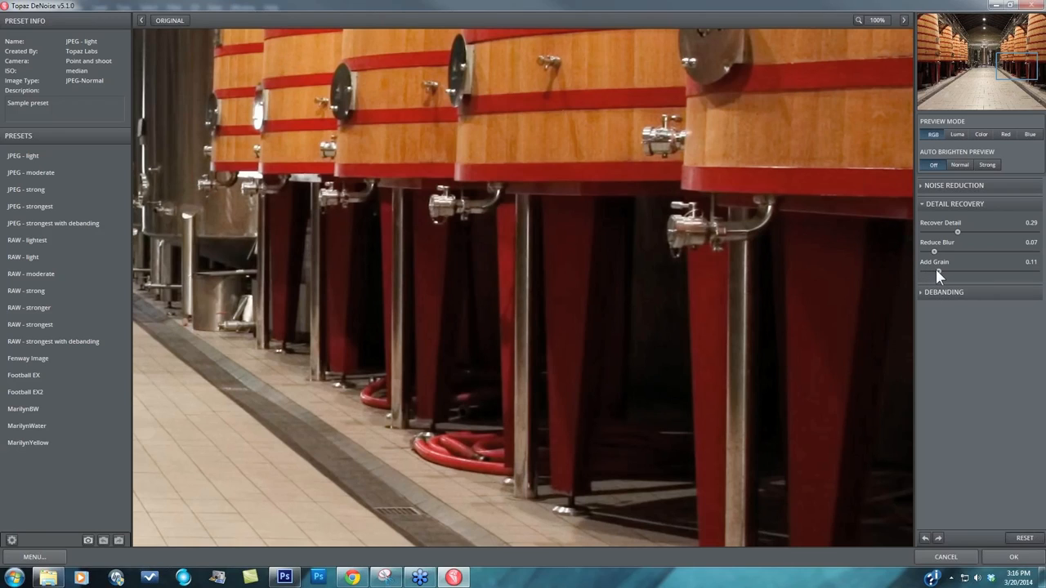
pyautogui.moveTo(935, 272); pyautogui.dragTo(934, 272)
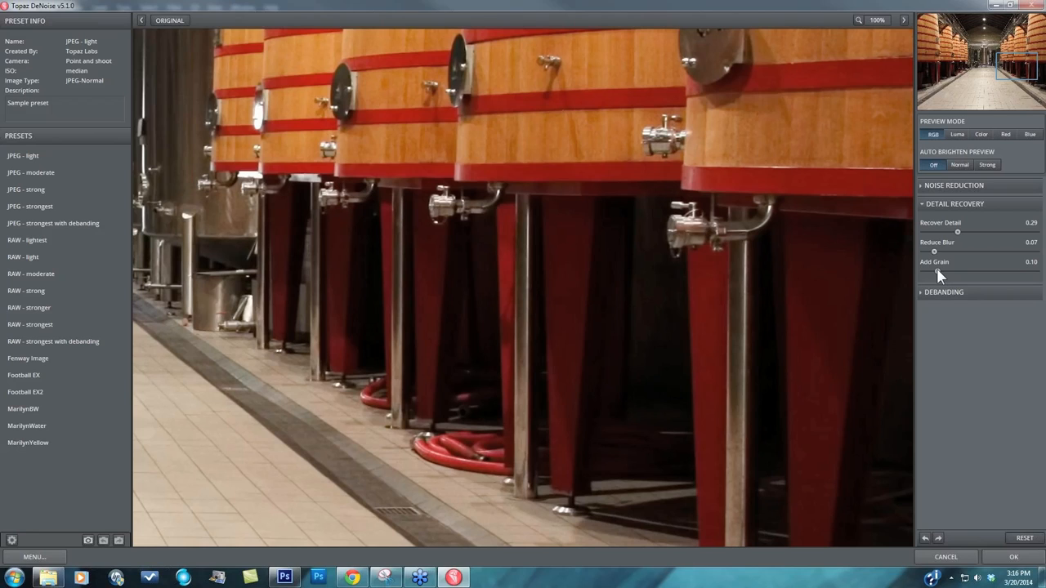
pyautogui.moveTo(933, 271); pyautogui.dragTo(941, 271)
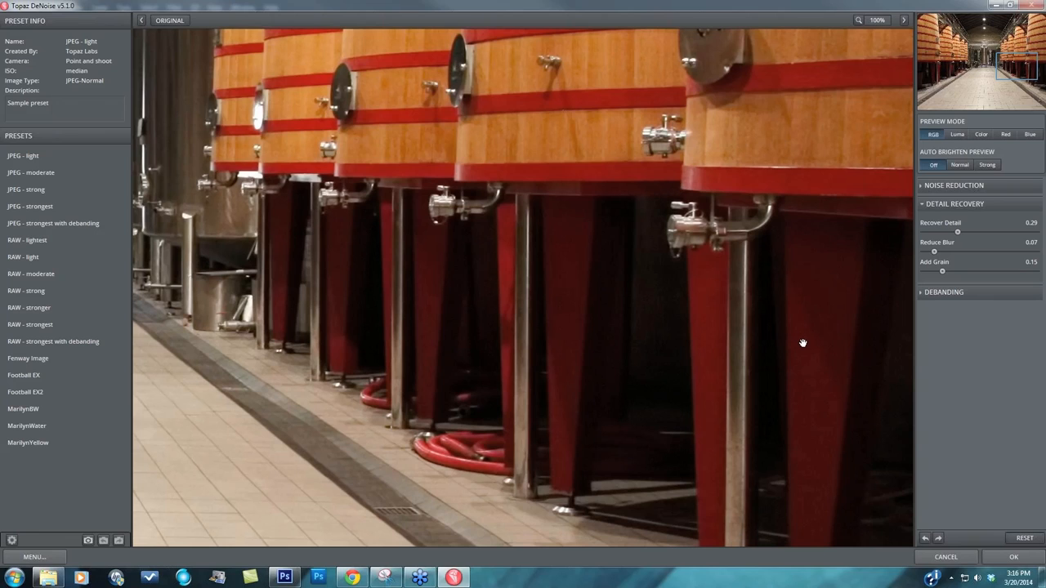
pyautogui.moveTo(940, 312)
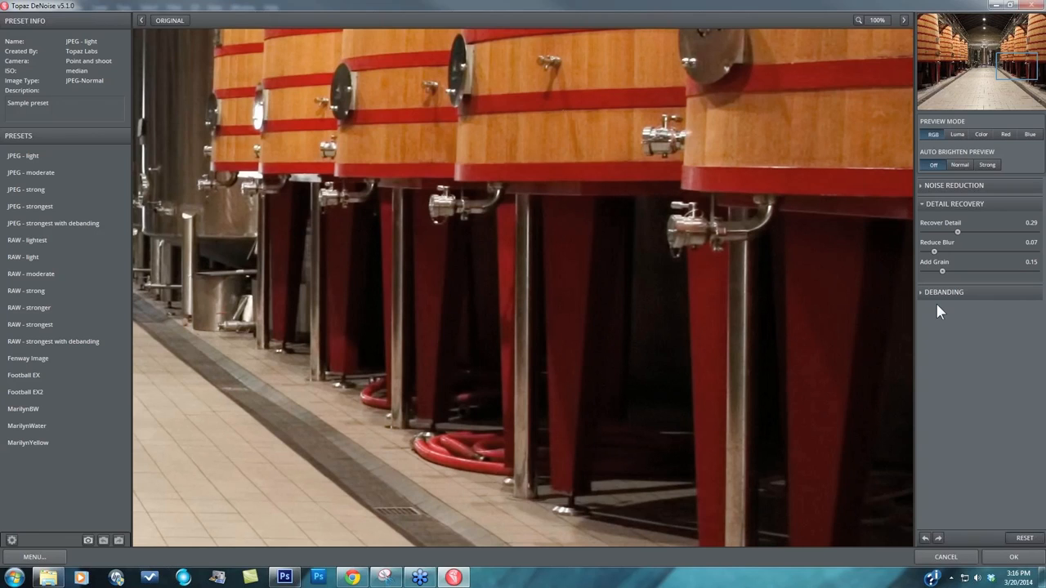
pyautogui.moveTo(630, 473)
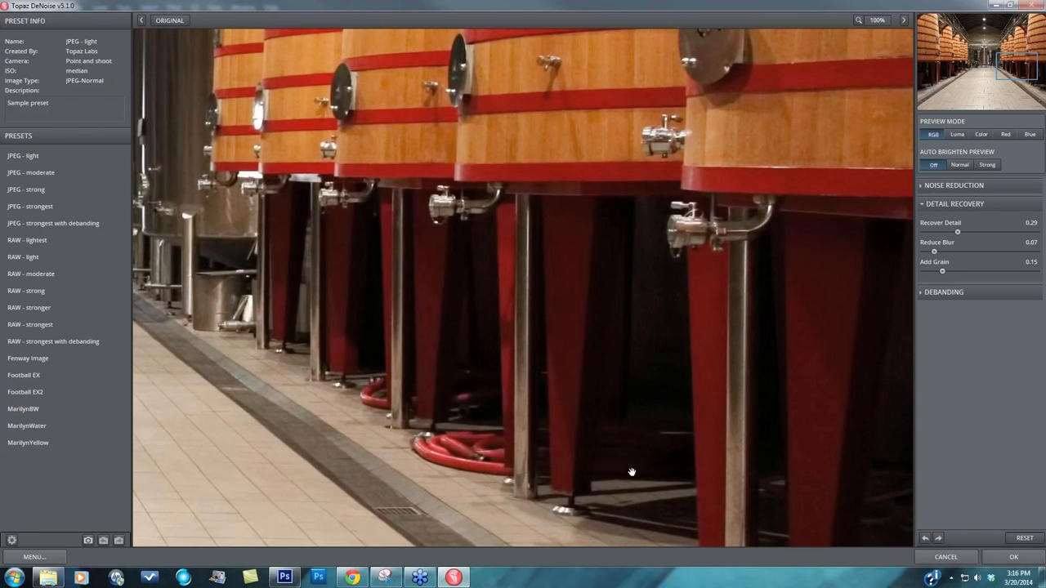
# Apply the denoise back to Photoshop and compare before/after via the Topaz DeNoise History states.
pyautogui.click(954, 204)
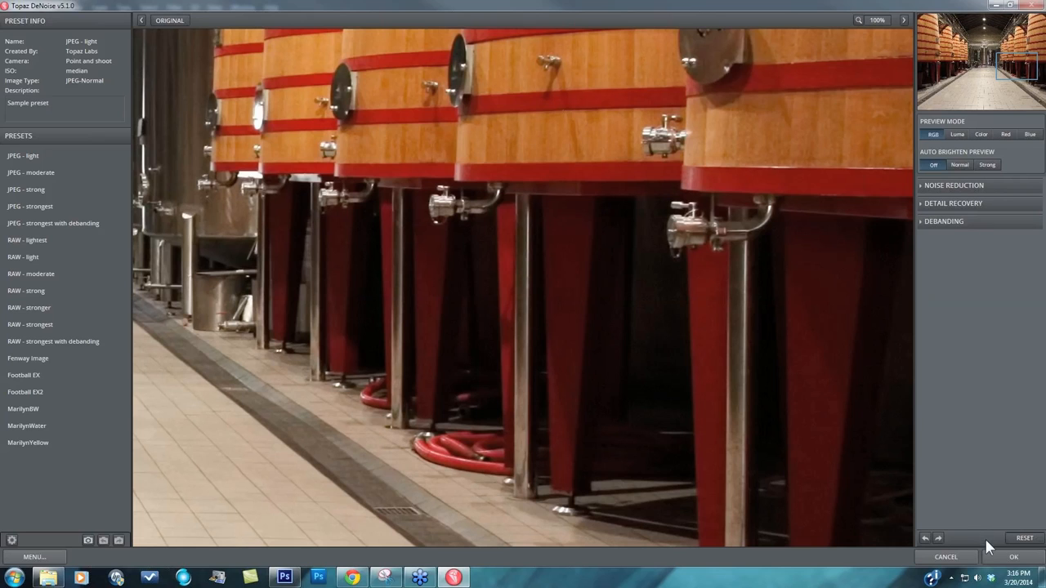
pyautogui.click(1013, 556)
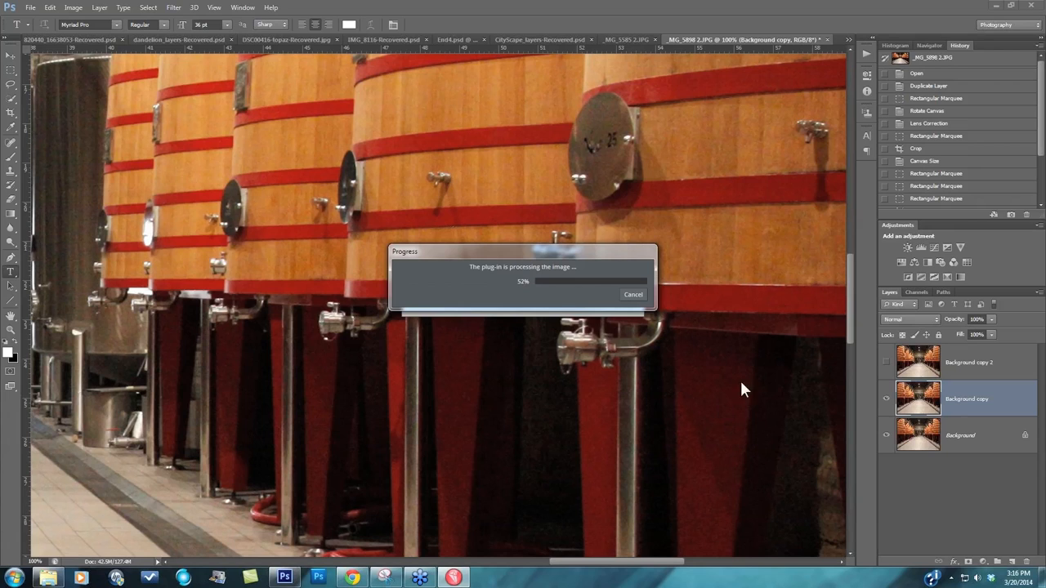
pyautogui.moveTo(214, 299)
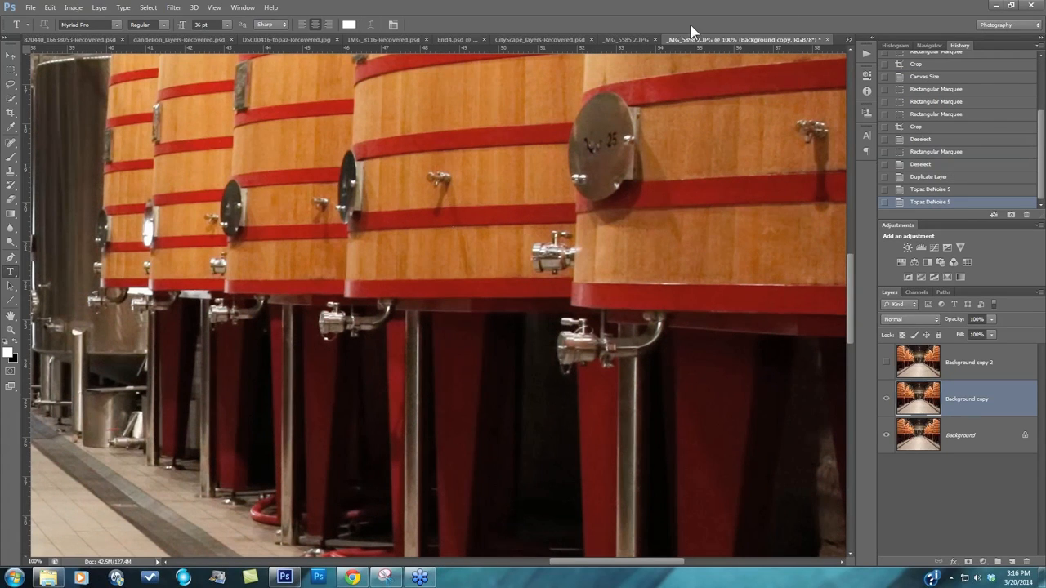
pyautogui.click(968, 362)
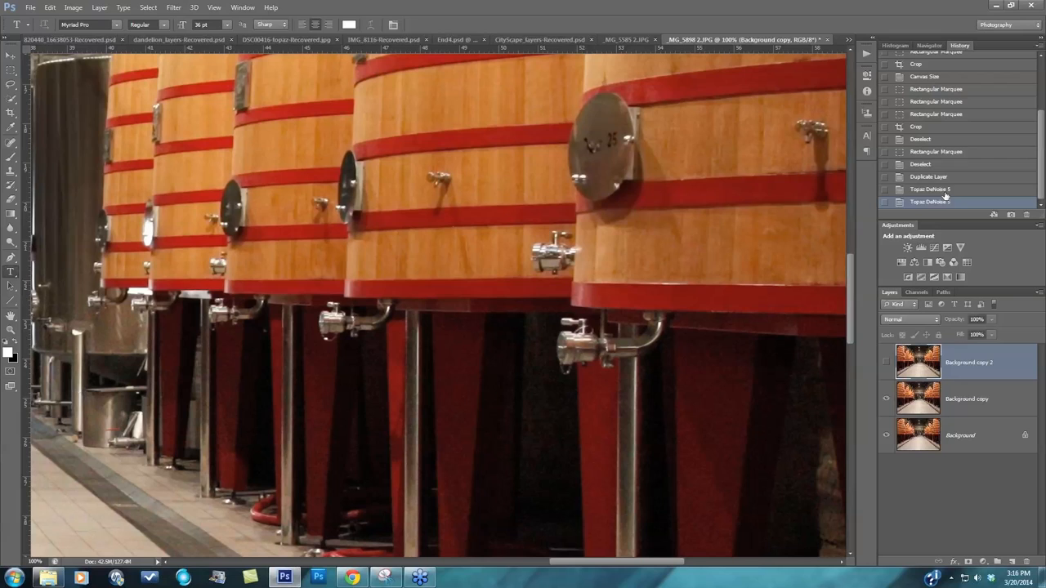
pyautogui.click(944, 189)
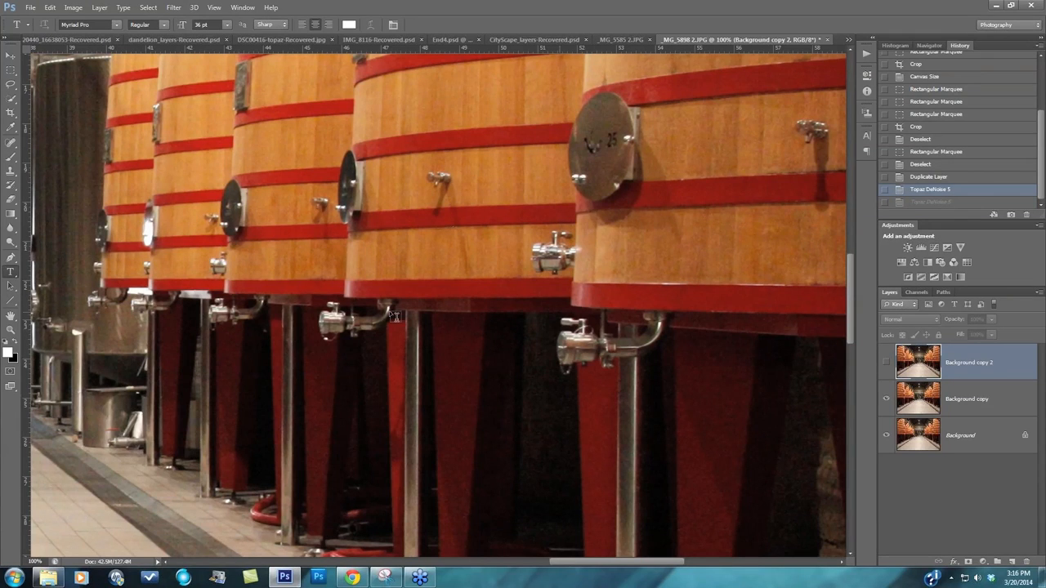
pyautogui.moveTo(318, 378)
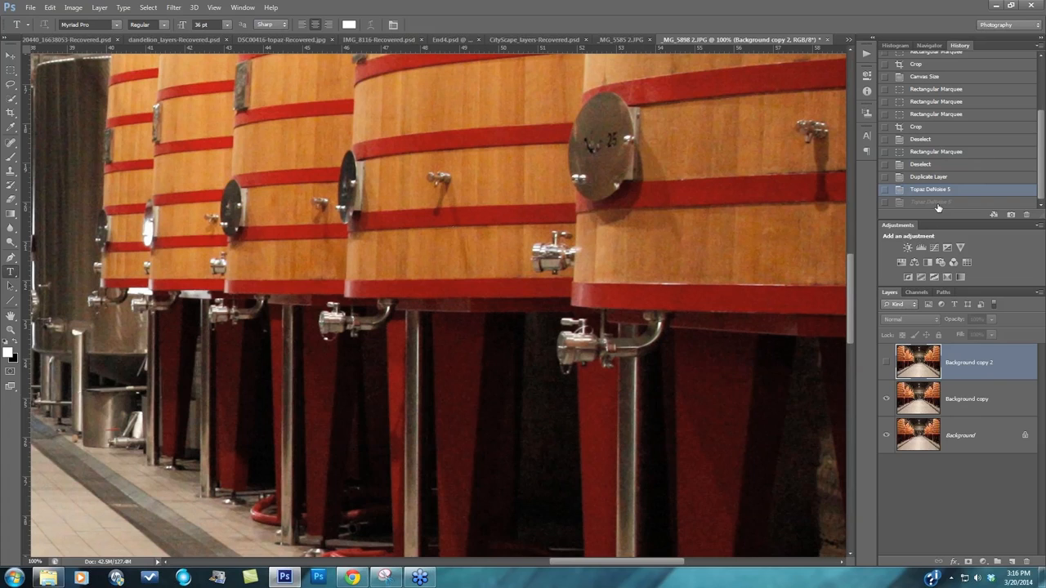
pyautogui.click(930, 202)
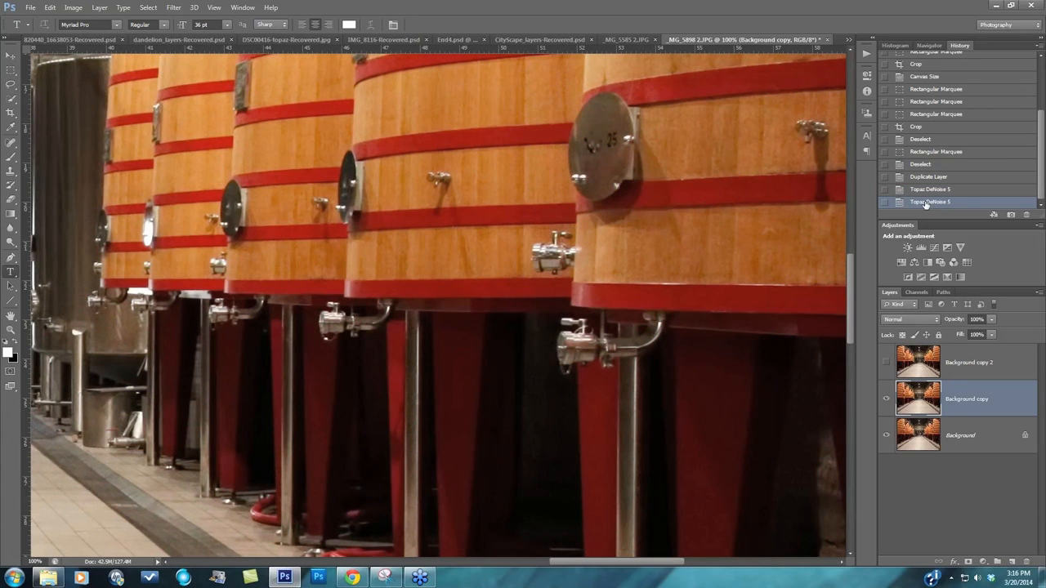